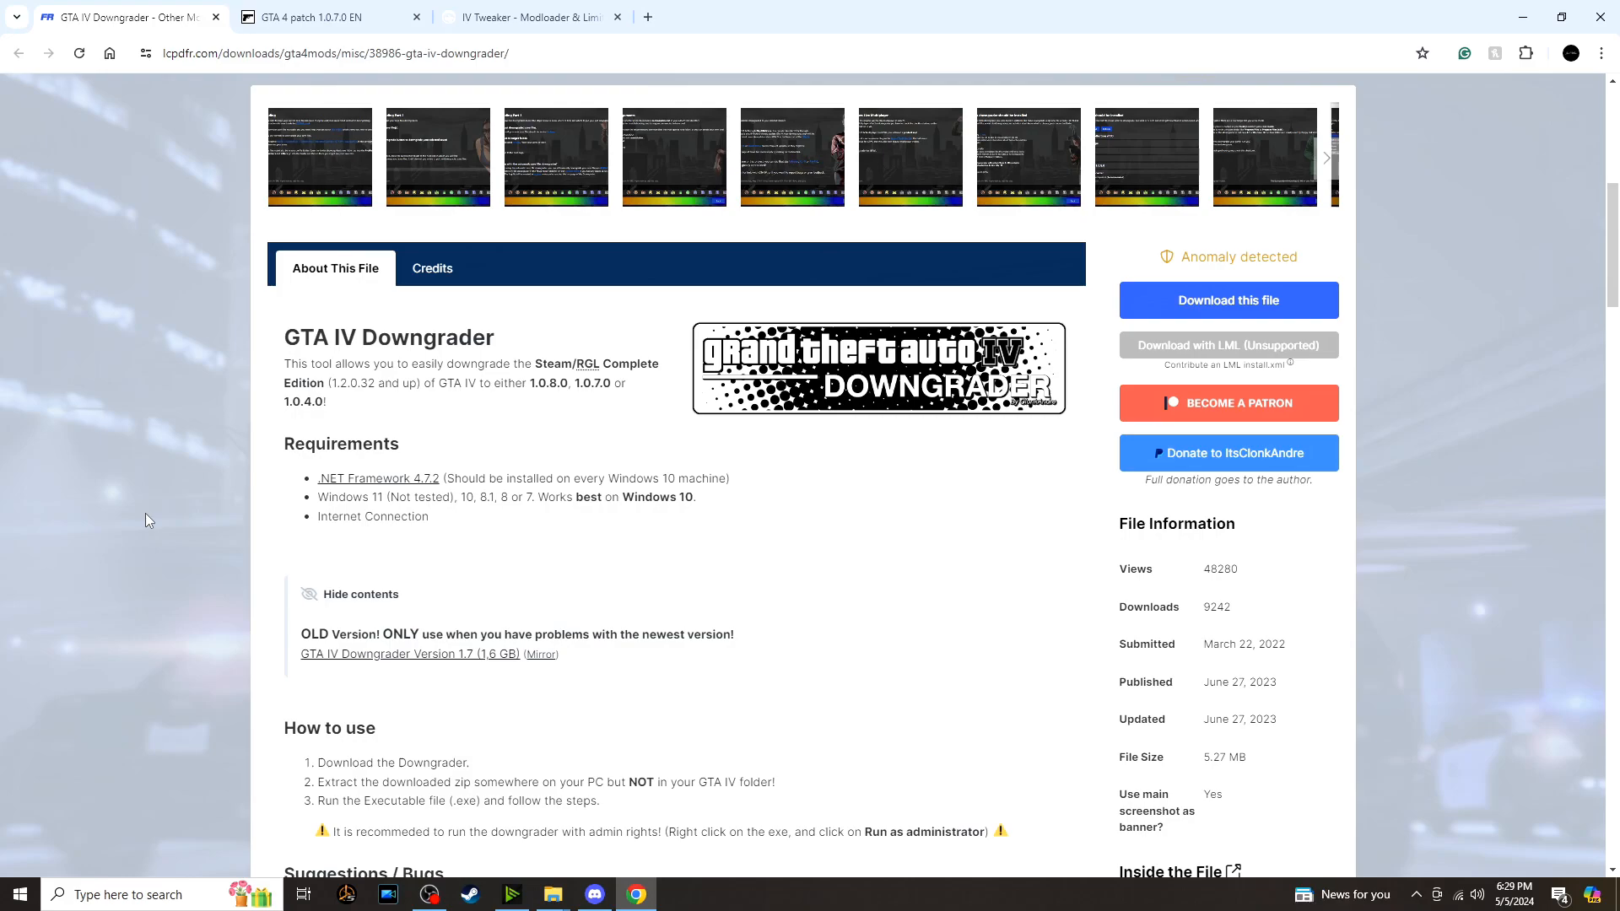
Switch Chrome to the GTA 4 patch 1.0.7.0 EN download tab.
left_click(331, 17)
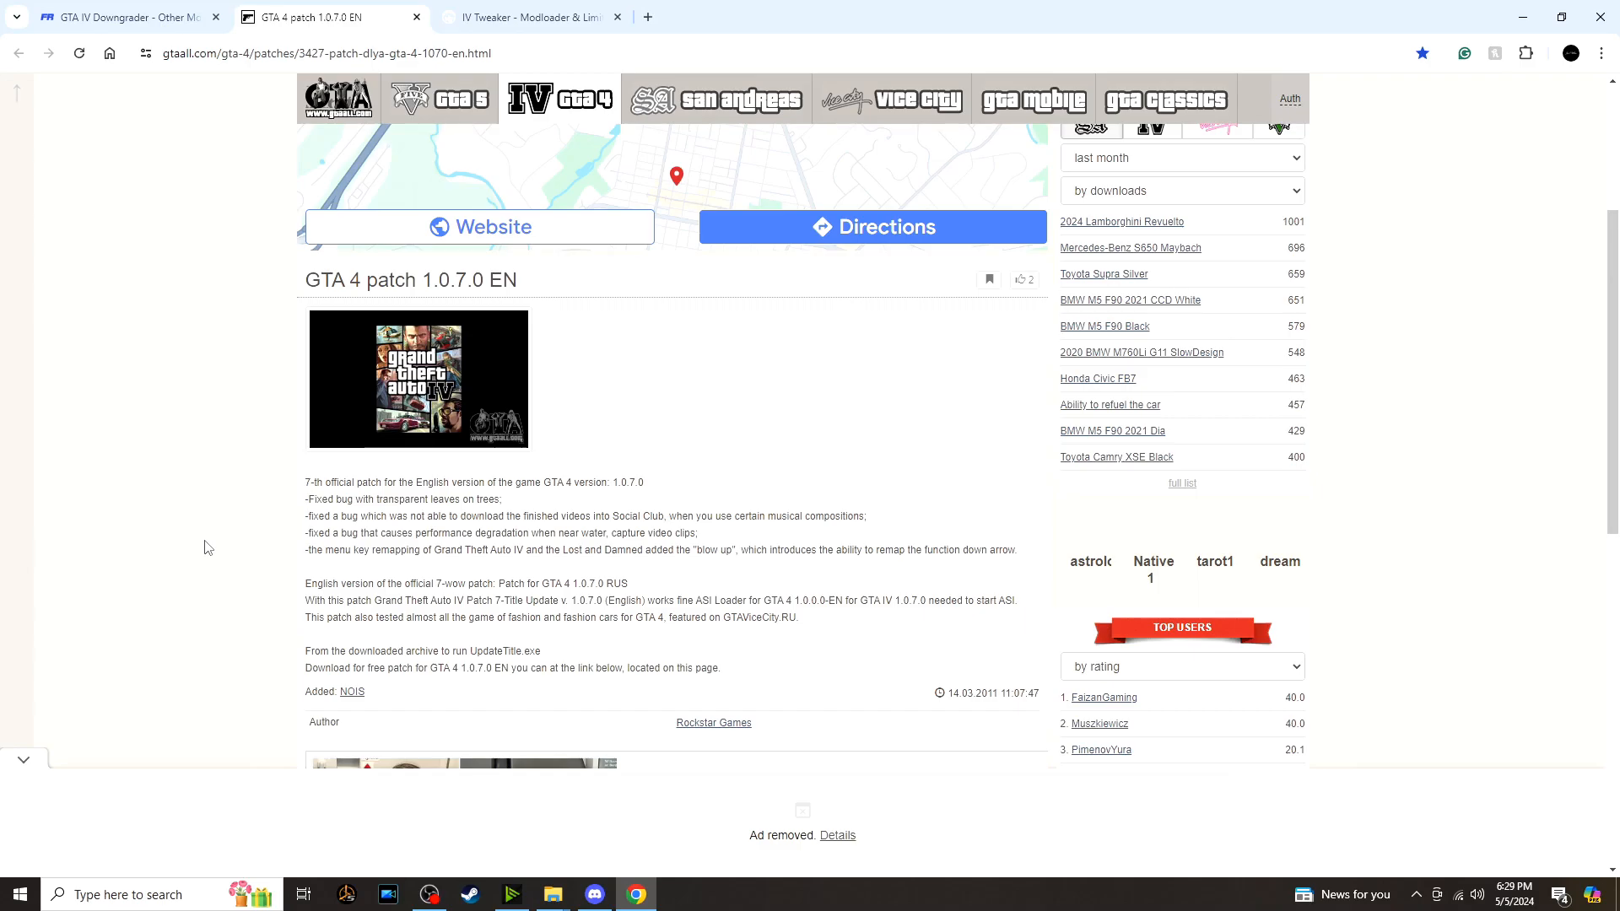
mouse_move(207, 547)
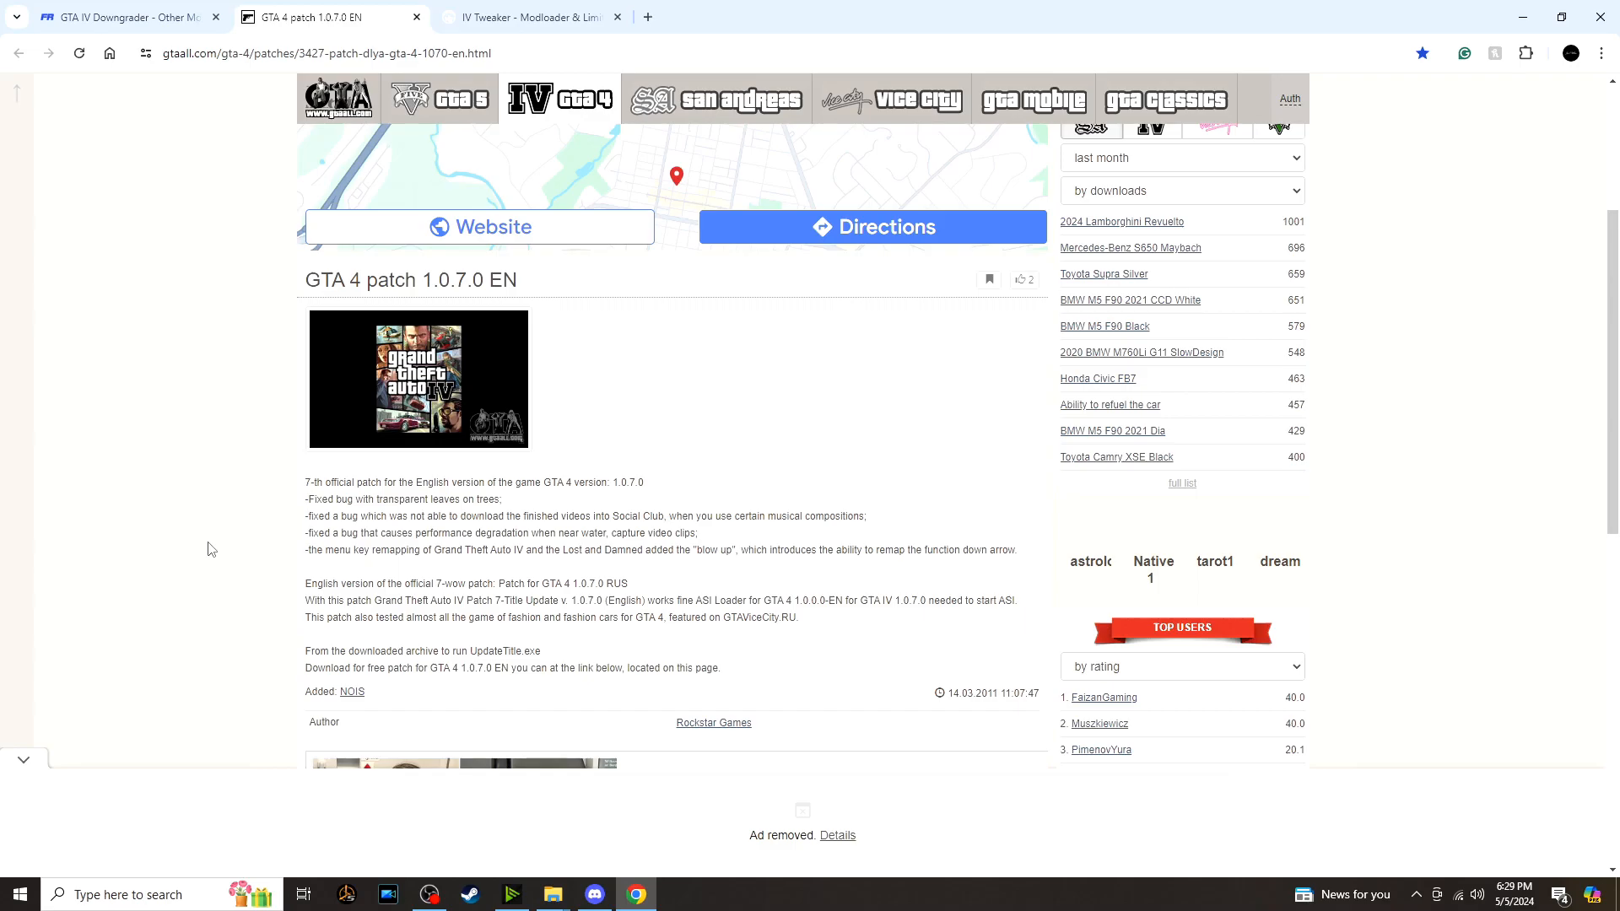
mouse_move(212, 550)
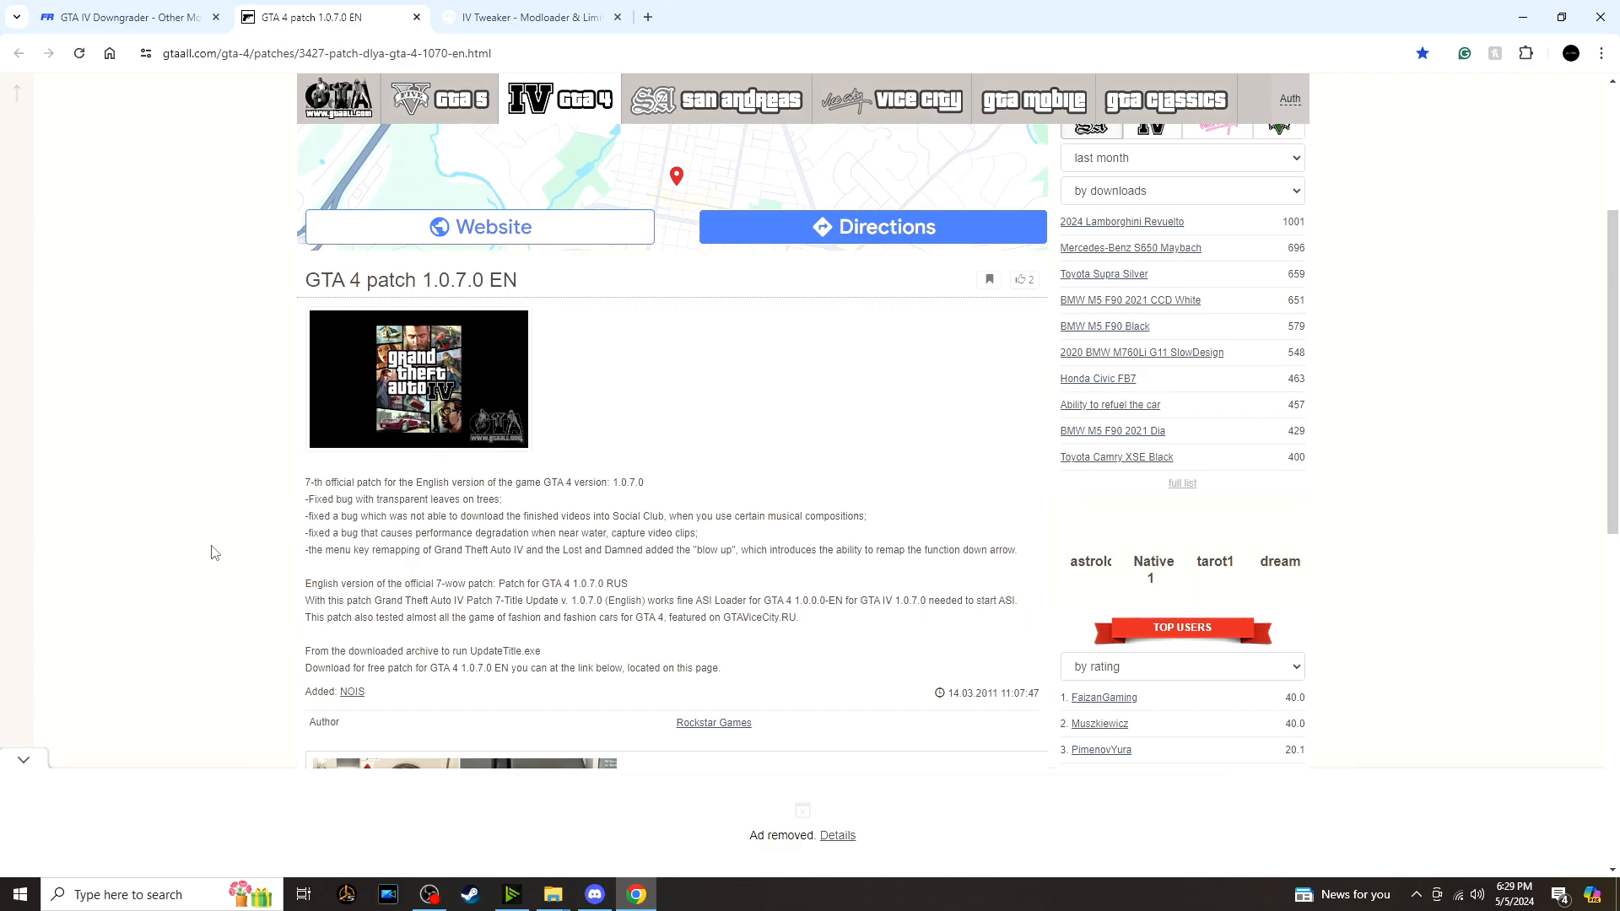
Switch Chrome to the IV Tweaker GTAForums post with its download link.
left_click(528, 17)
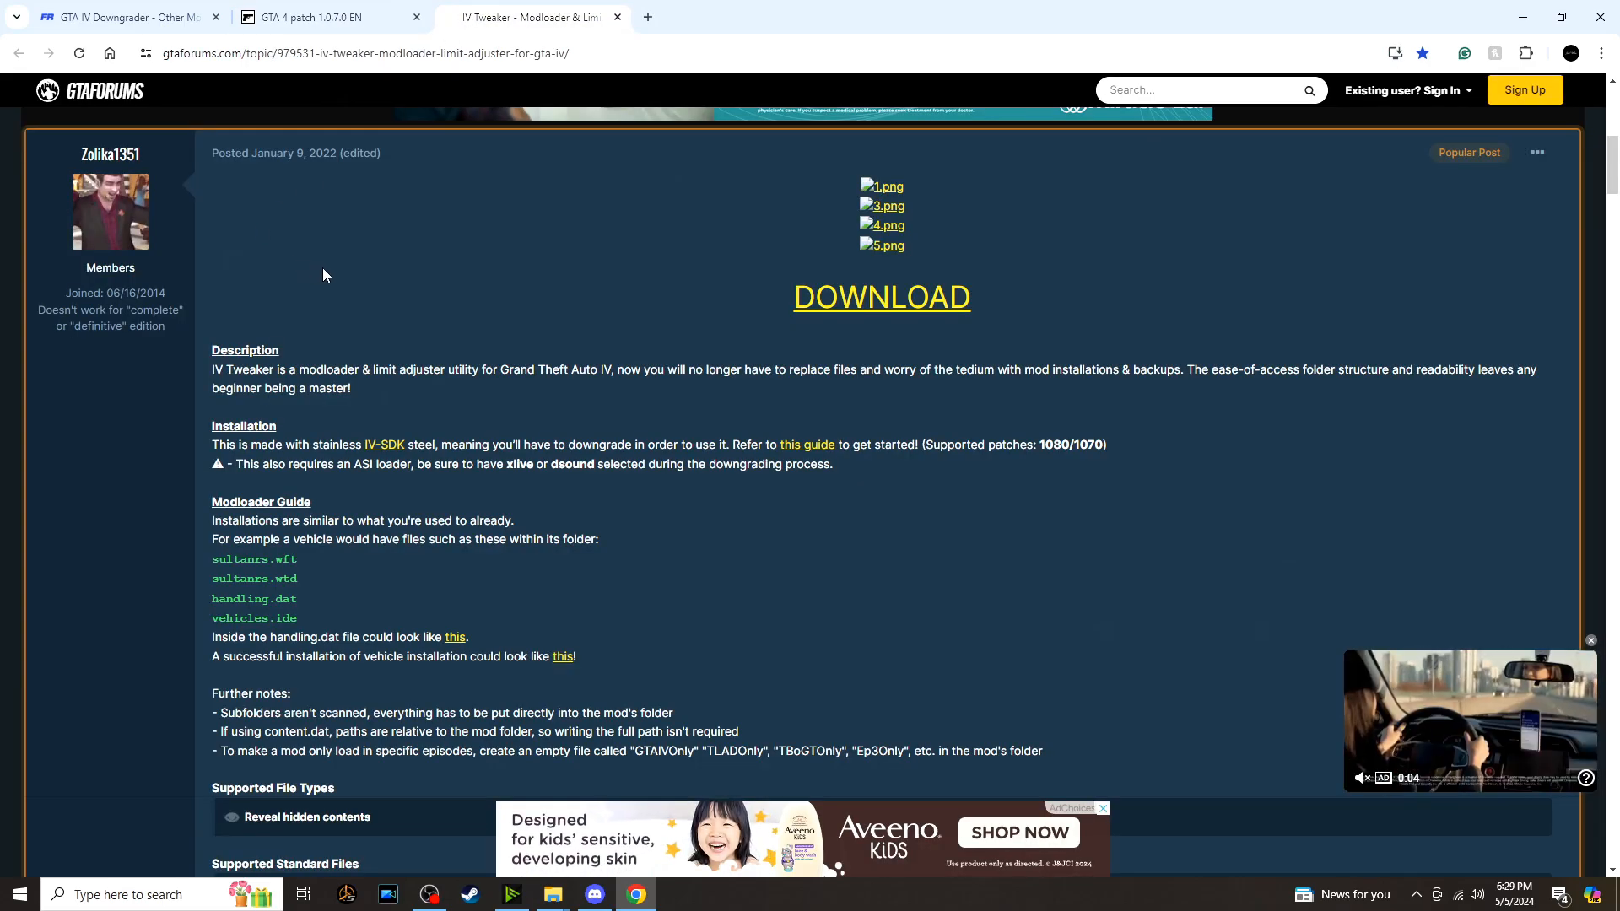
mouse_move(410, 397)
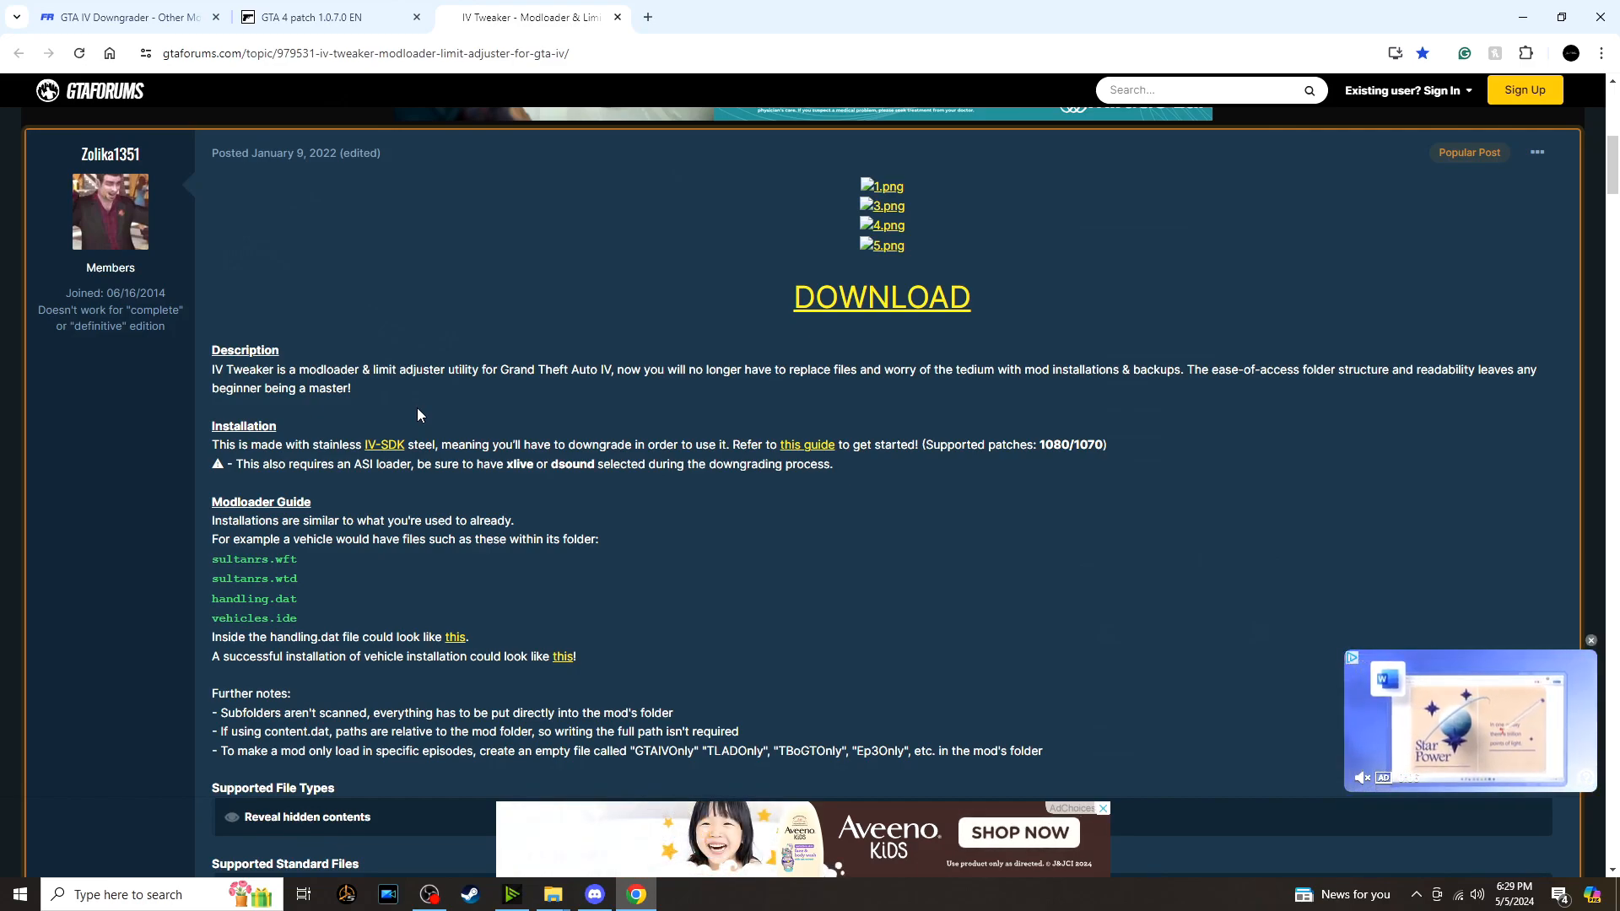
mouse_move(189, 199)
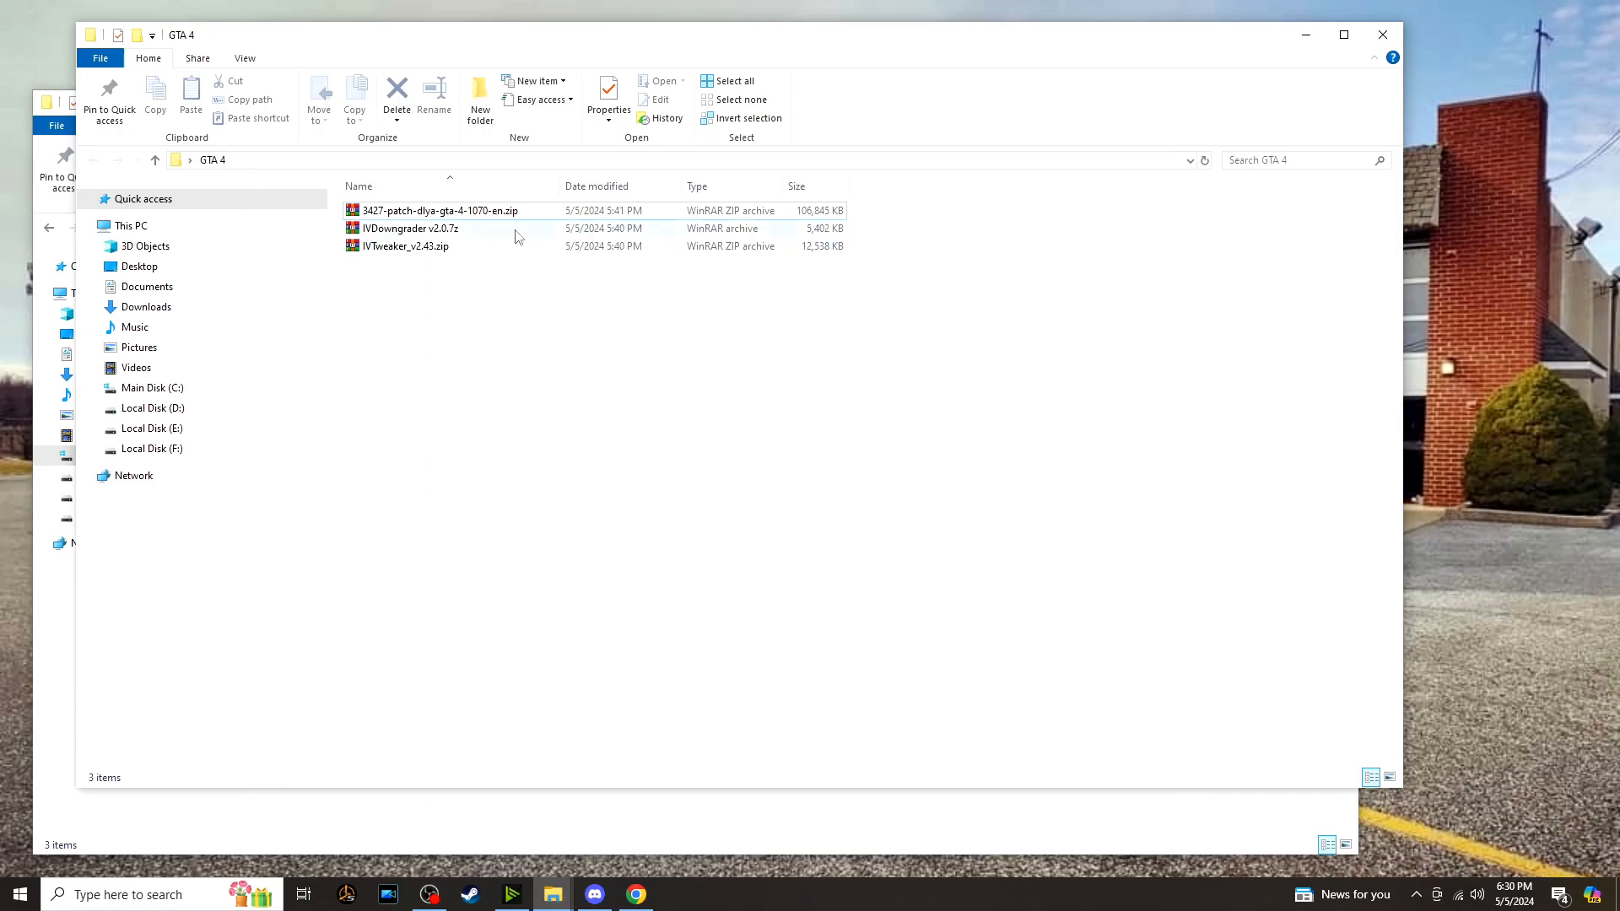
Extract IVDowngrader v2.0.7z to its own folder with WinRAR and launch IVDowngrader.exe.
right_click(409, 227)
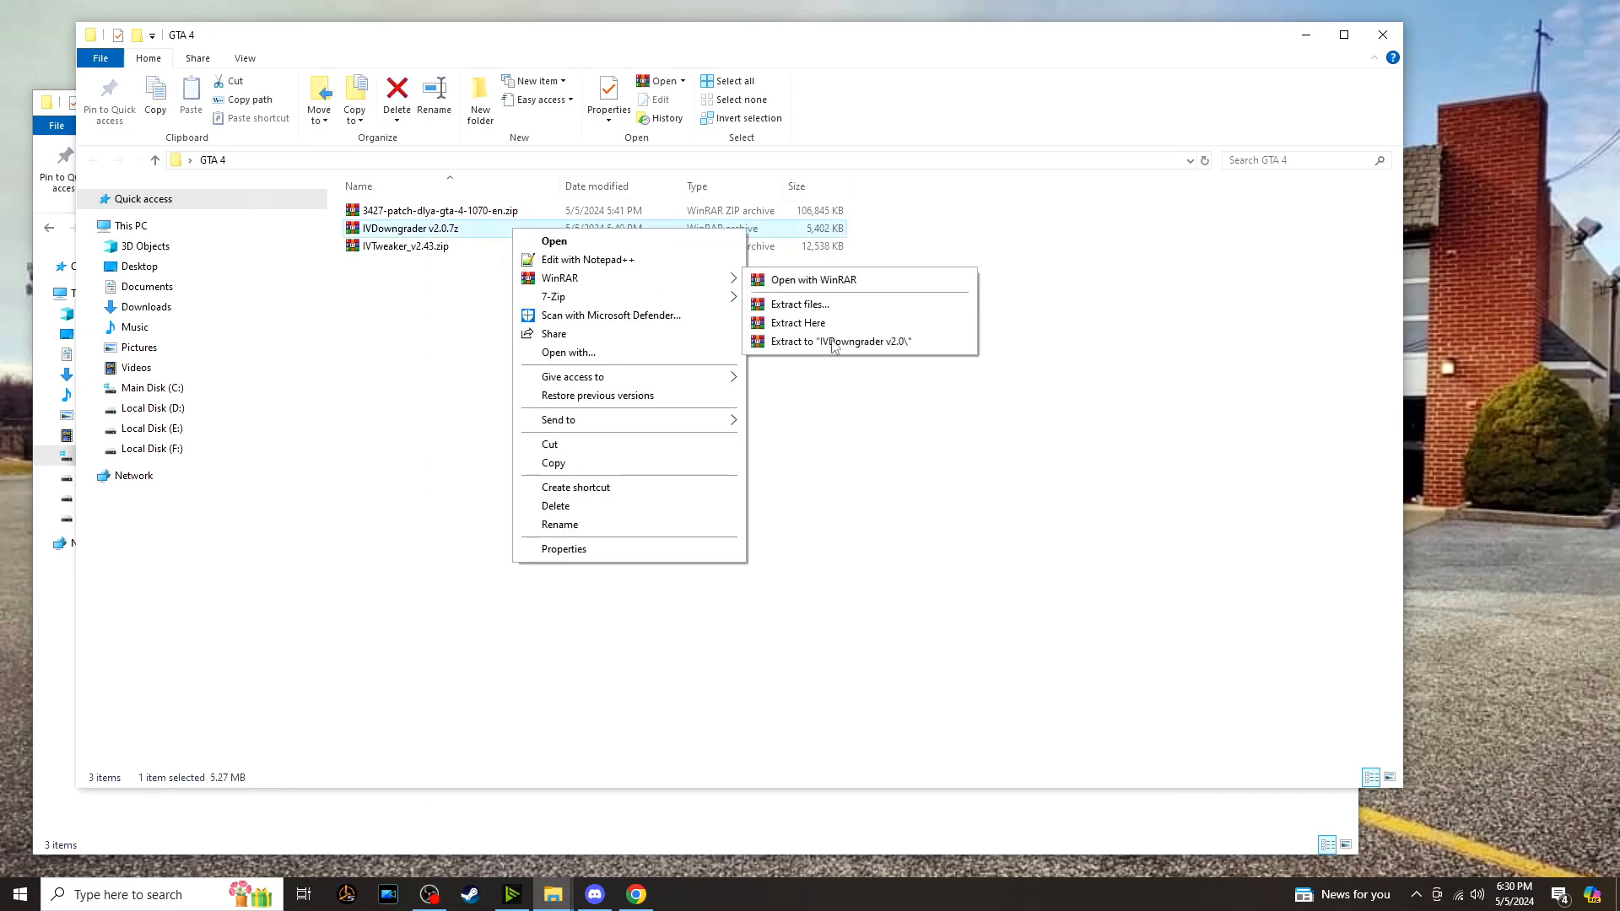
left_click(840, 340)
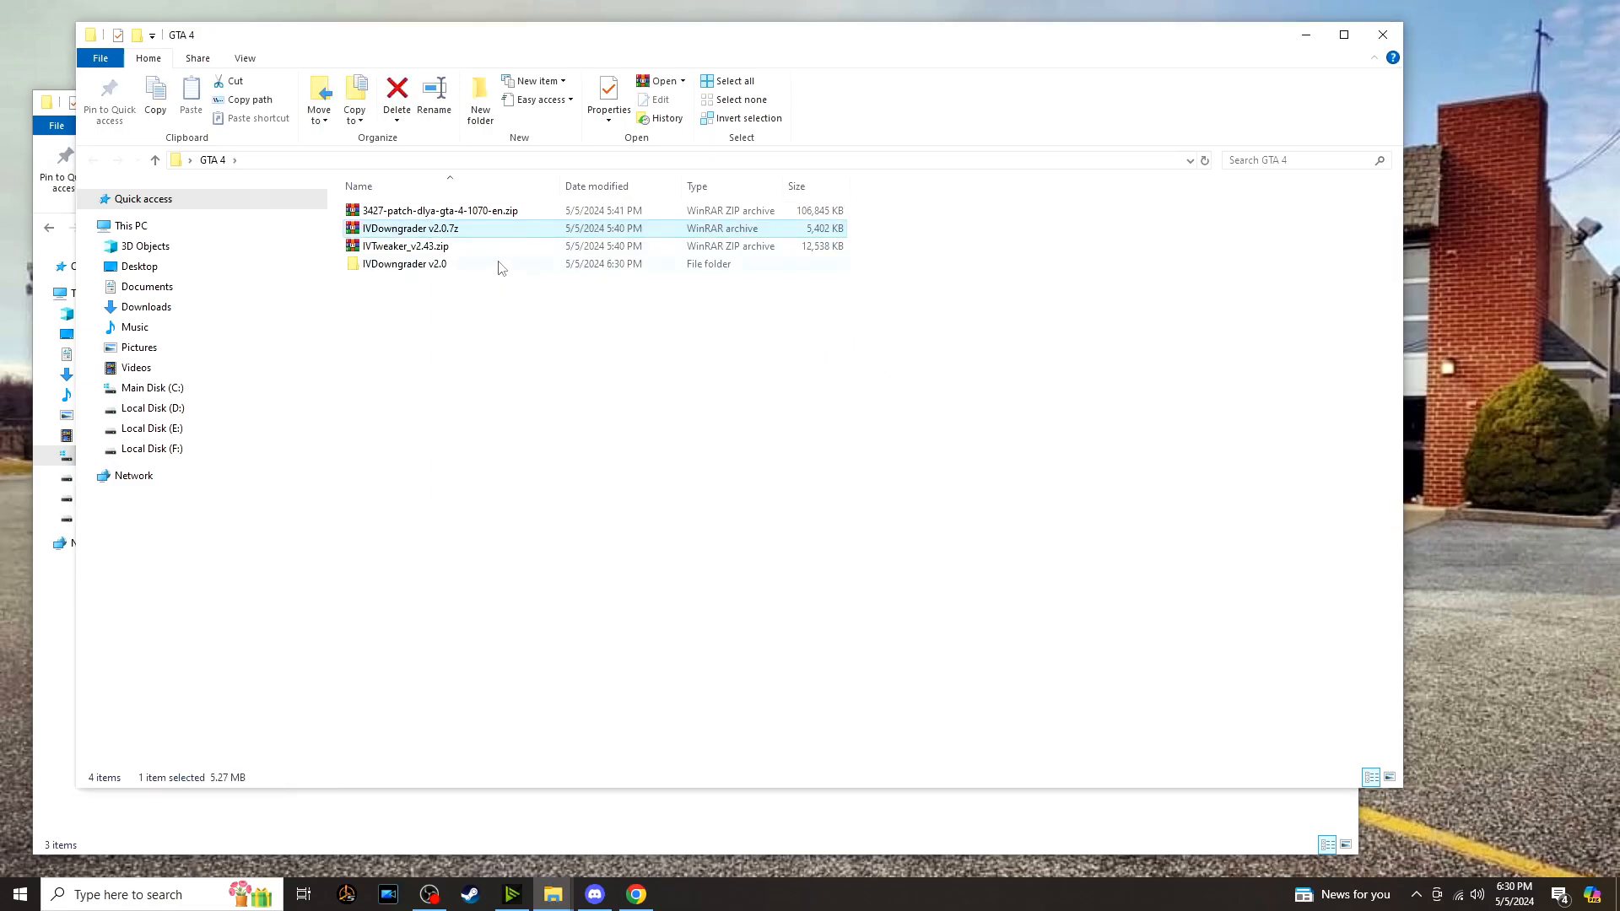
double_click(405, 263)
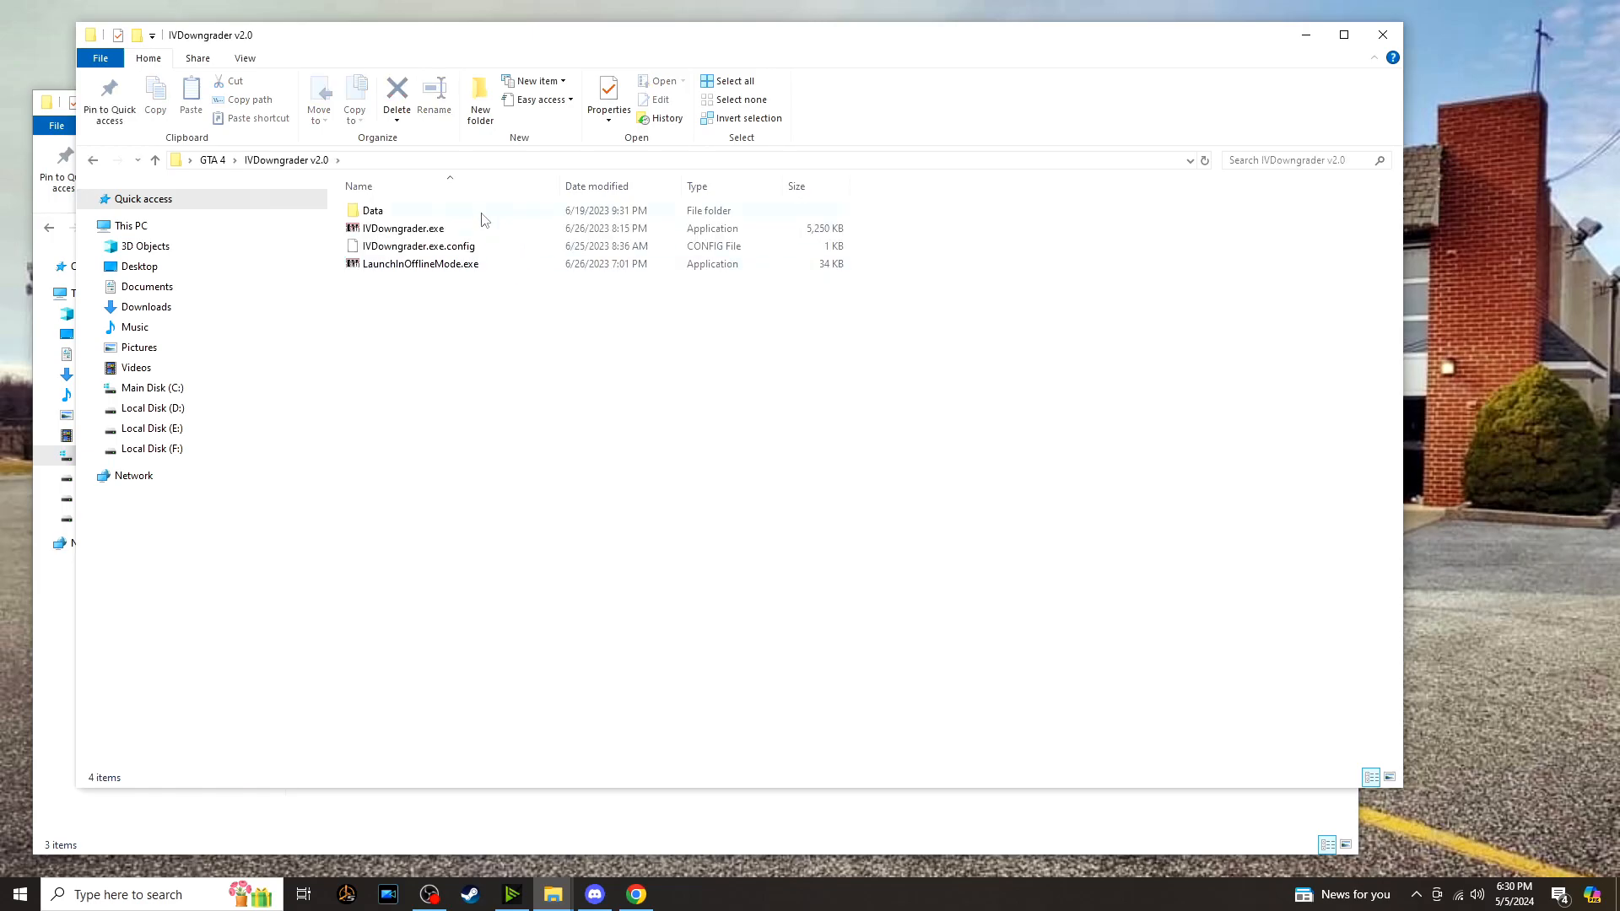
double_click(404, 228)
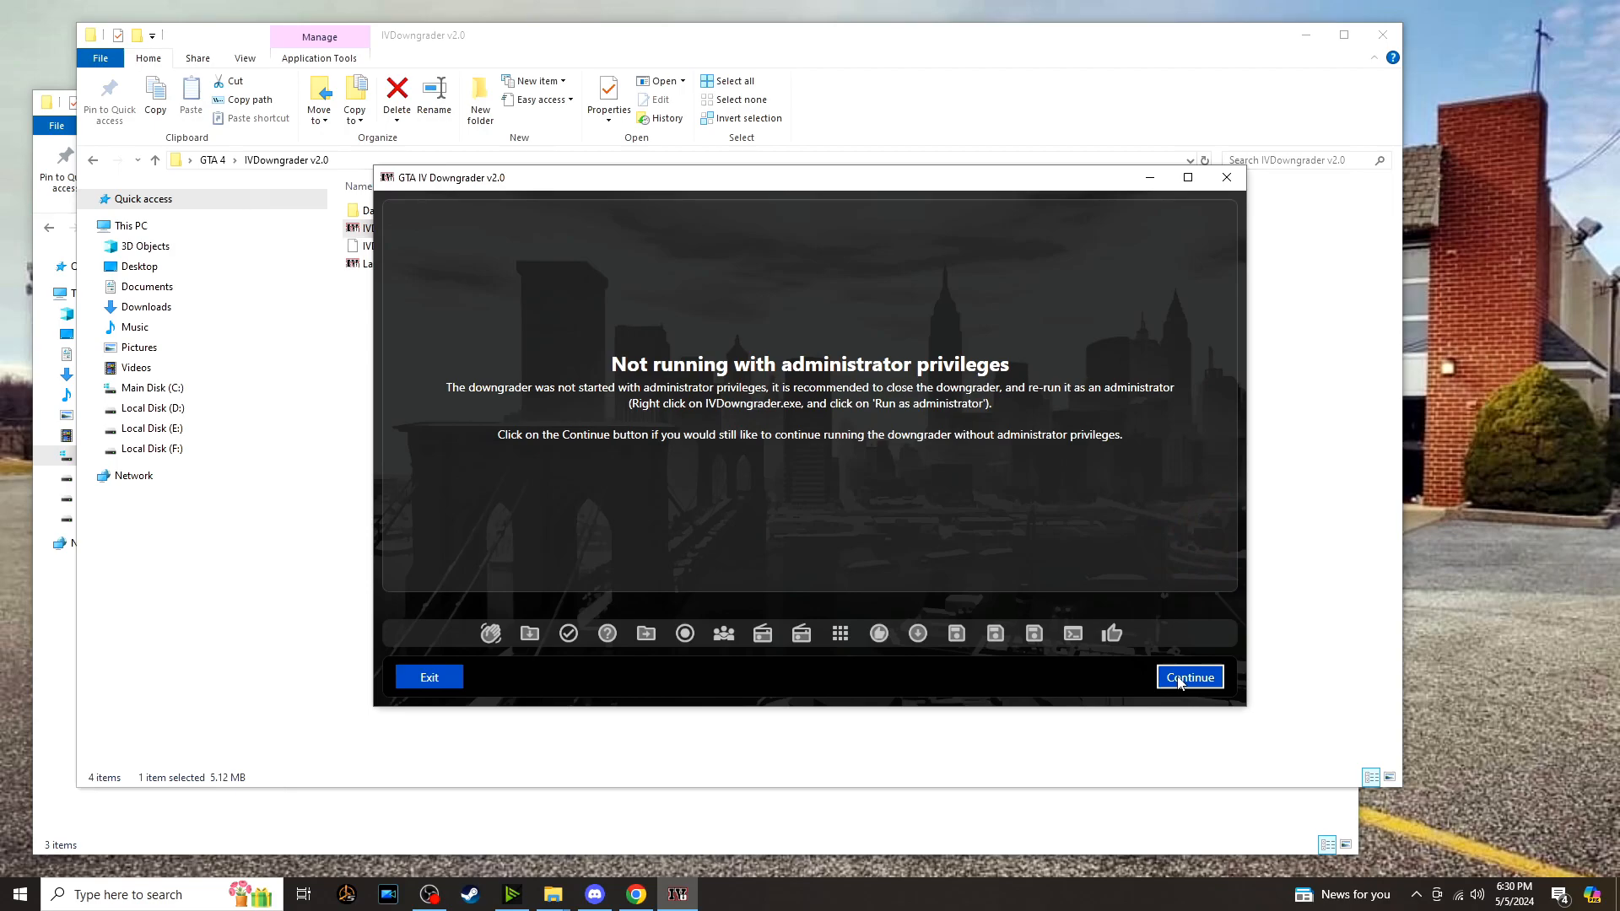
Continue without admin rights, select the Steam GTAIV.exe and analyse its directory.
left_click(1187, 676)
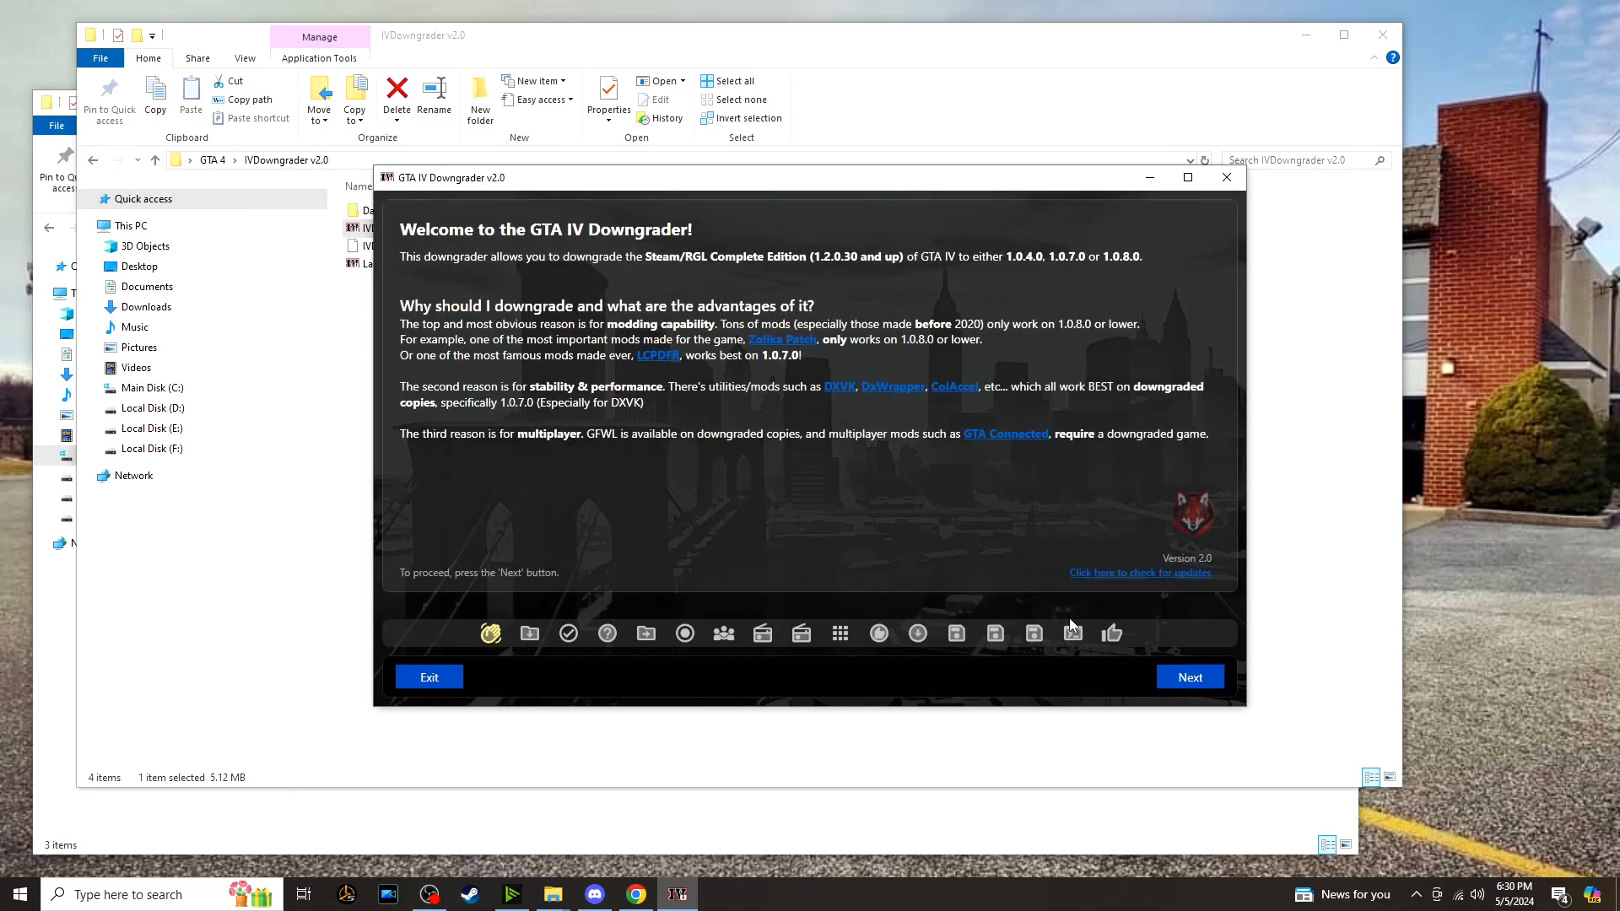
left_click(1188, 677)
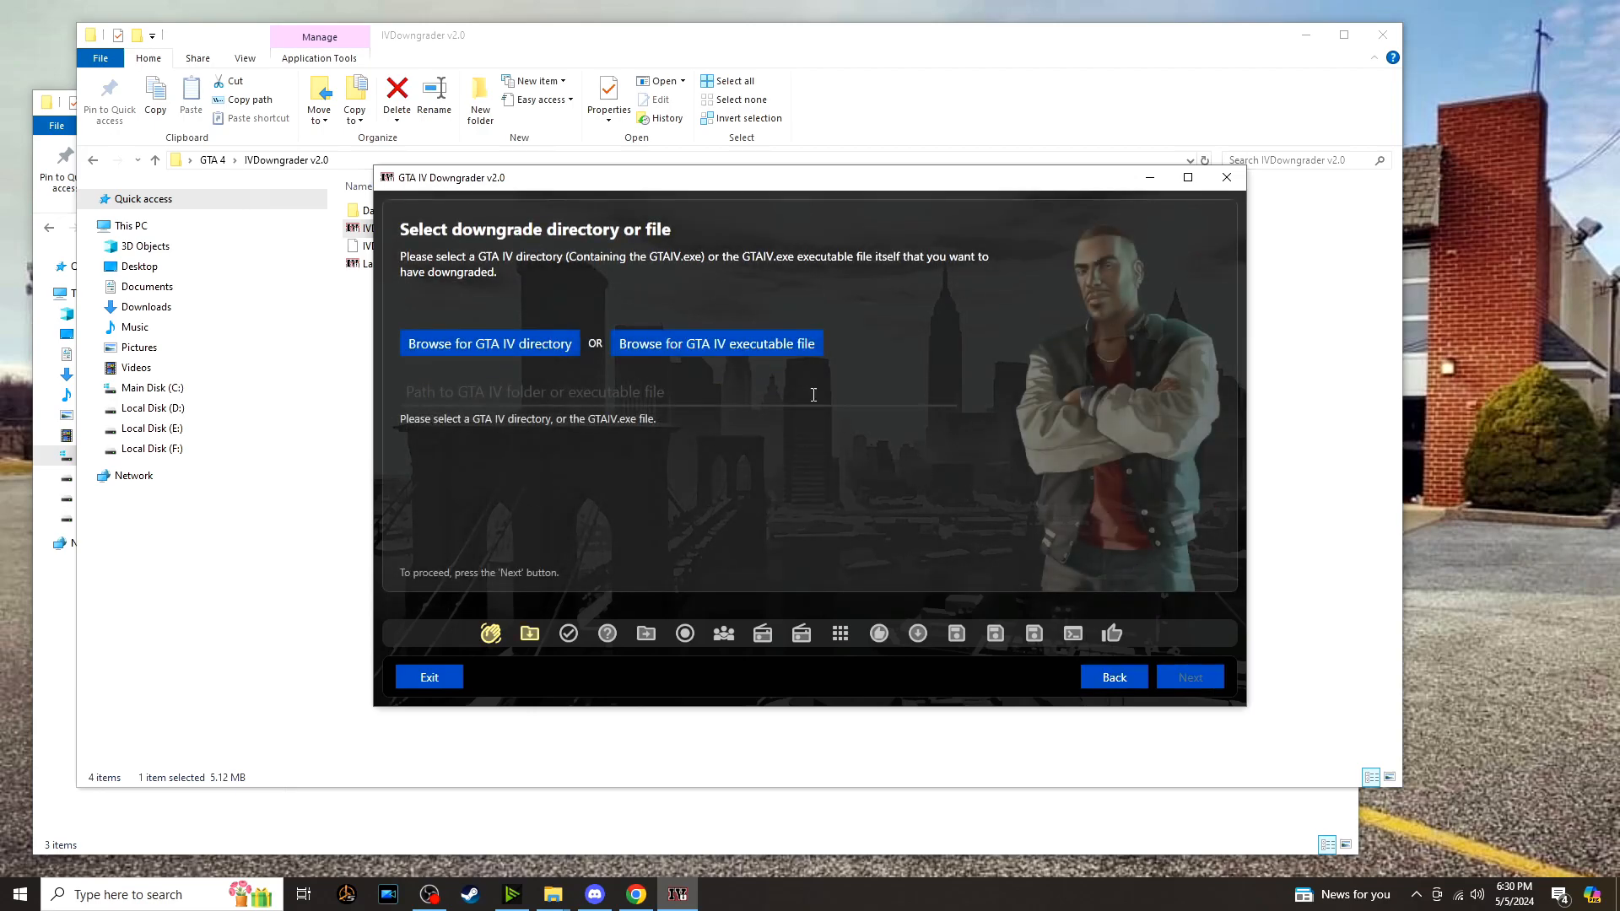
left_click(716, 343)
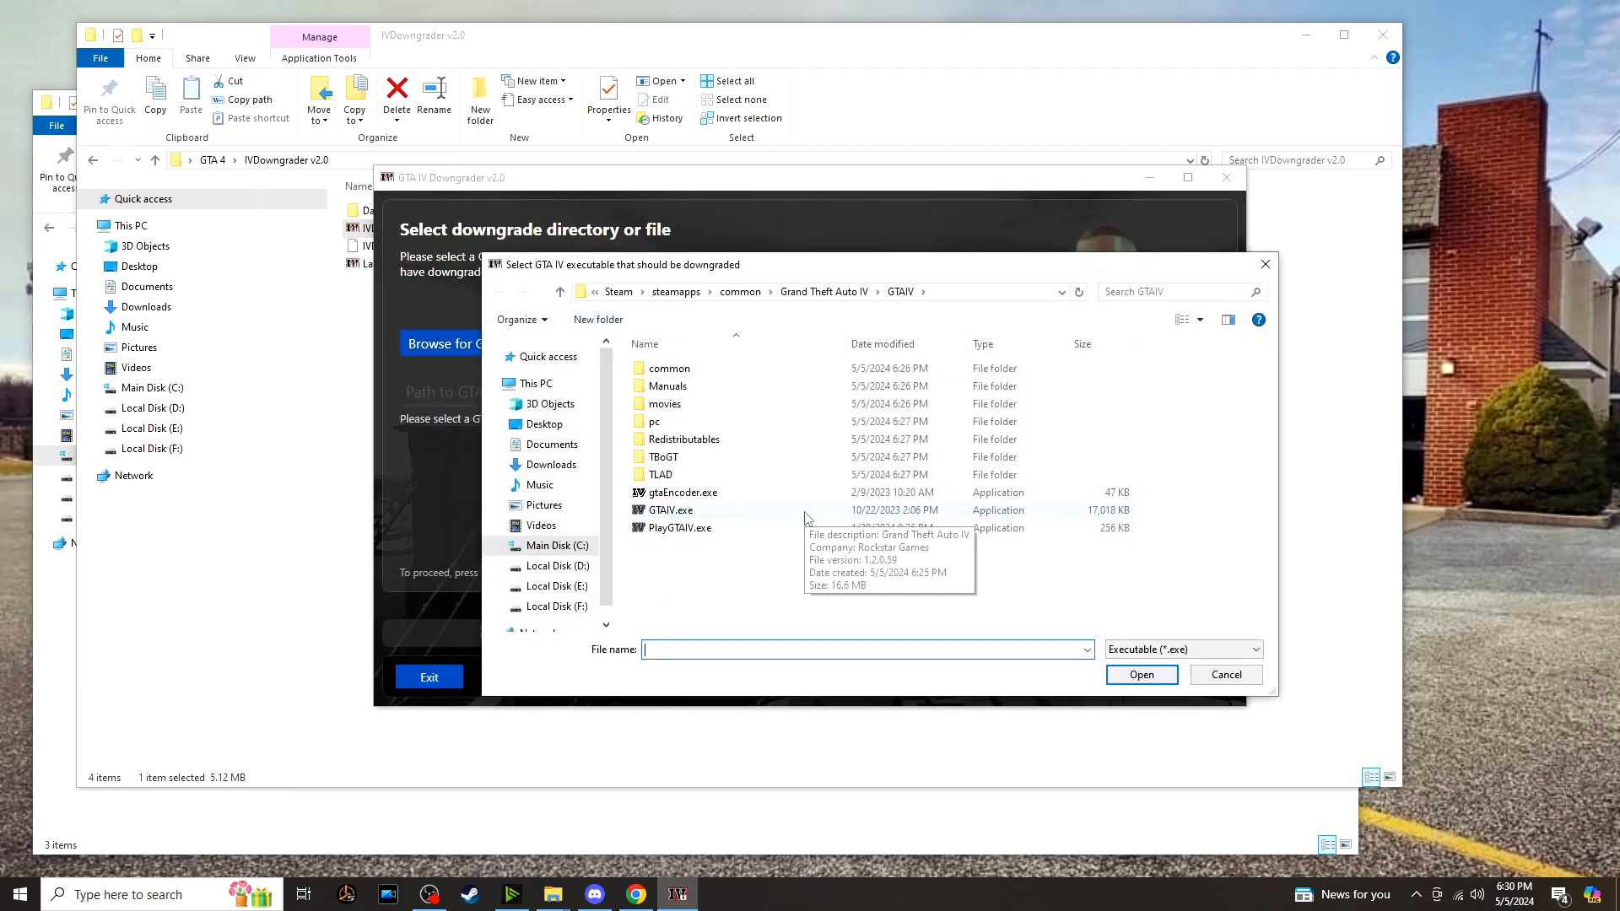
left_click(1141, 674)
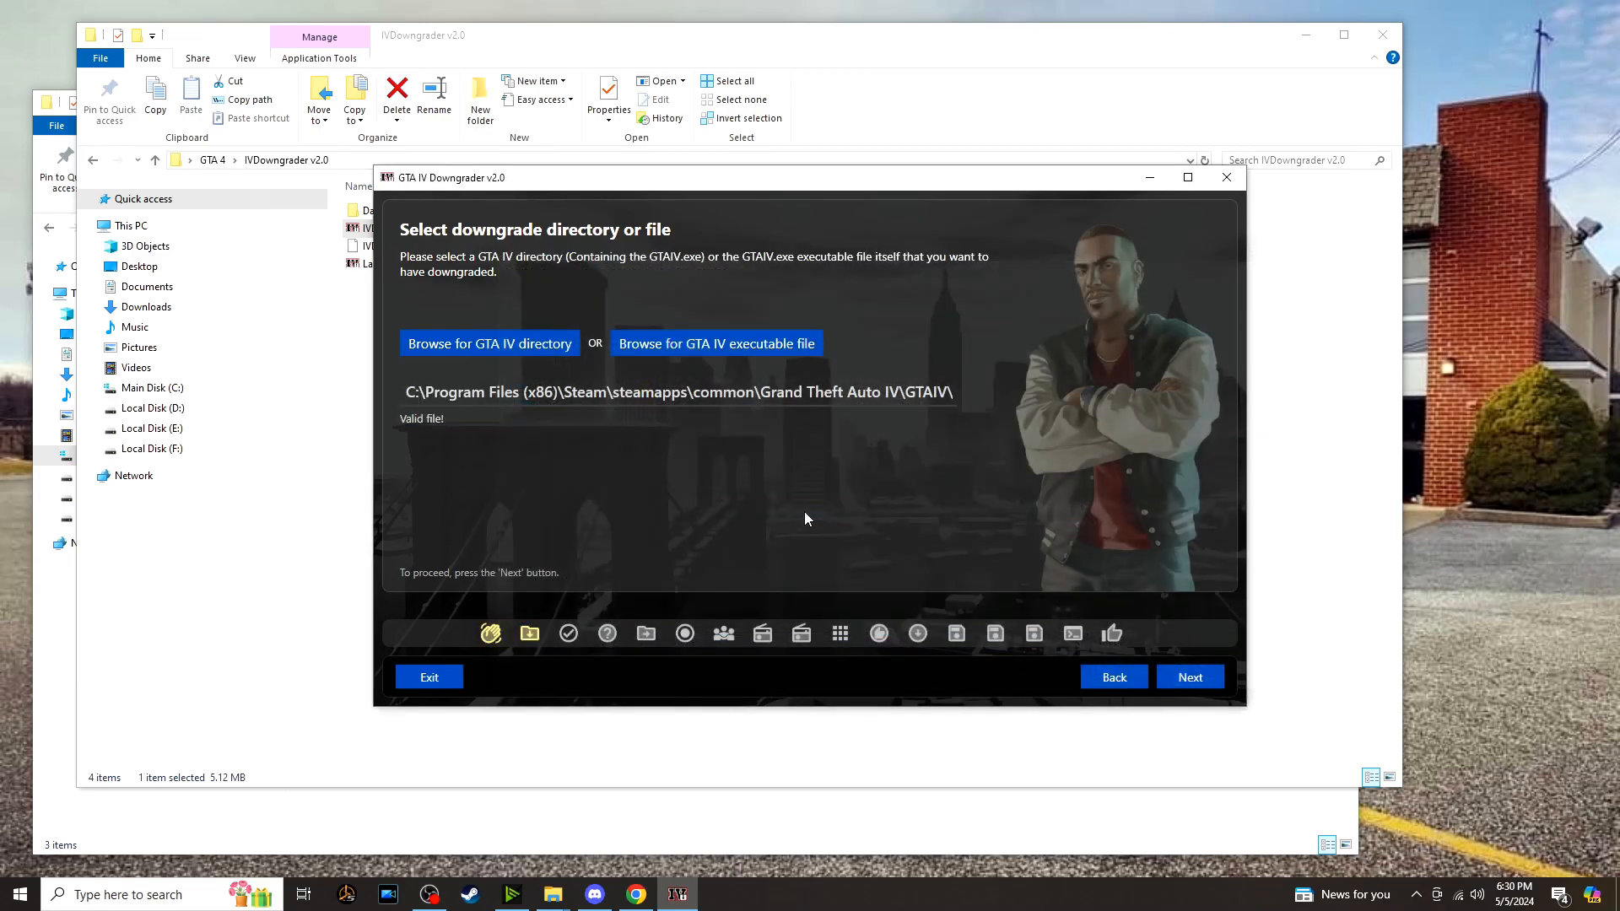
left_click(1190, 676)
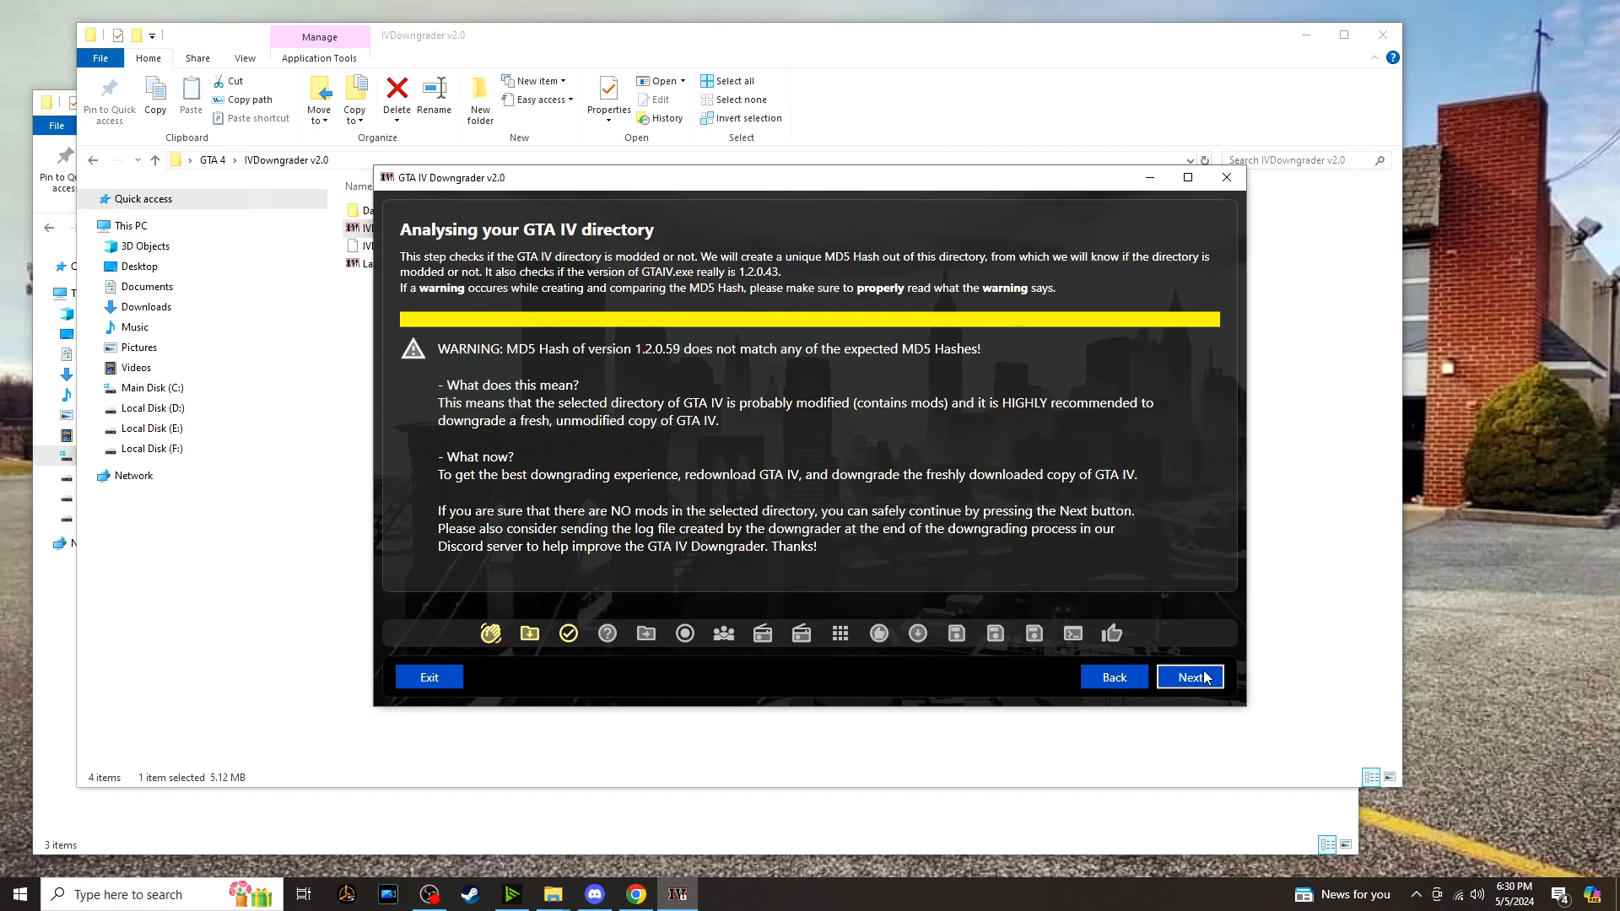
Accept the MD5 hash warning and pick 1.0.7.0 as the downgrade target version.
left_click(1189, 677)
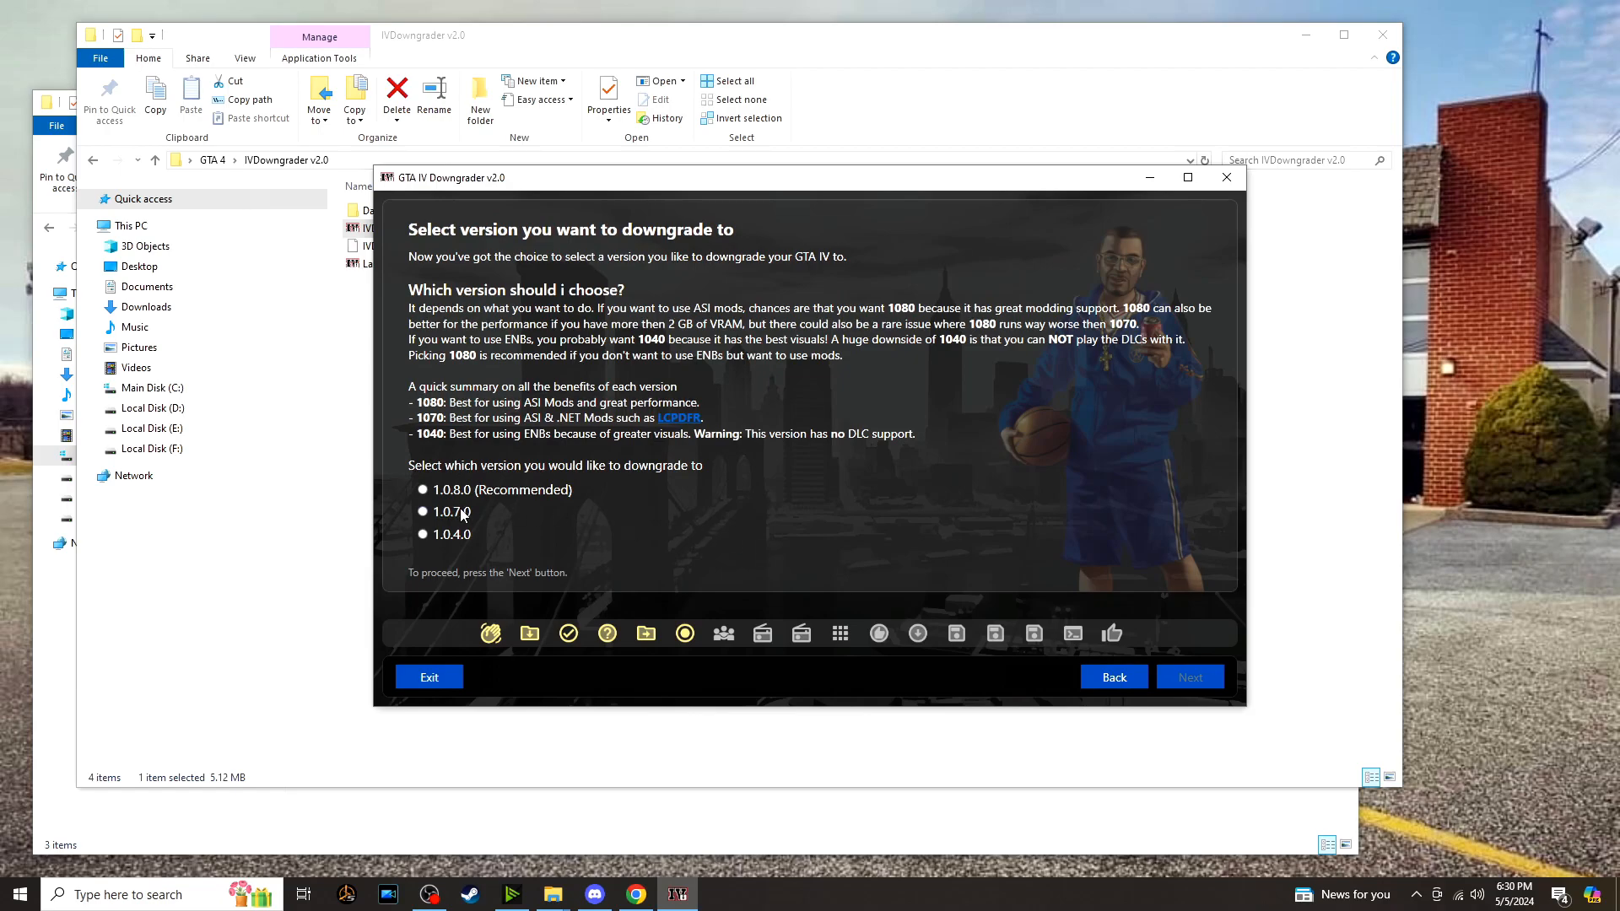
left_click(422, 510)
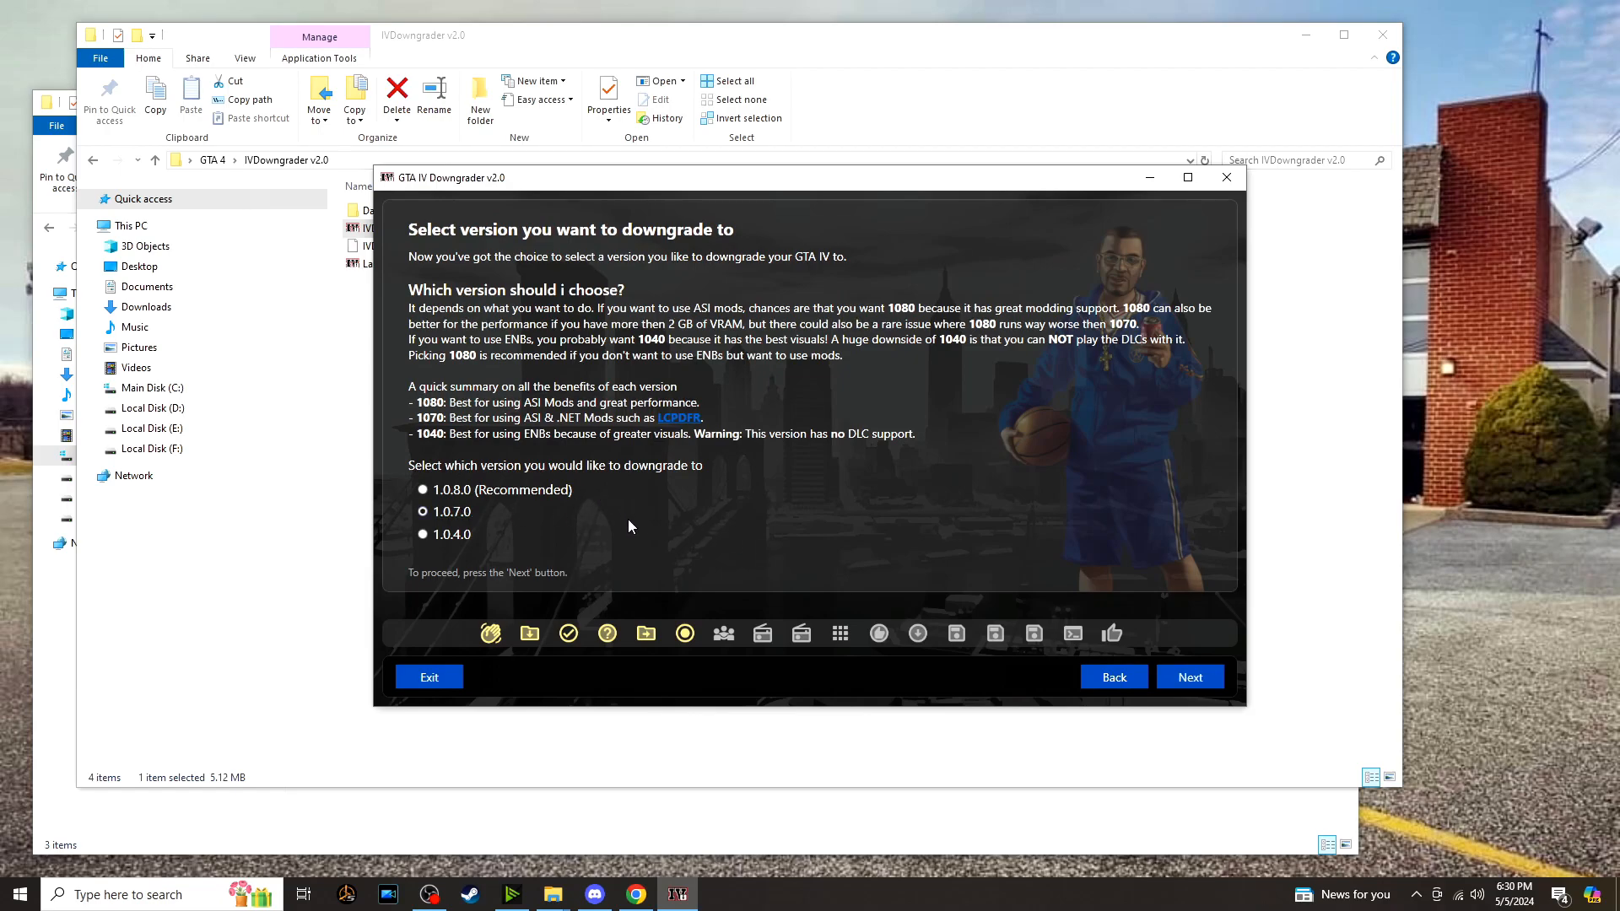
mouse_move(813, 537)
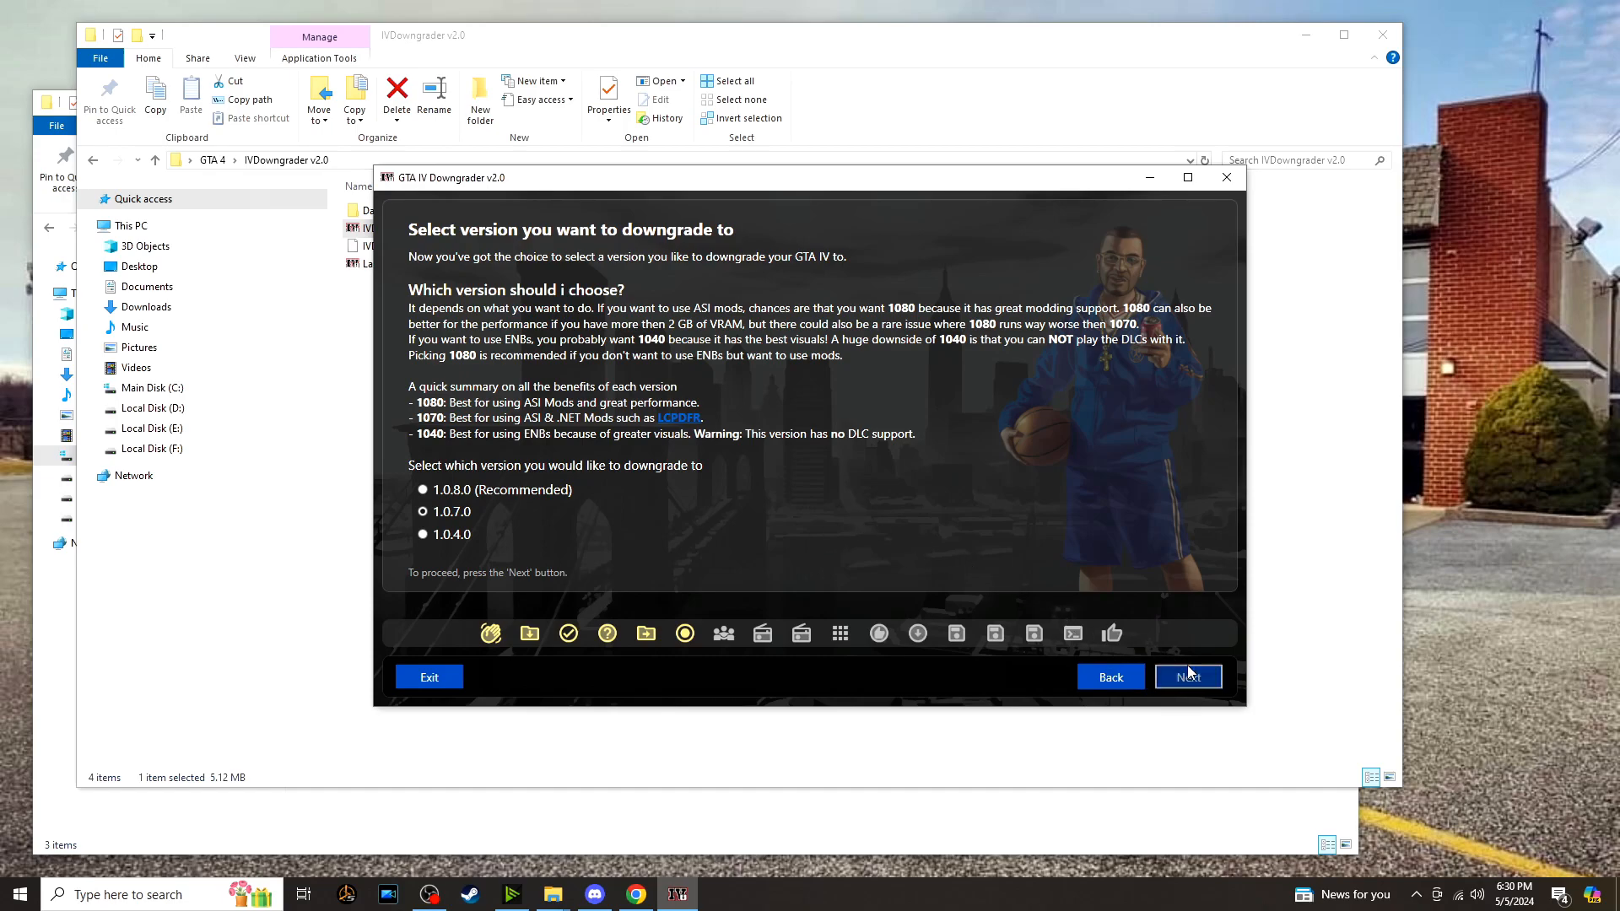
left_click(1186, 677)
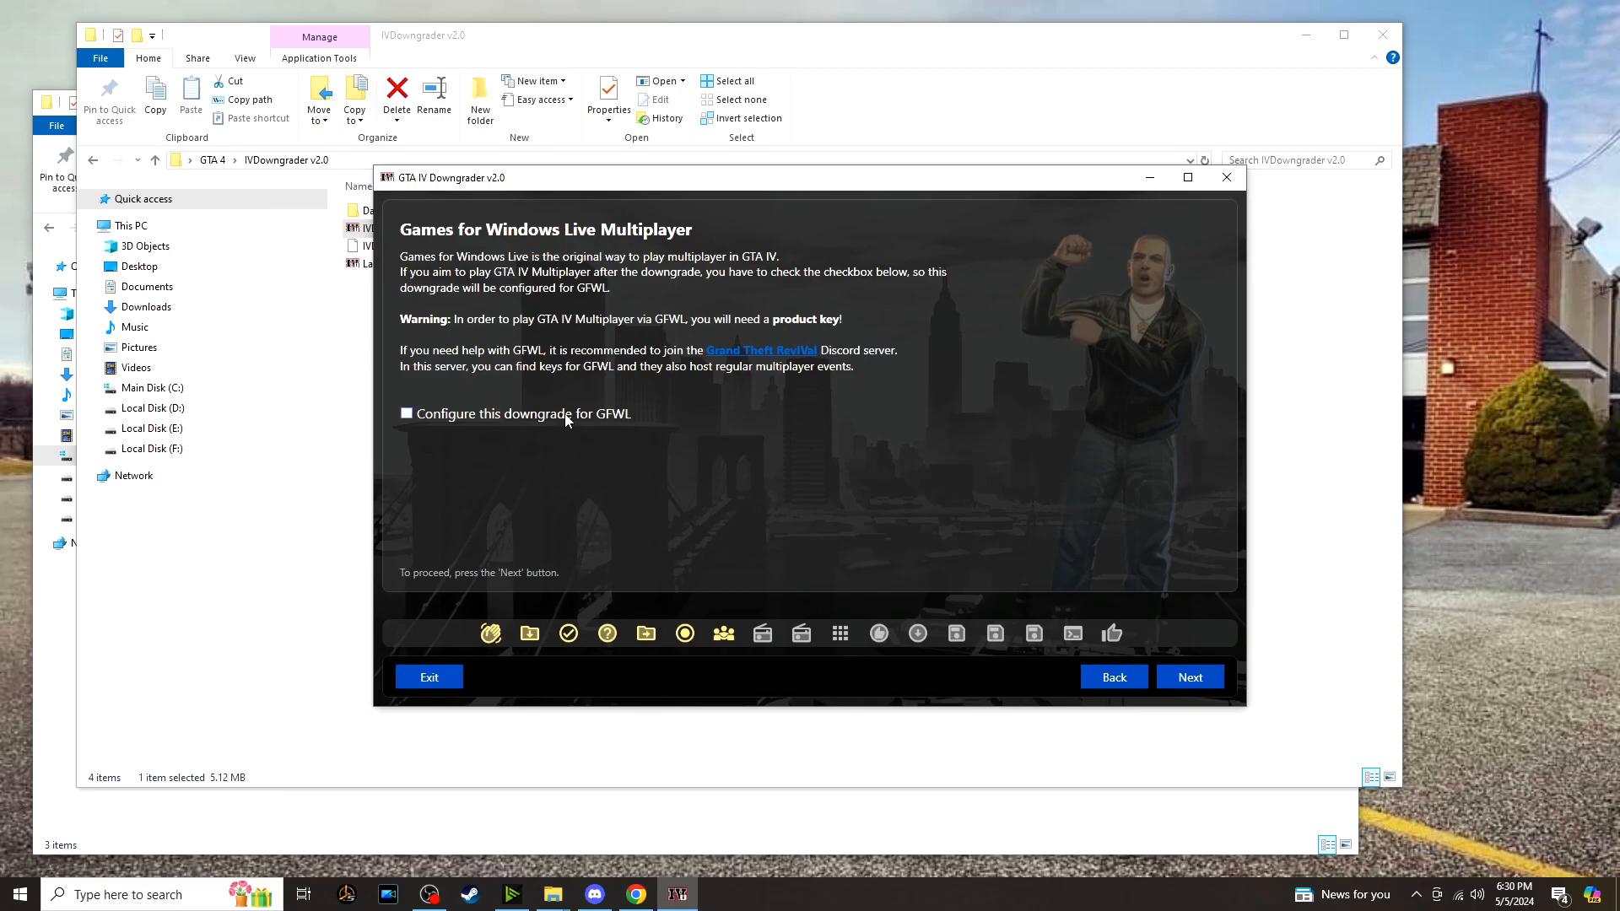
mouse_move(653, 442)
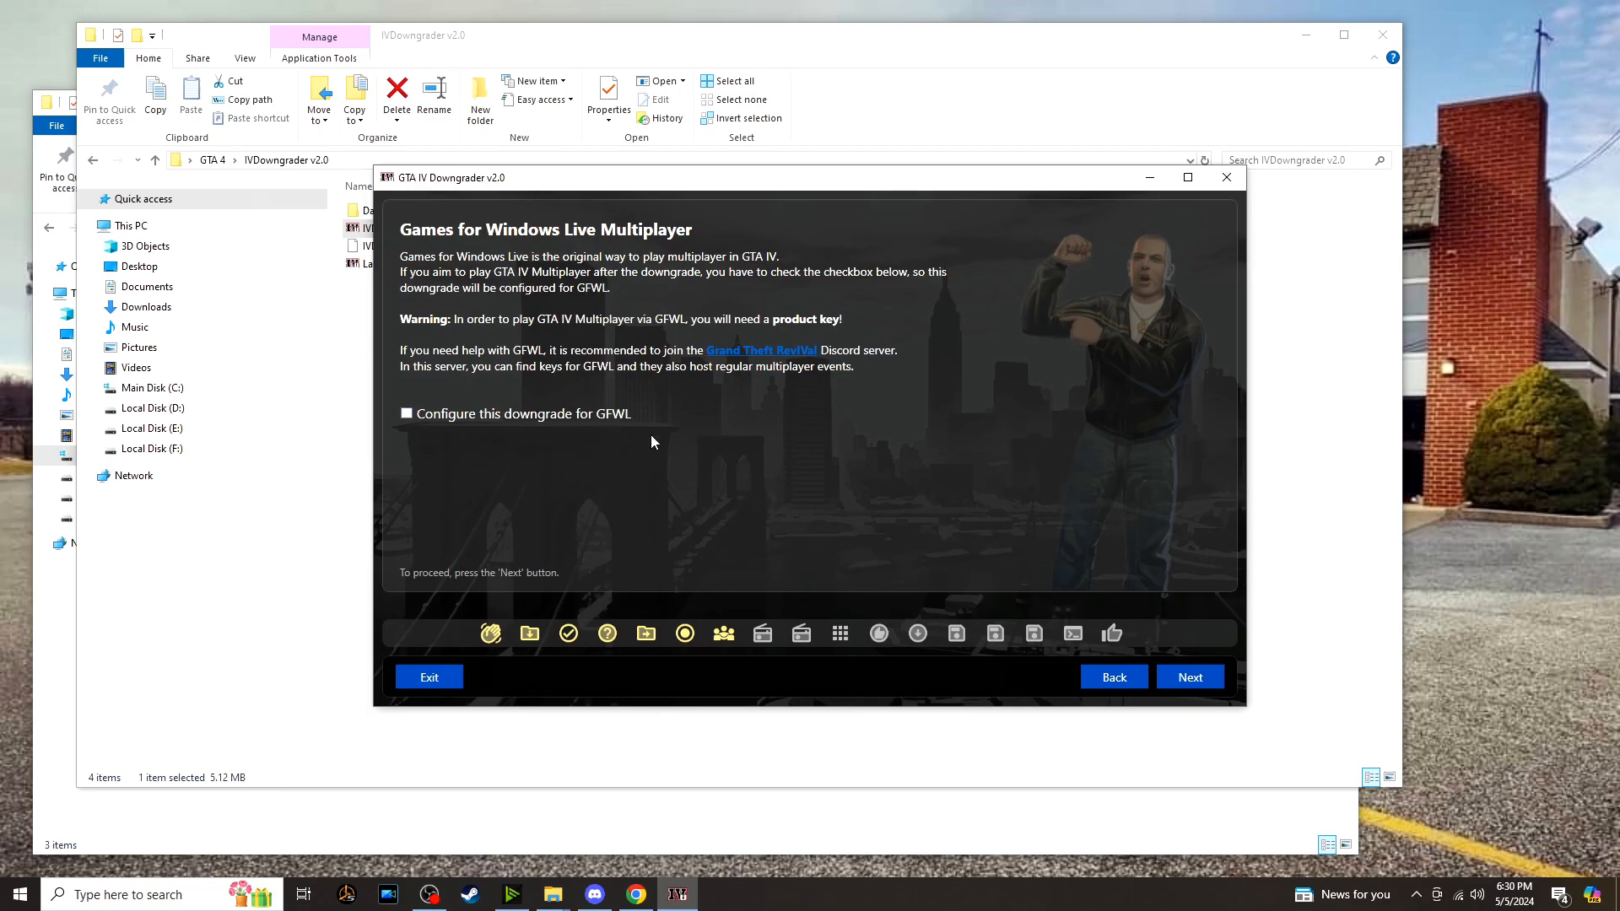
mouse_move(1190, 676)
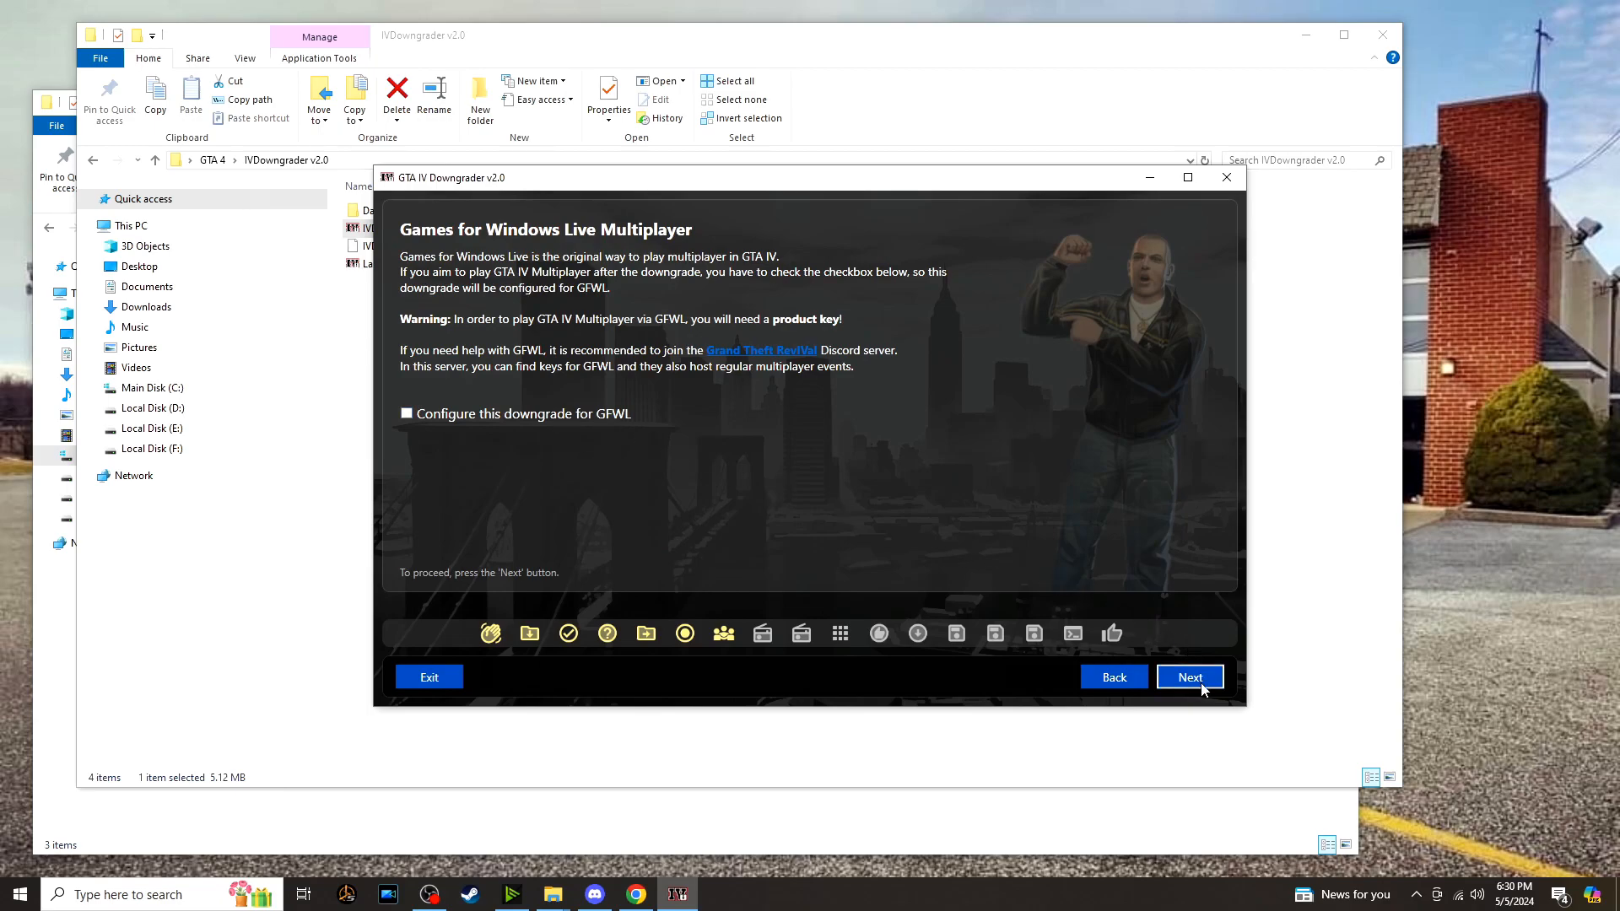
Skip GFWL multiplayer and keep Sneed's radio downgrader with the no EFLC music fix.
left_click(1189, 677)
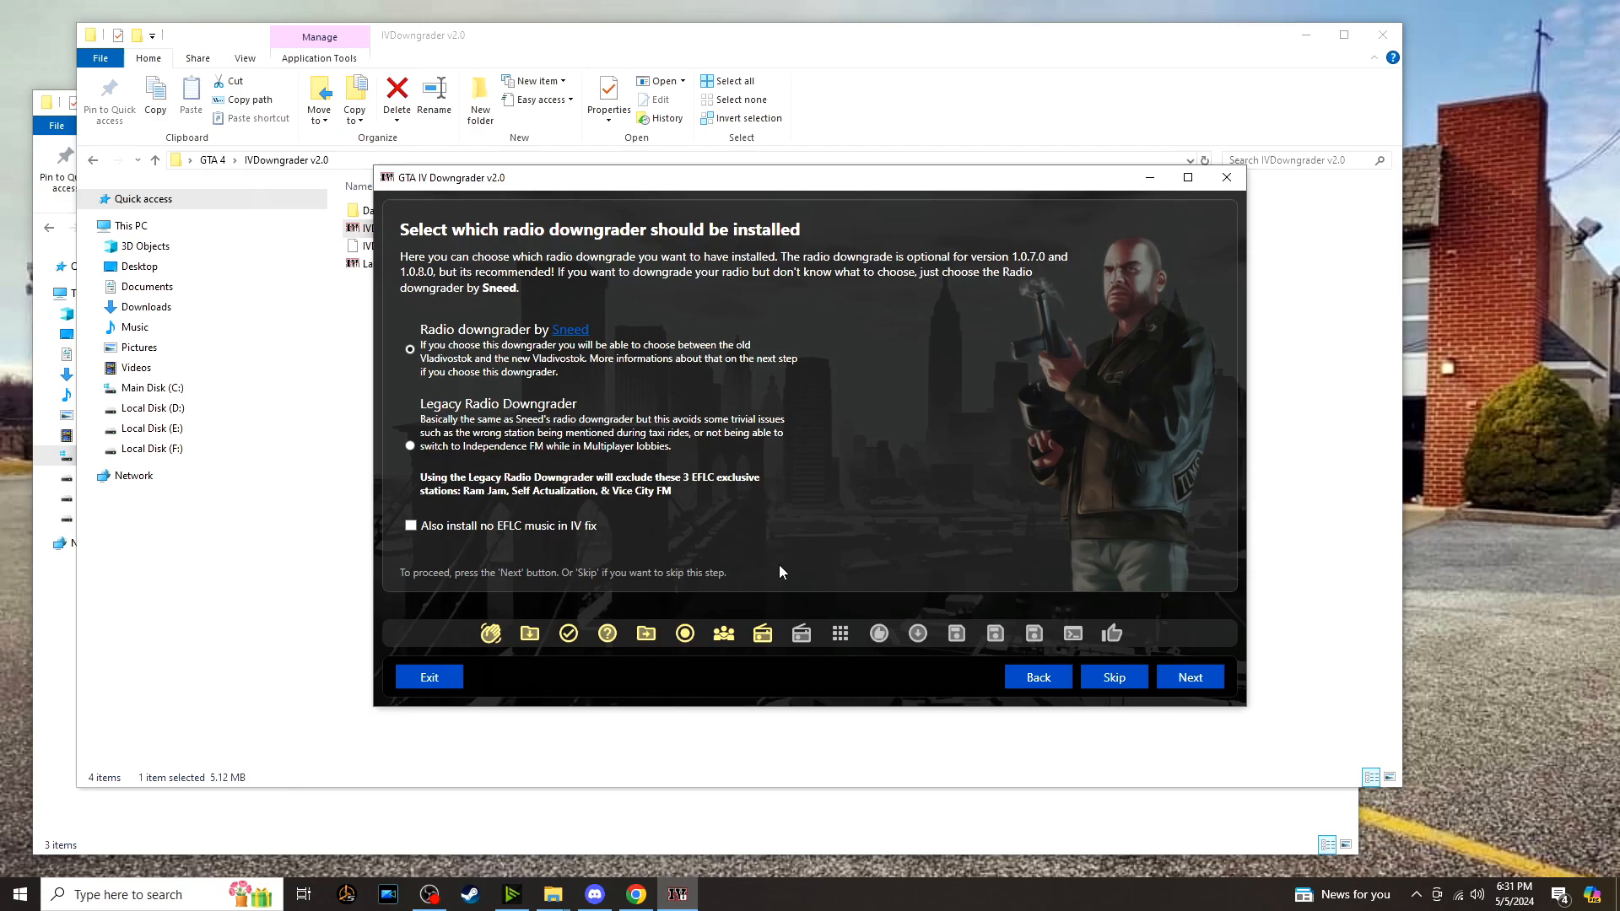
left_click(410, 525)
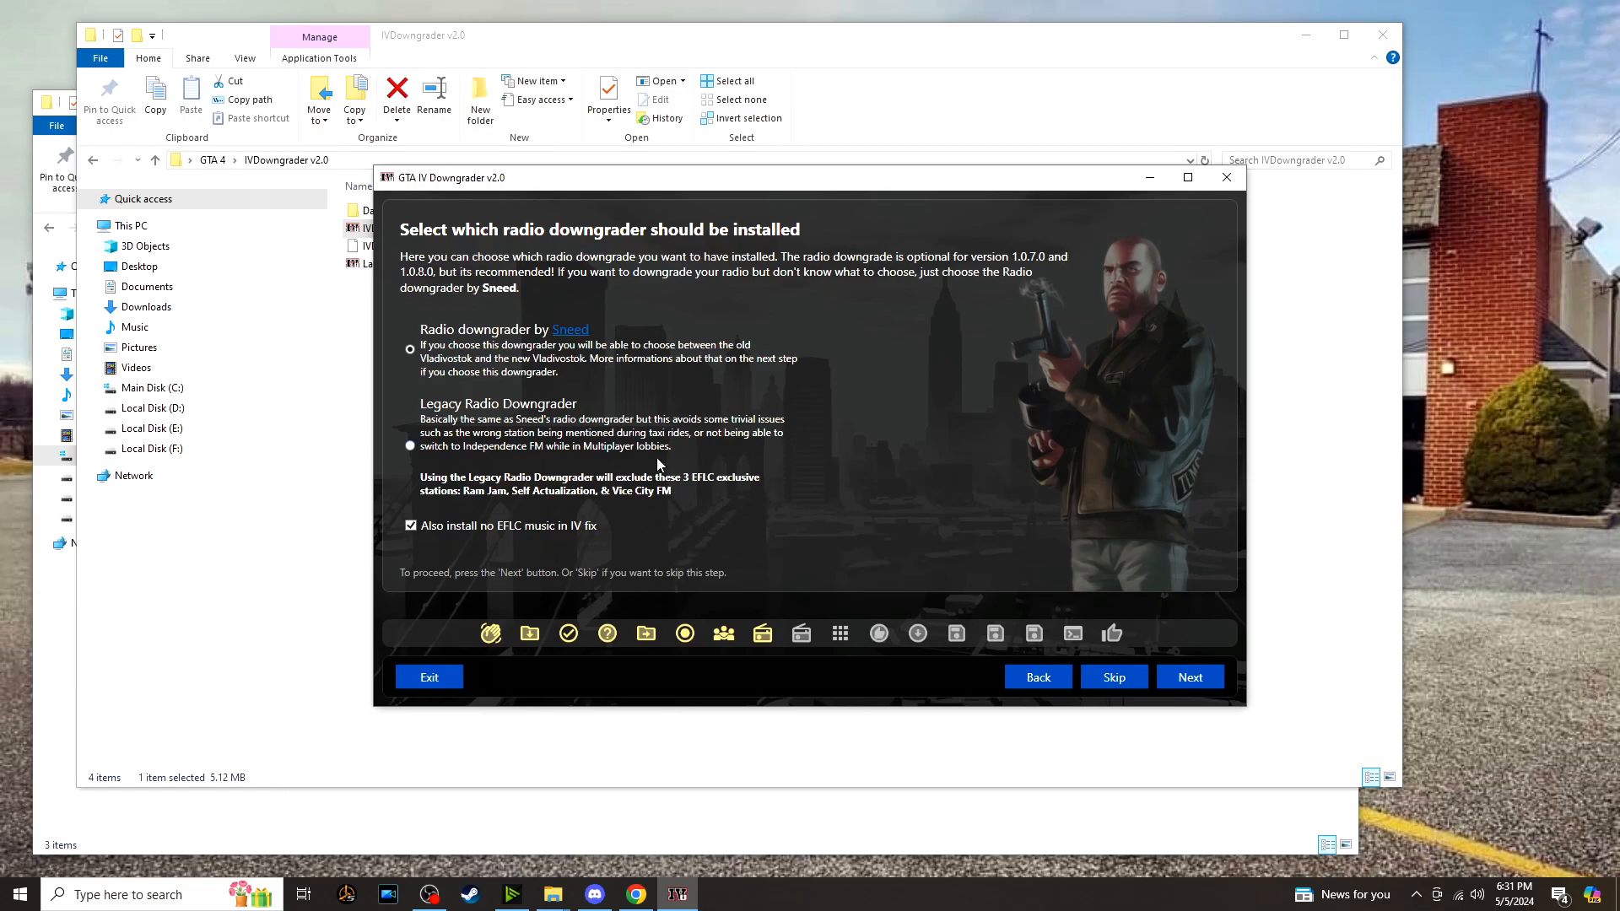
mouse_move(629, 572)
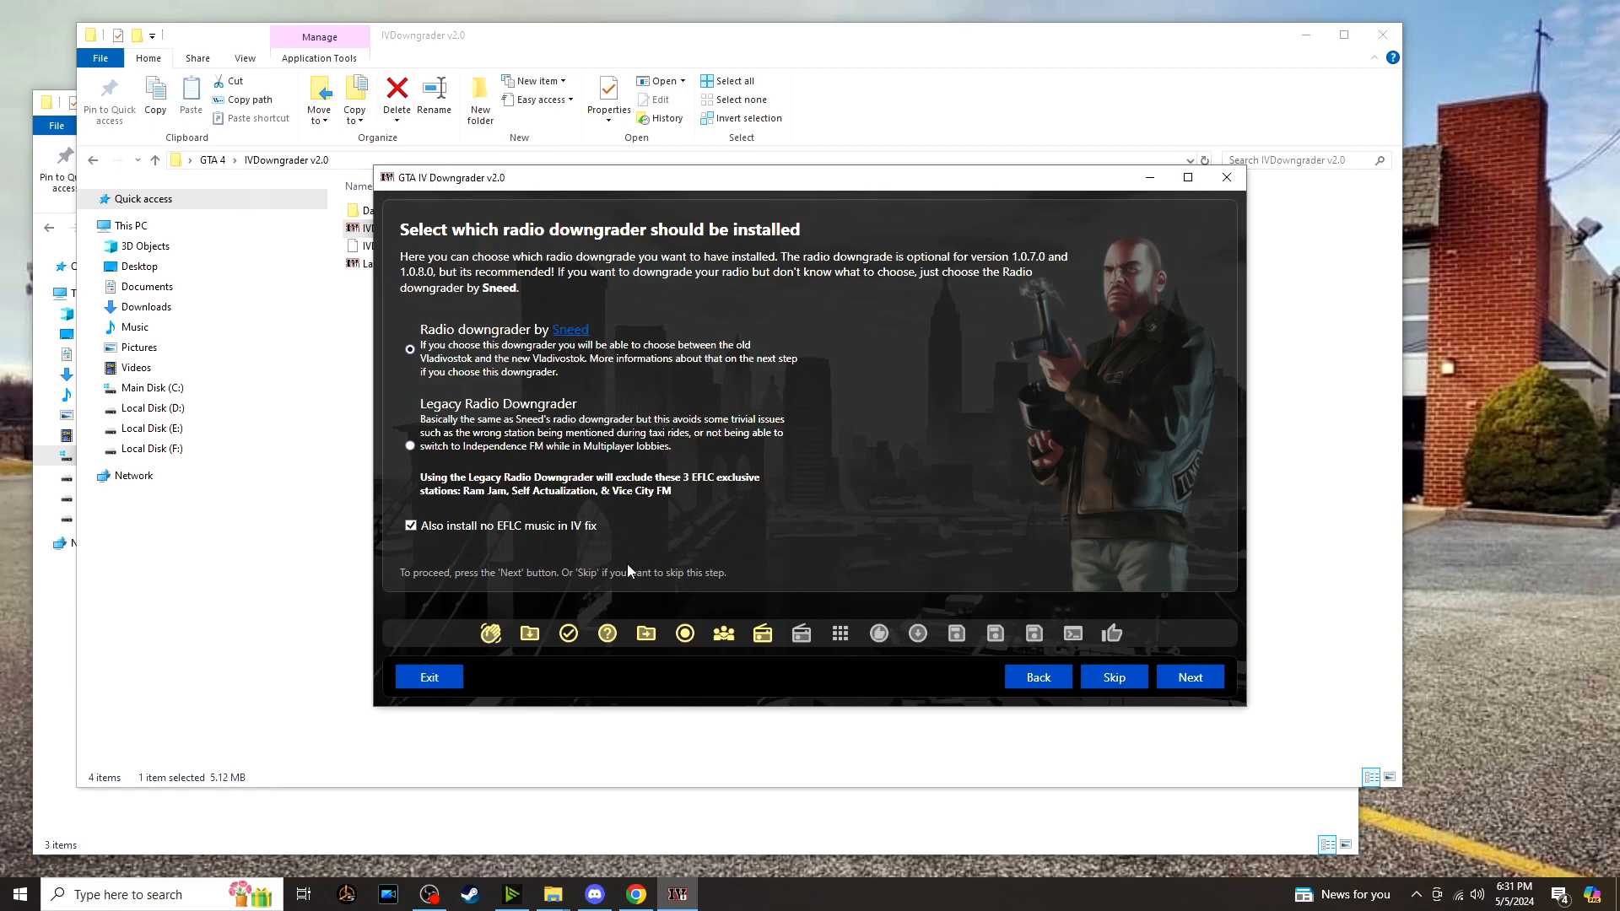
mouse_move(1019, 609)
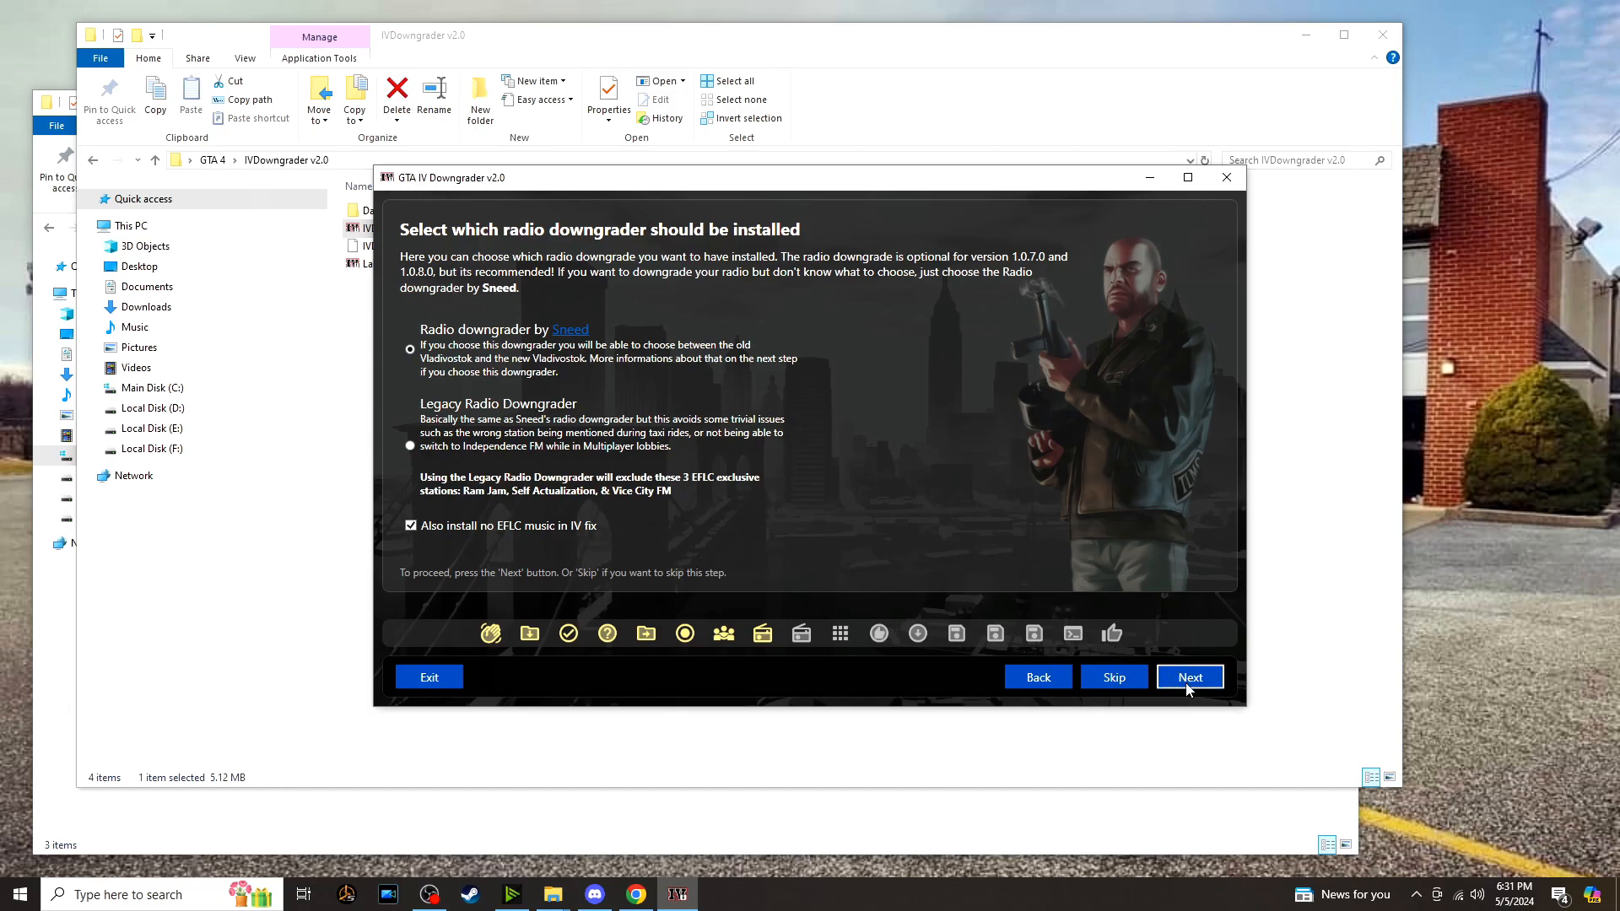
left_click(1189, 676)
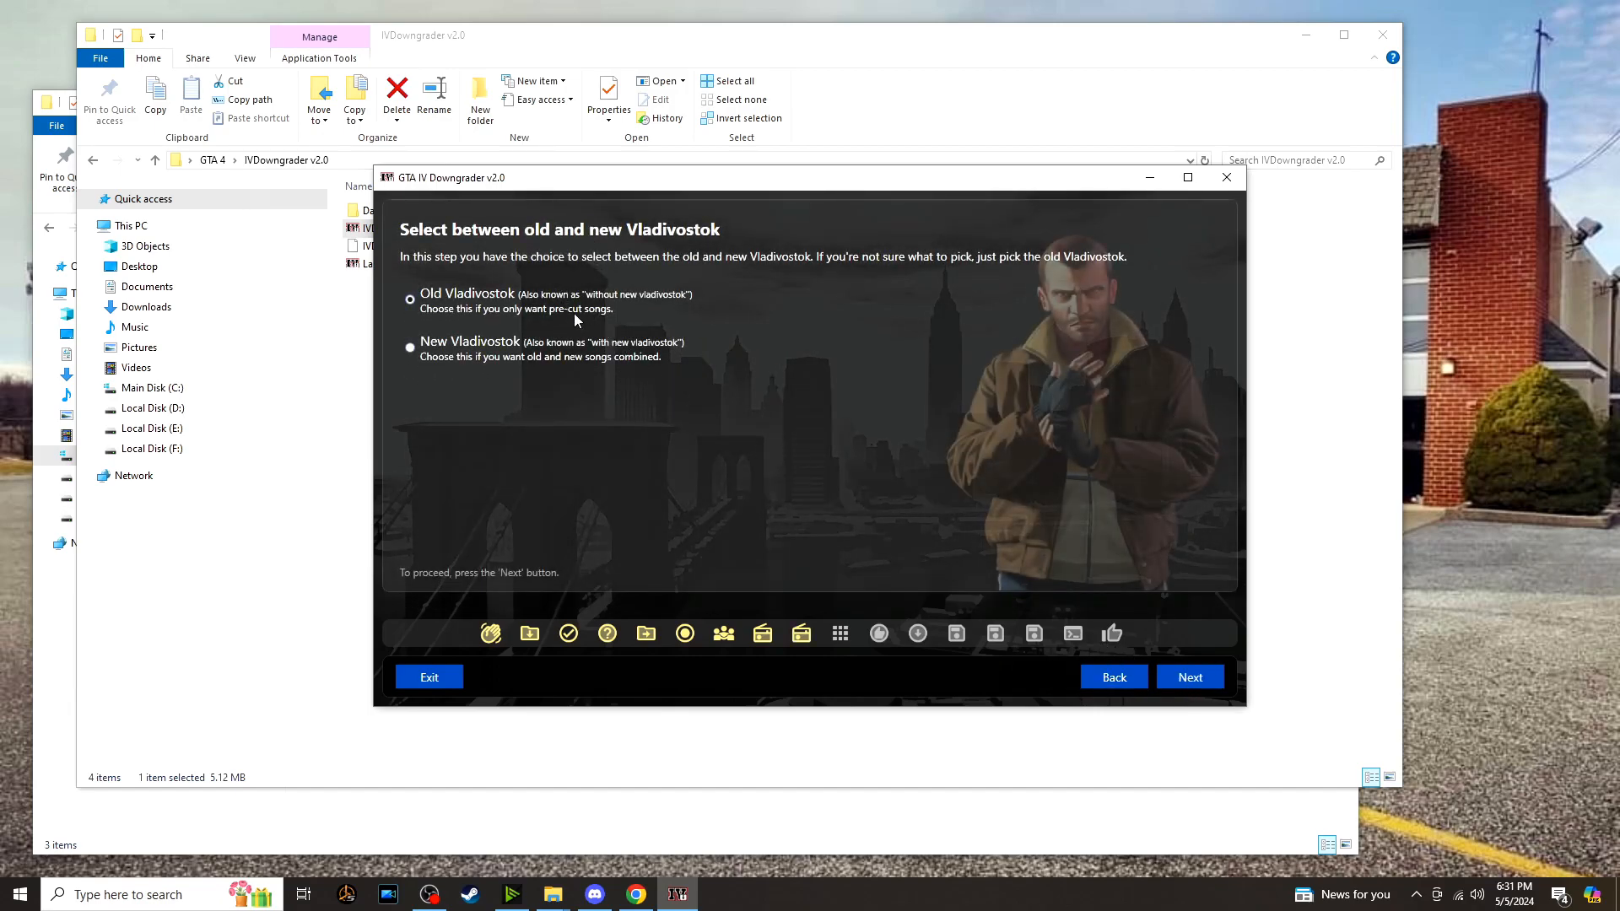
mouse_move(806, 609)
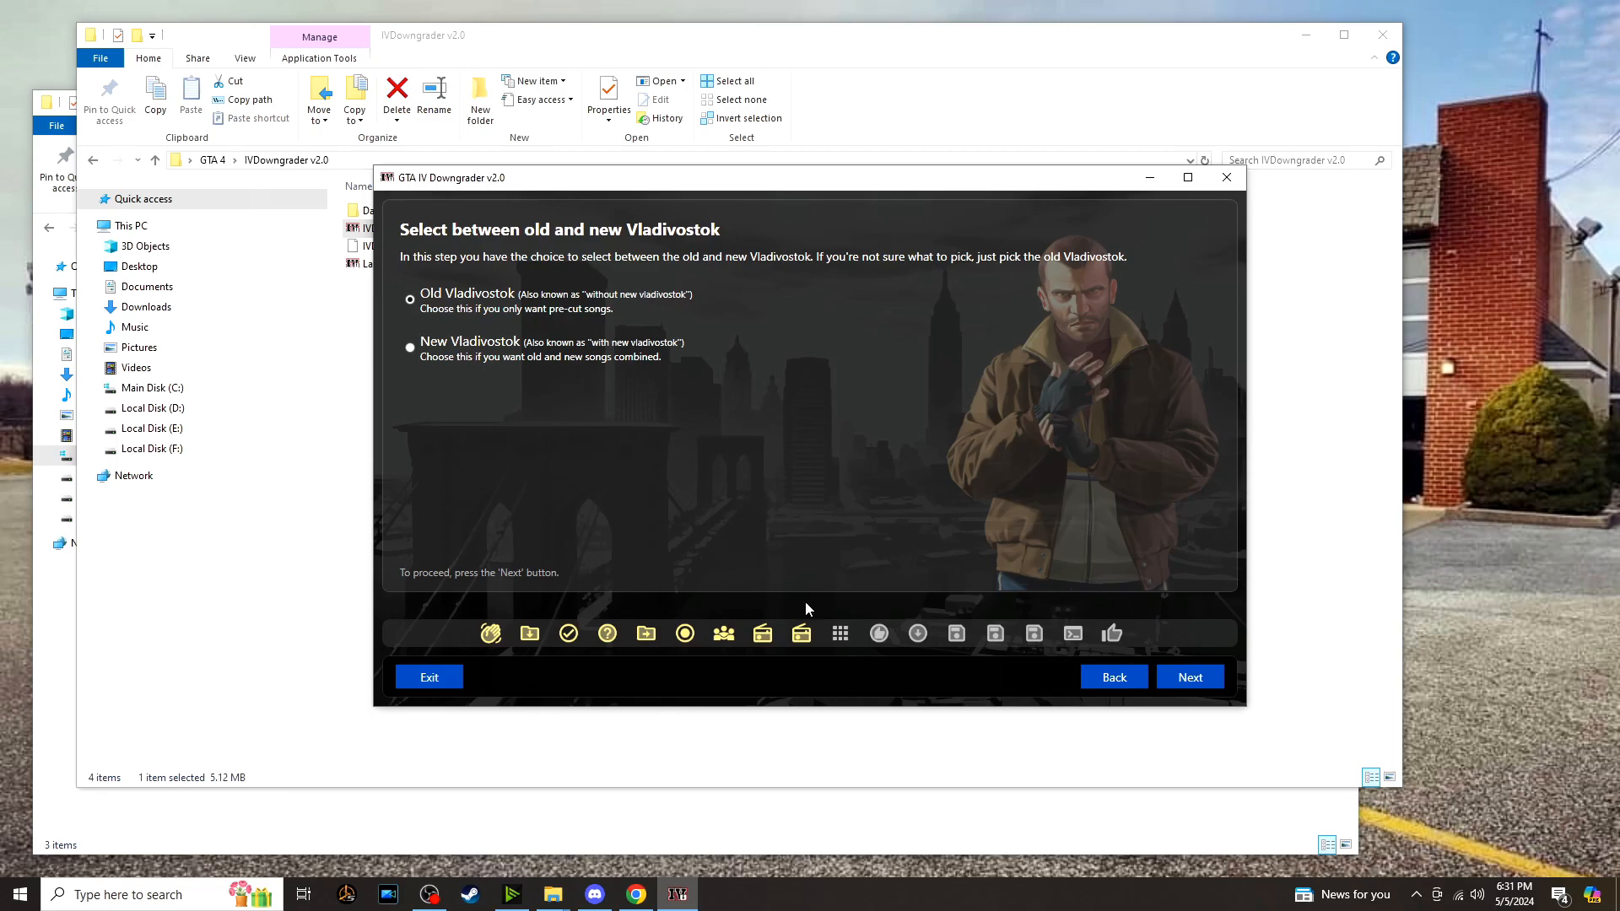
Keep old Vladivostok and confirm No Cursor Escape, FusionFix, xliveless and ZolikaPatch mods.
left_click(1190, 677)
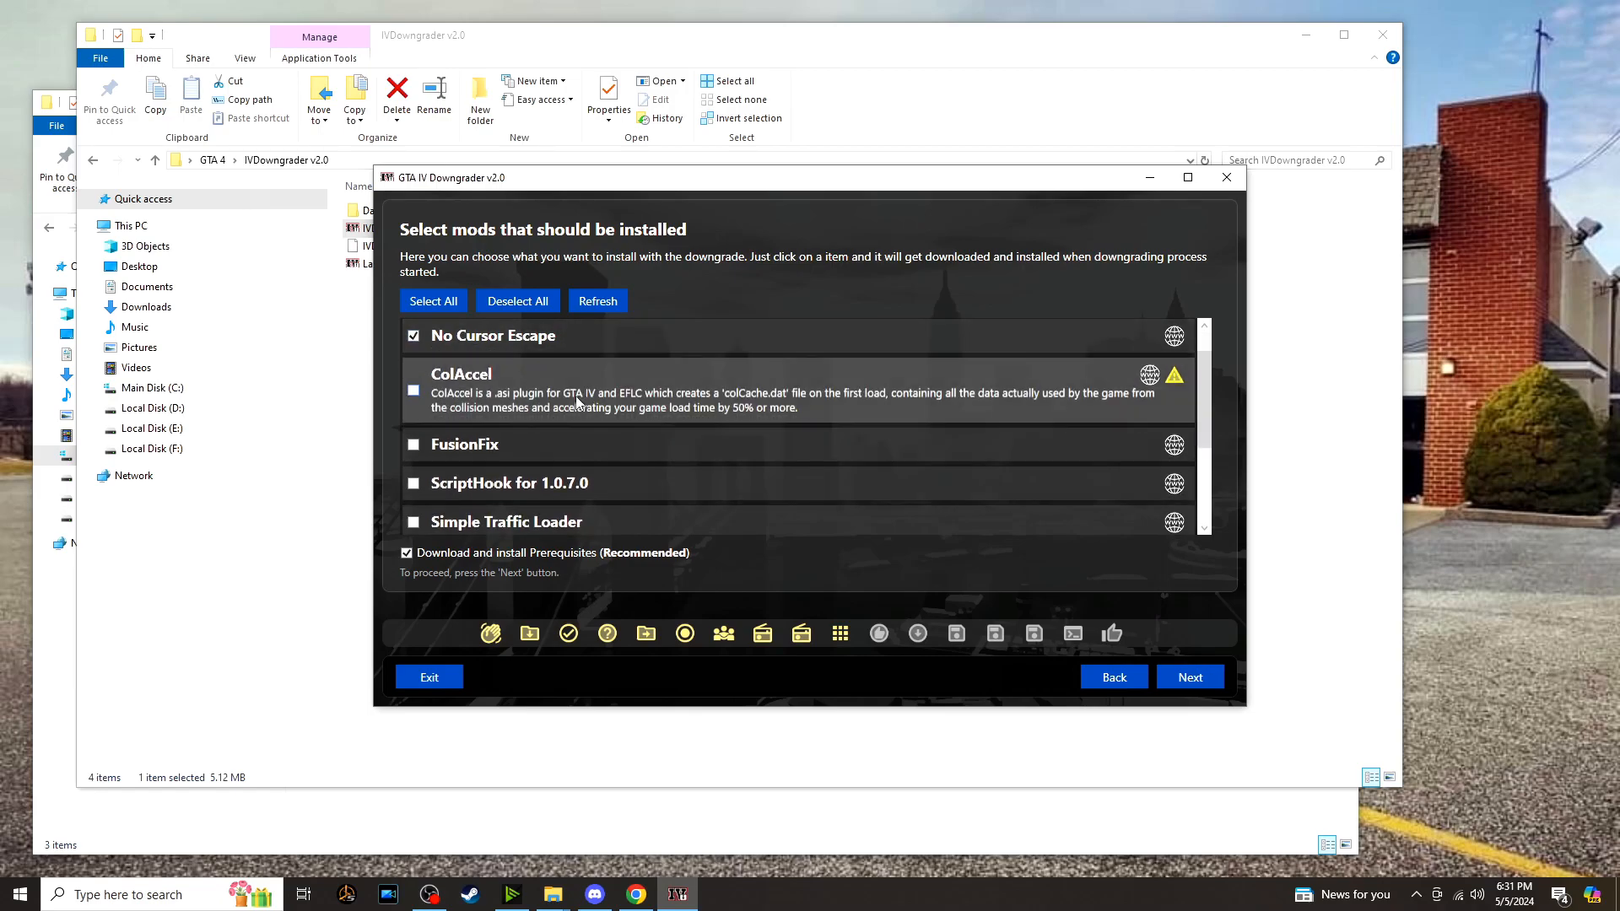
left_click(413, 443)
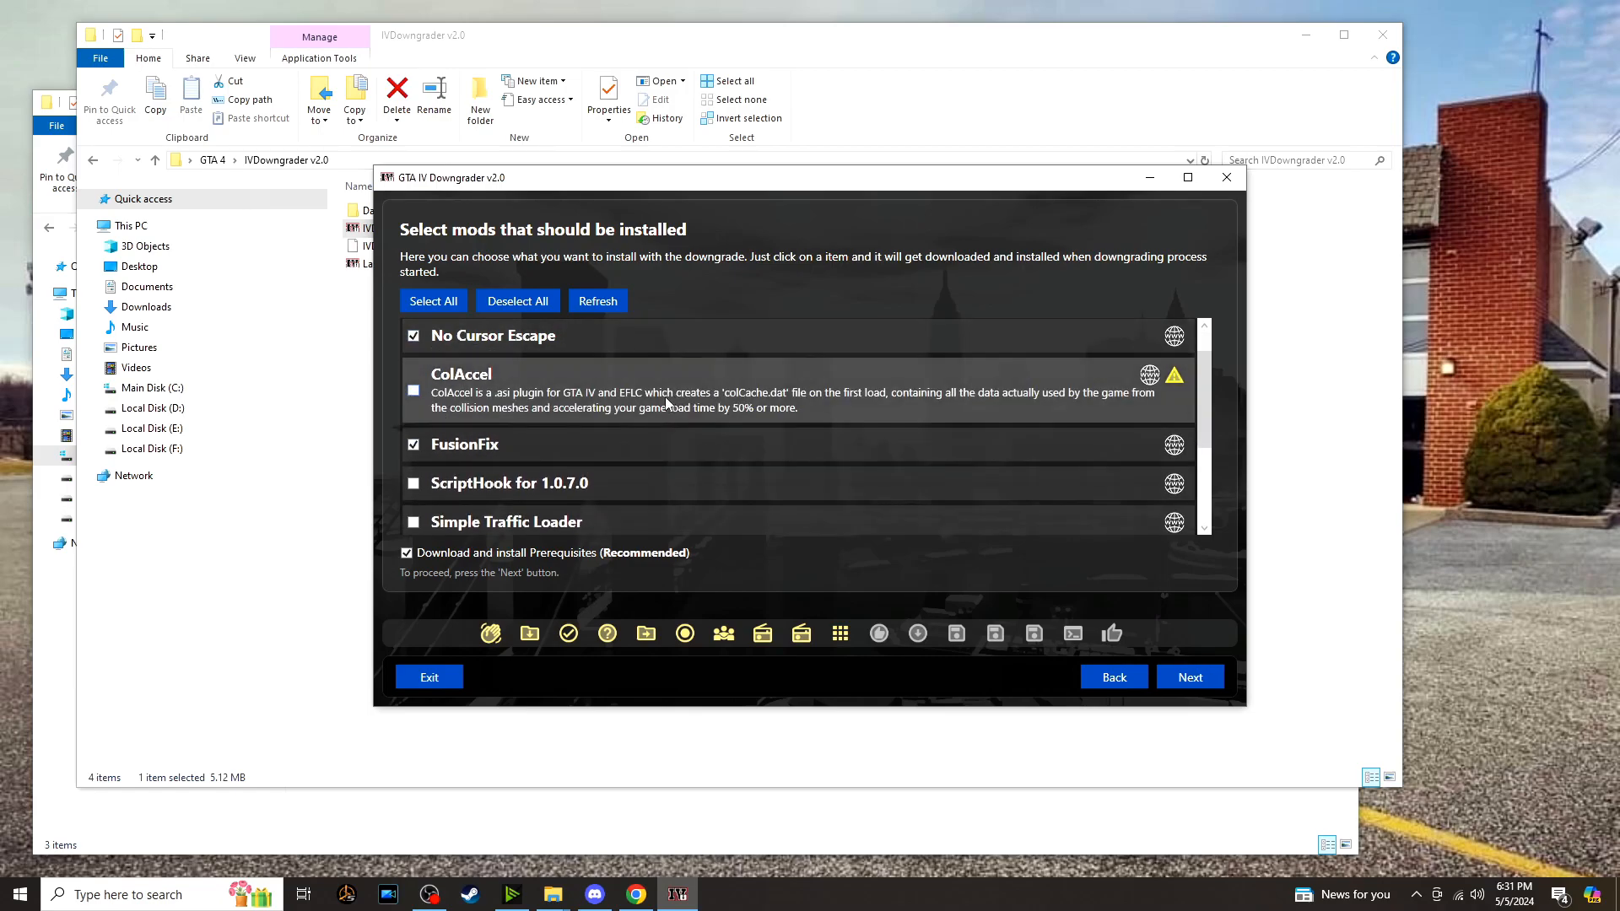
scroll("down", 3)
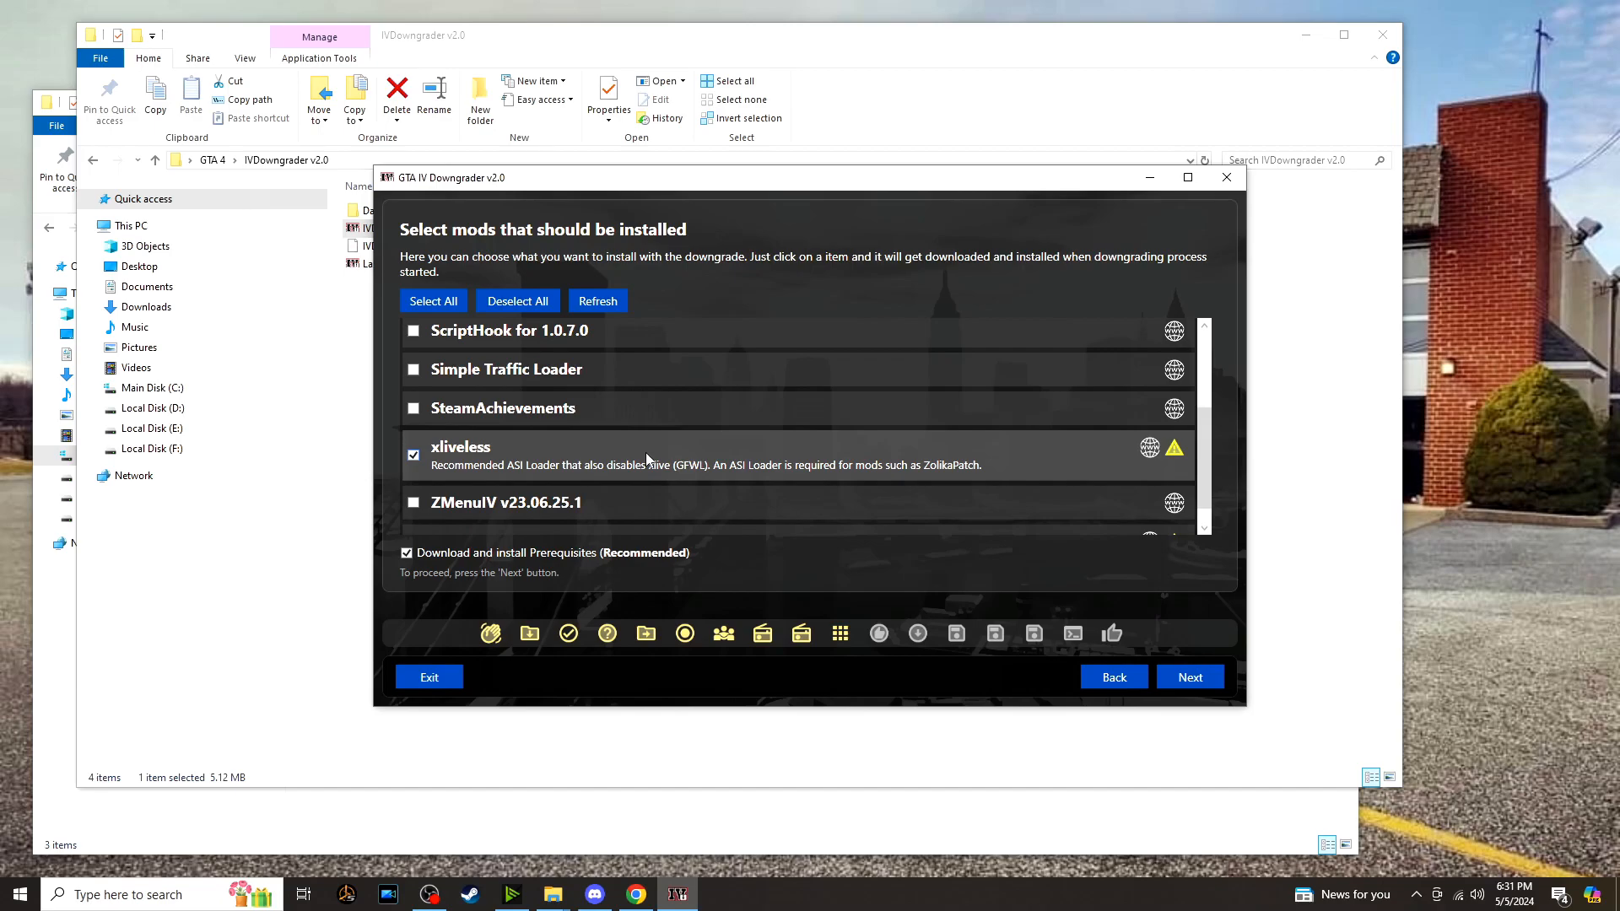
scroll("down", 3)
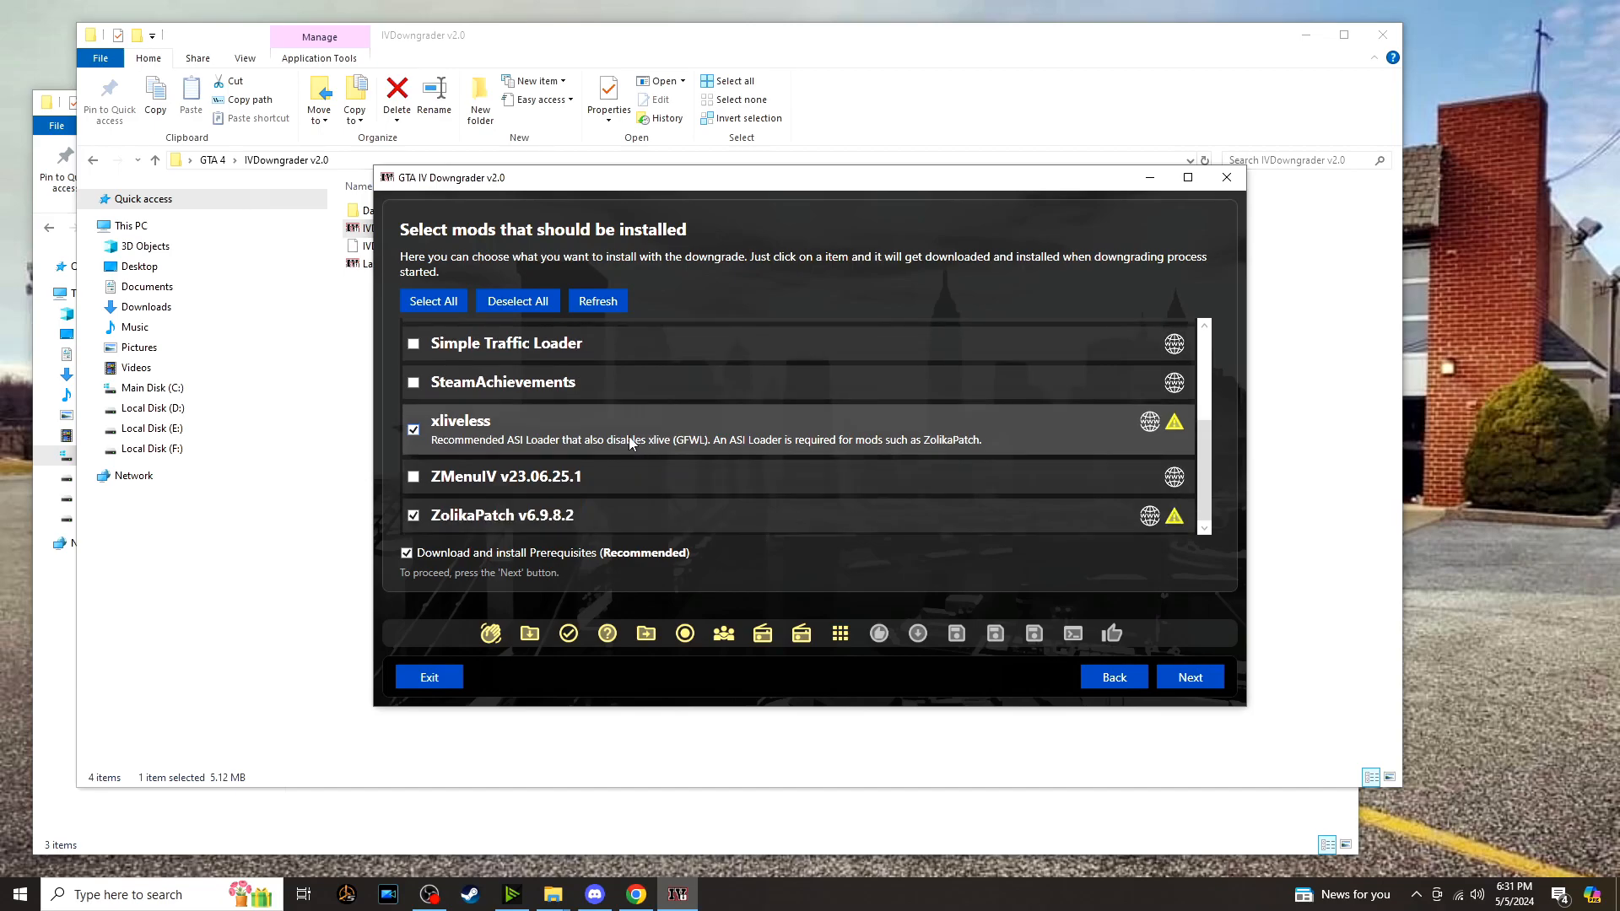
scroll("down", 3)
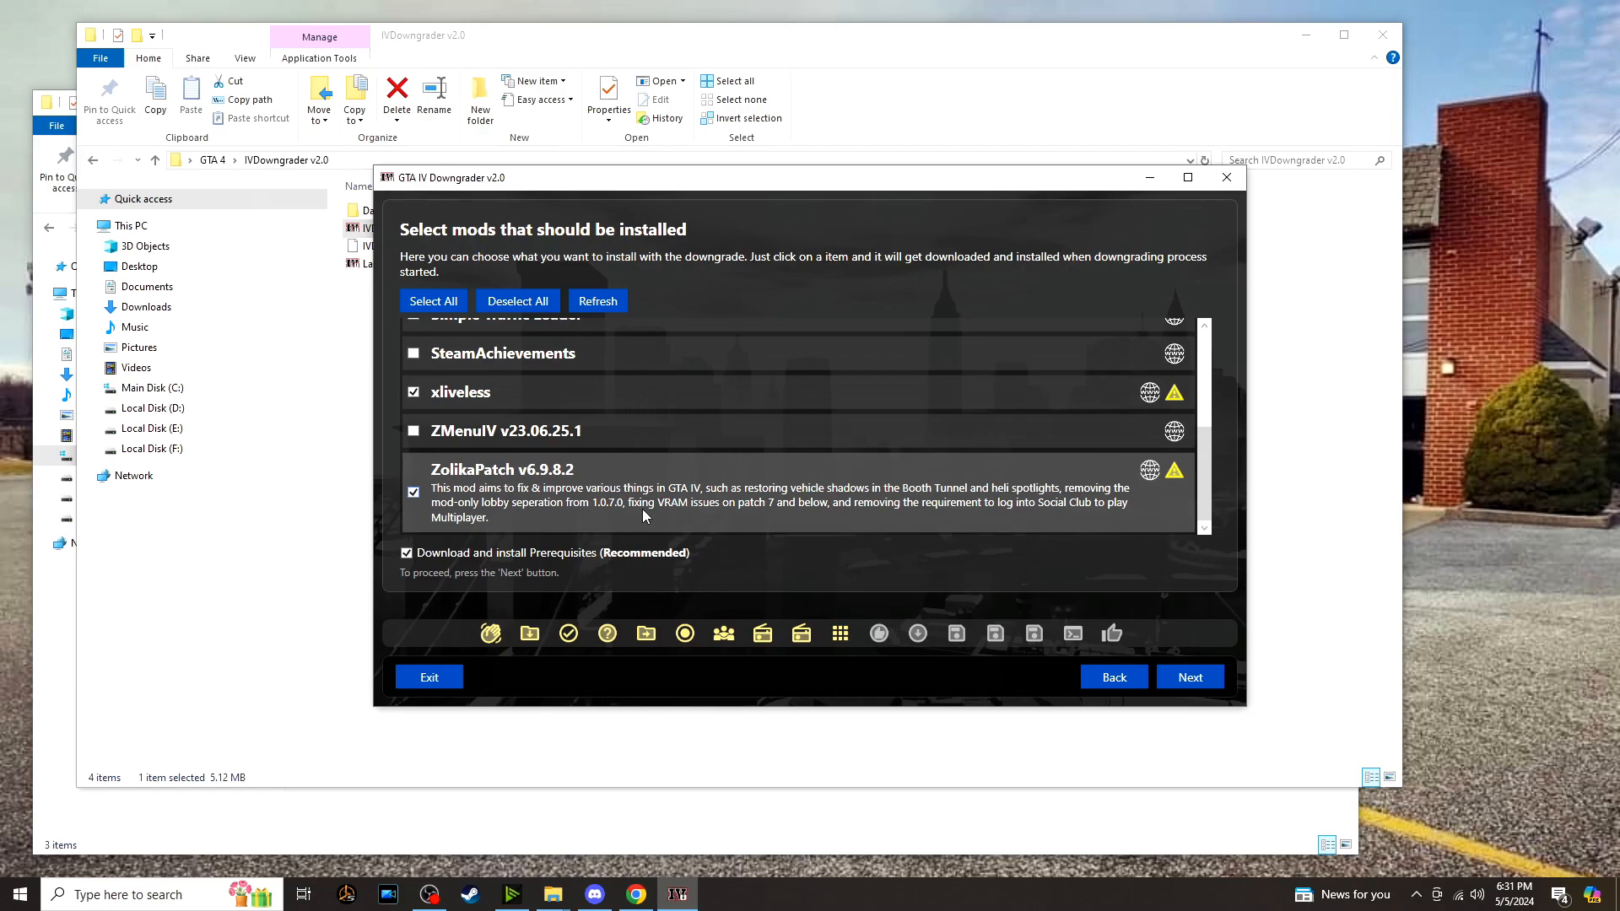
left_click(1189, 676)
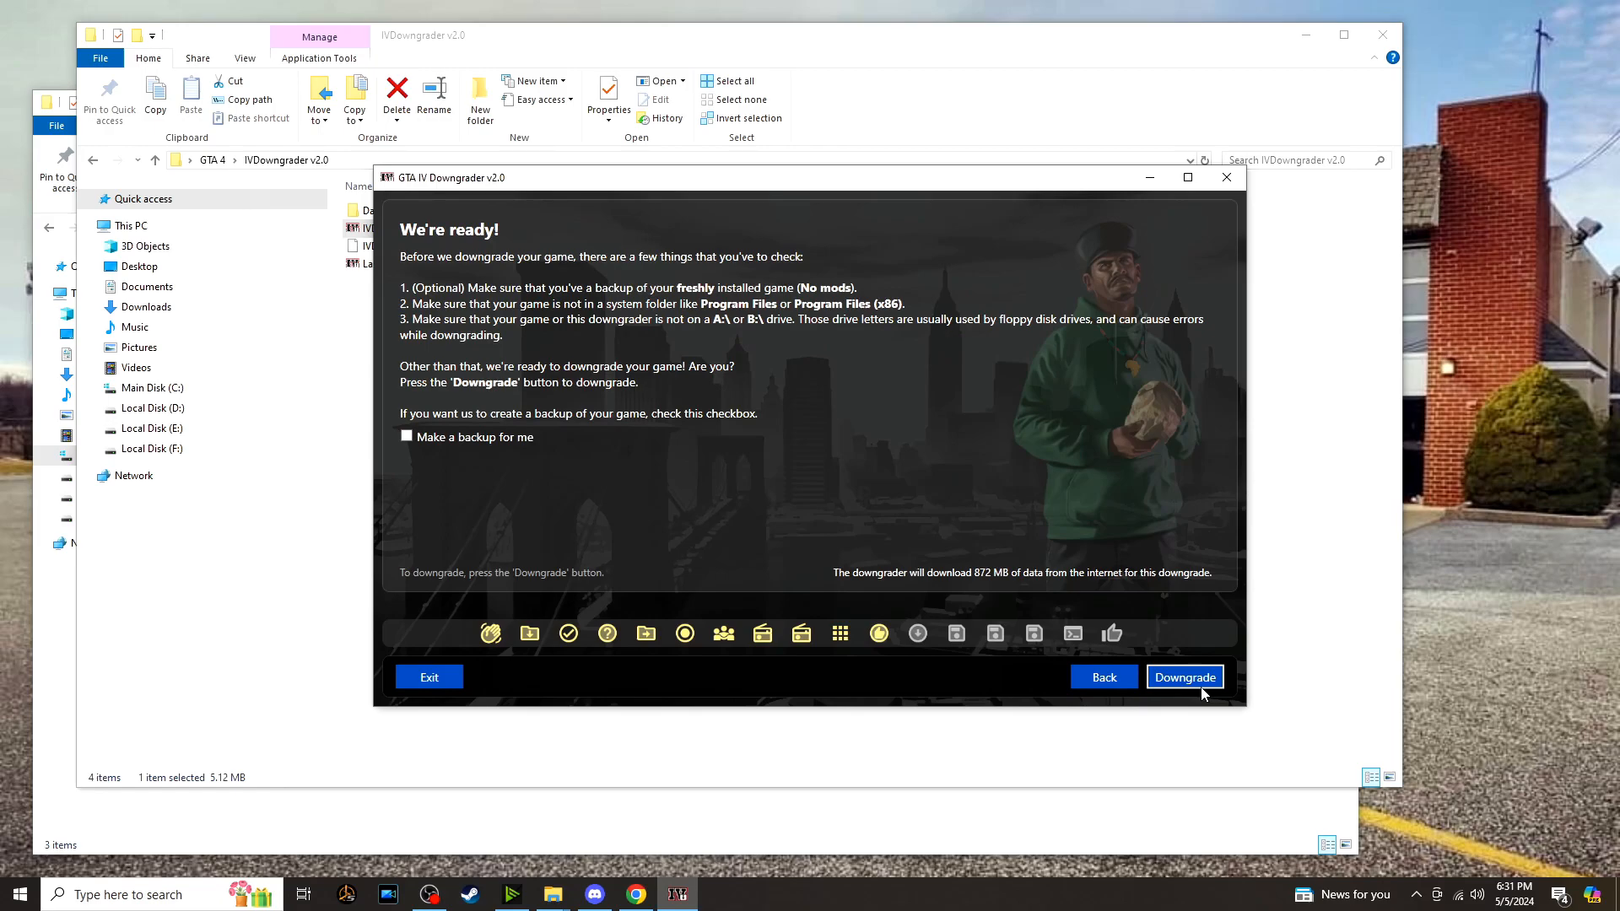
Run the downgrade without a backup and let it complete.
left_click(1185, 677)
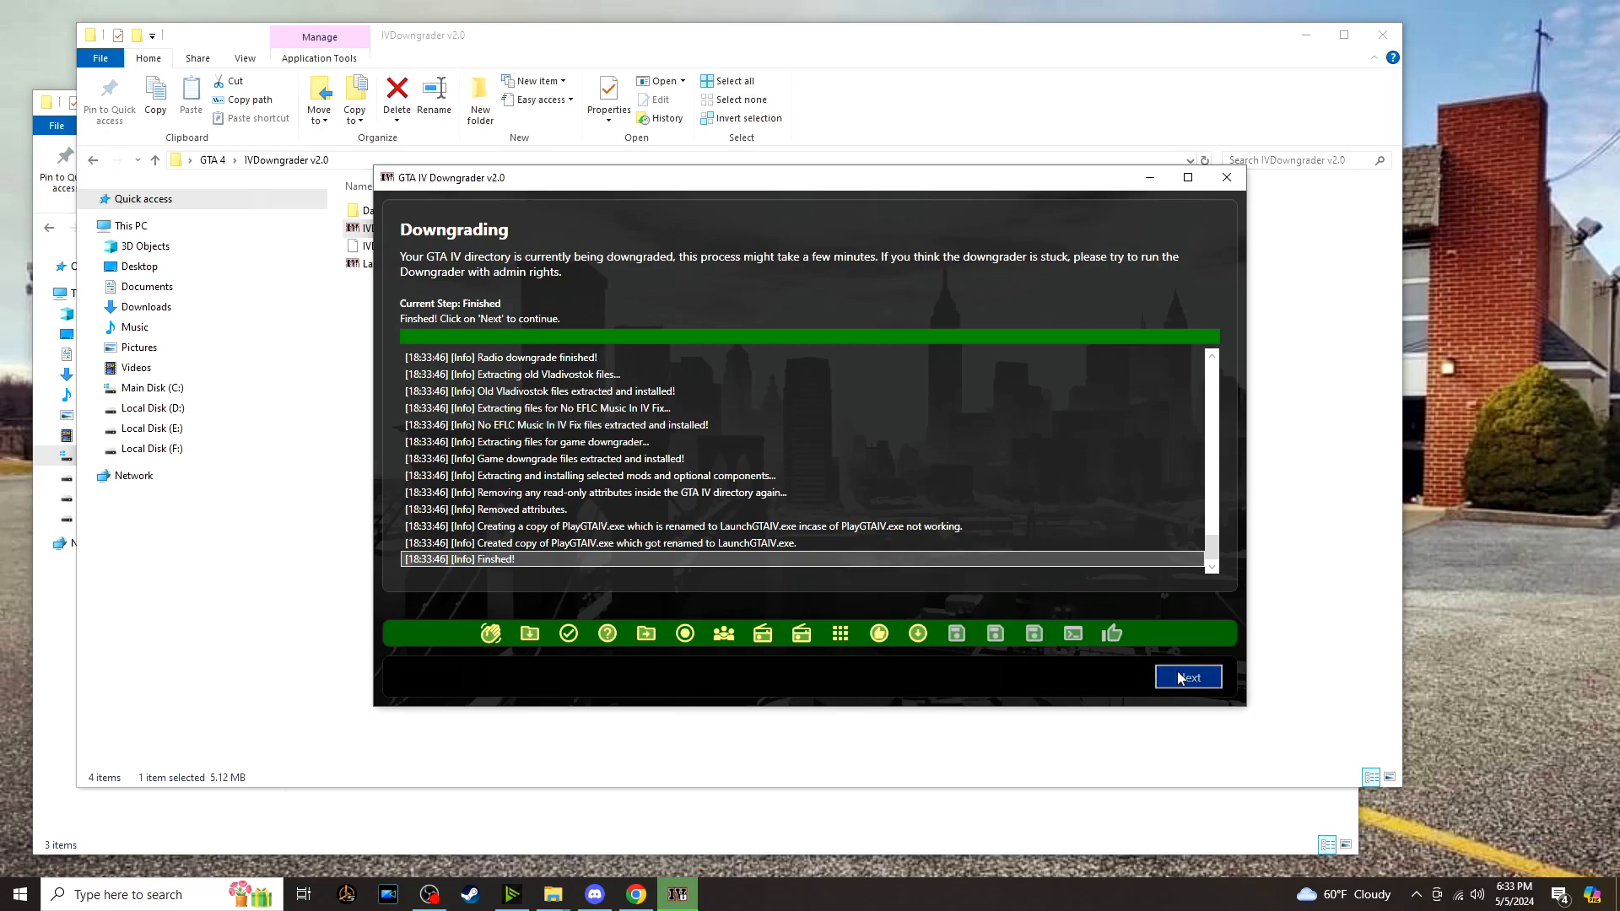
Skip the save-file and commandline argument steps to reach the Congratulations page.
left_click(1186, 677)
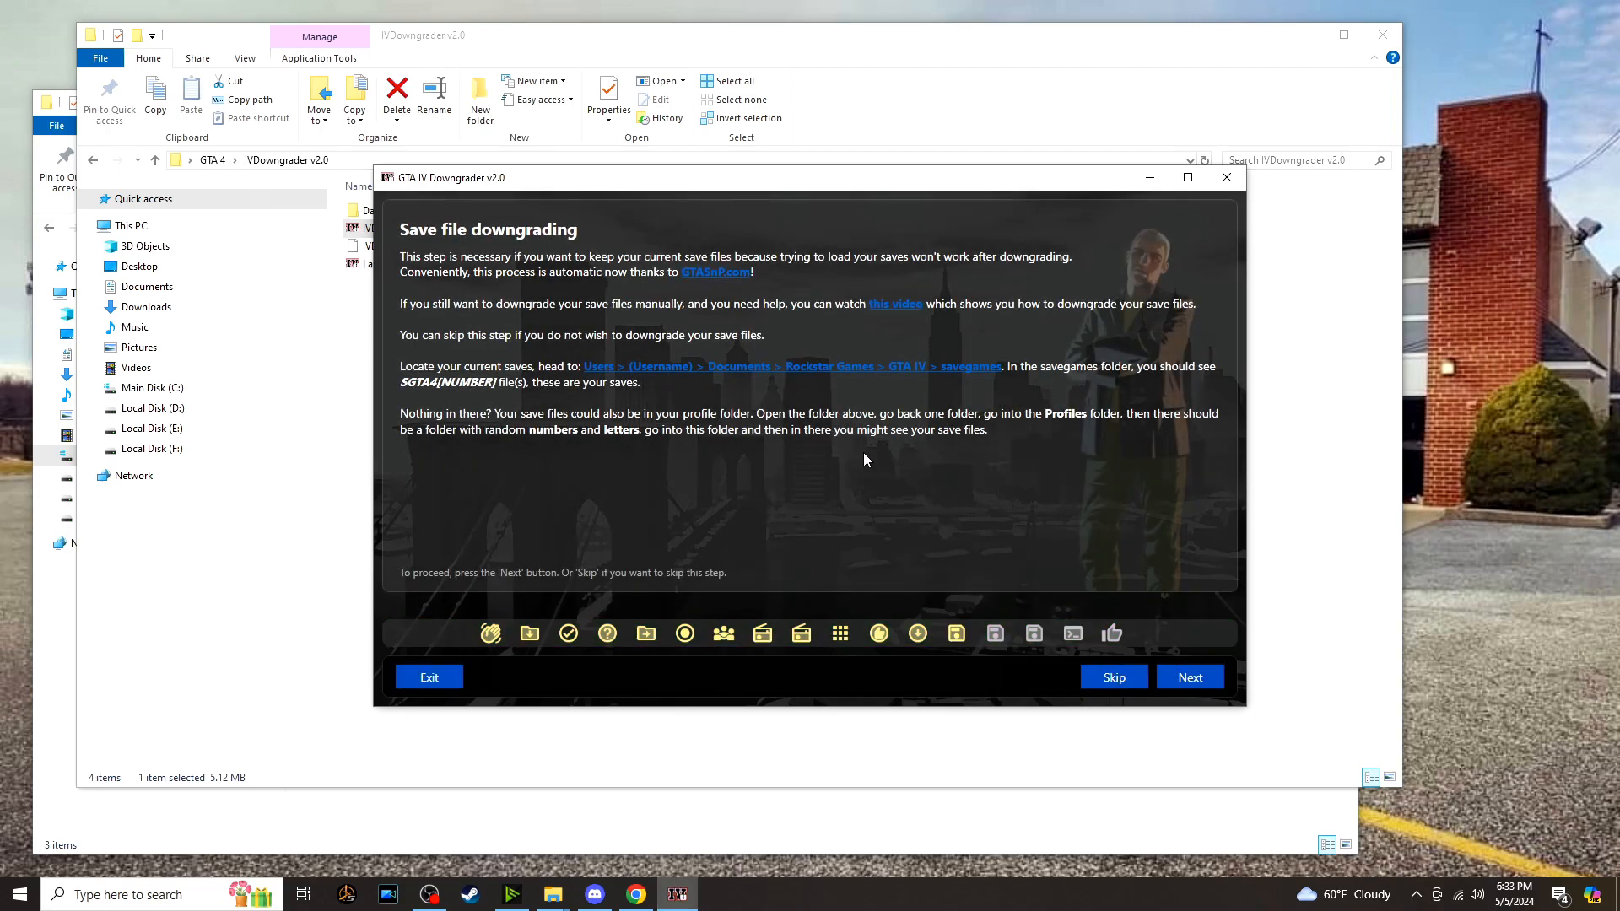
mouse_move(997, 577)
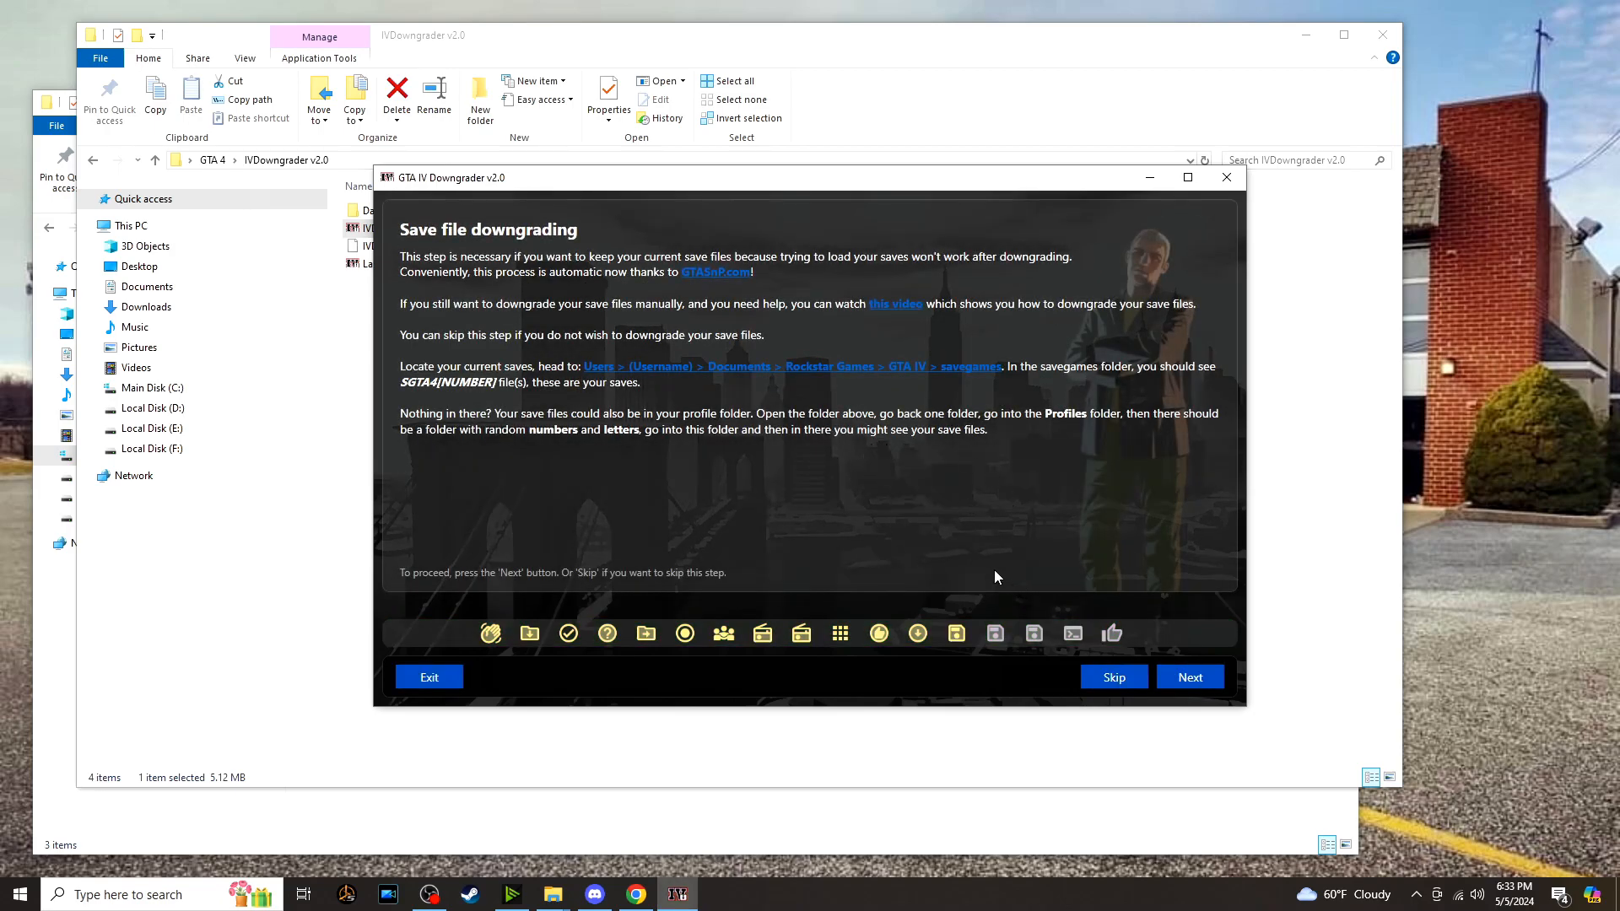
mouse_move(945, 569)
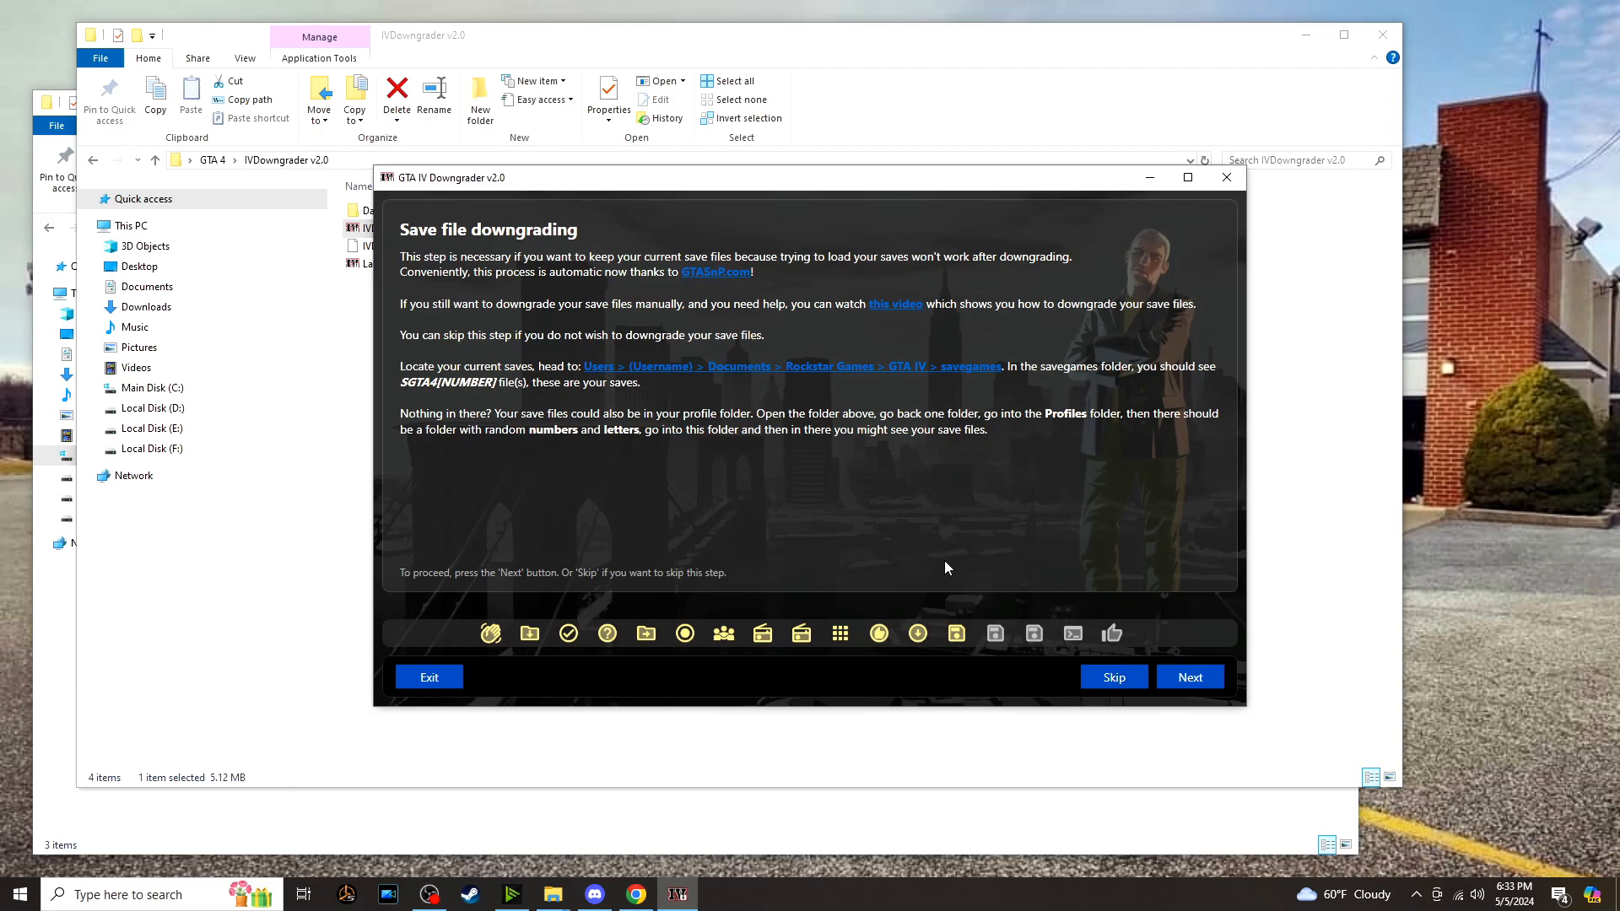
mouse_move(950, 573)
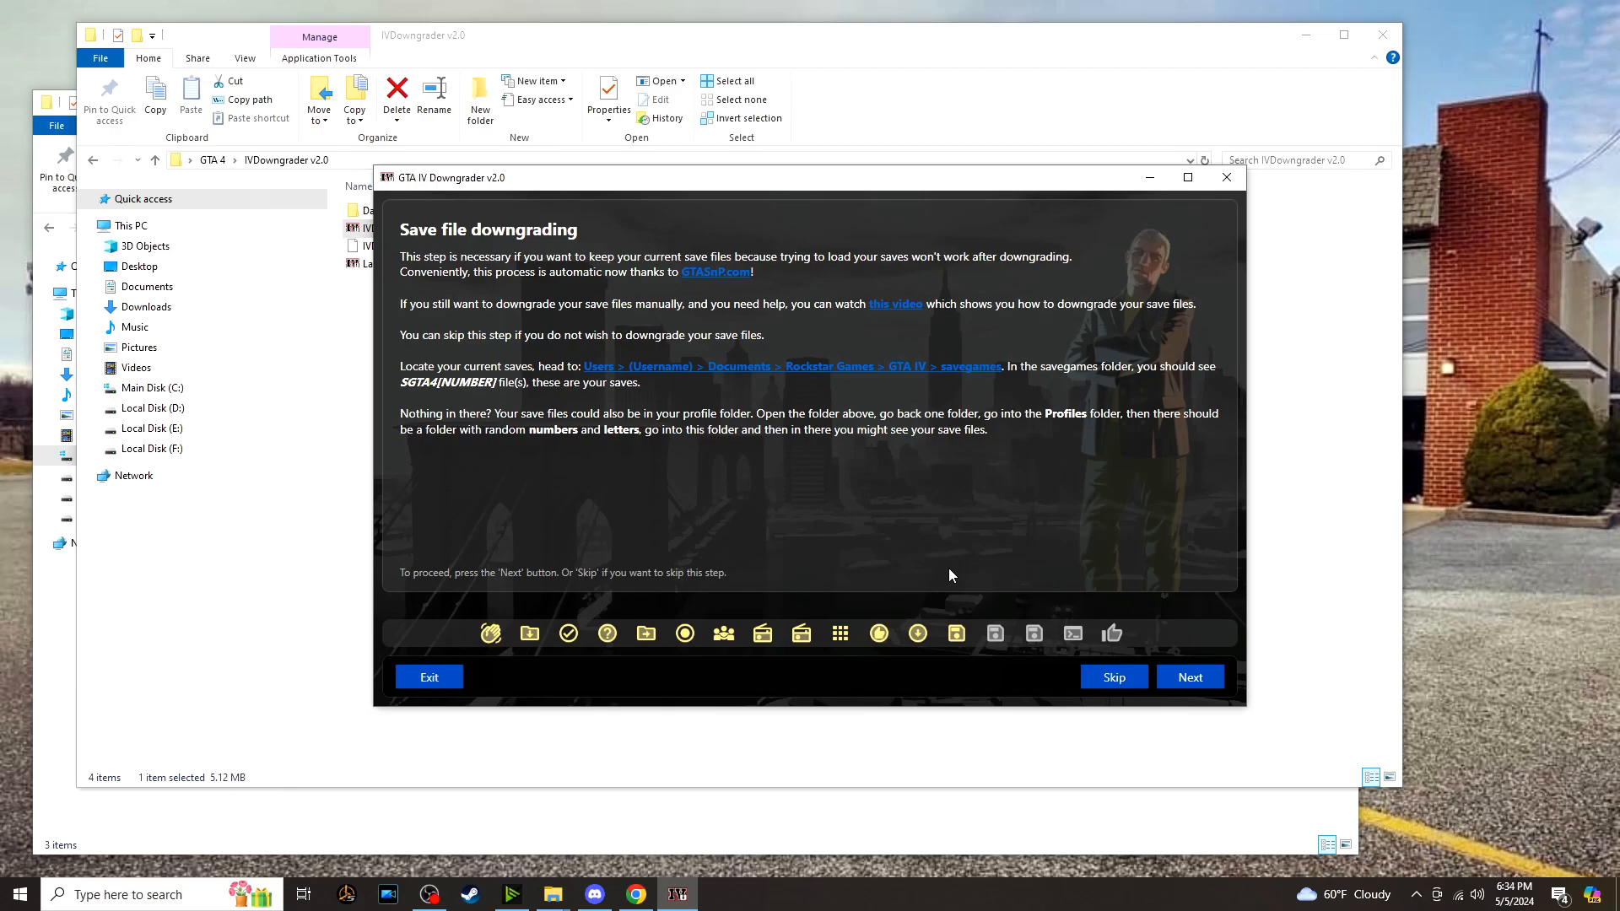
mouse_move(1002, 632)
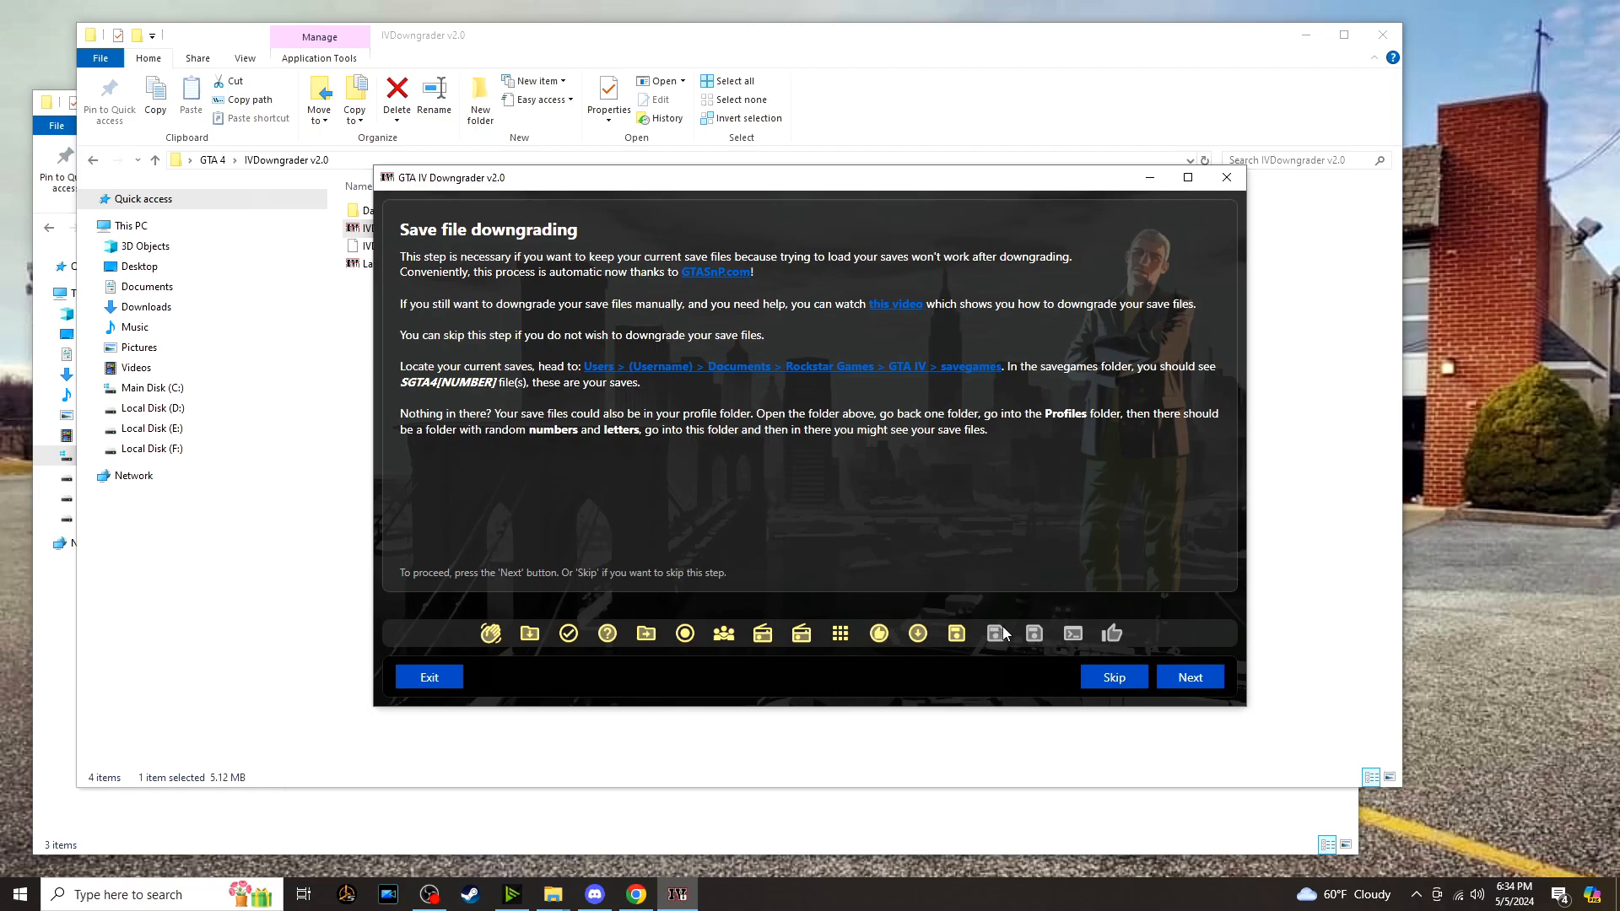
mouse_move(1066, 685)
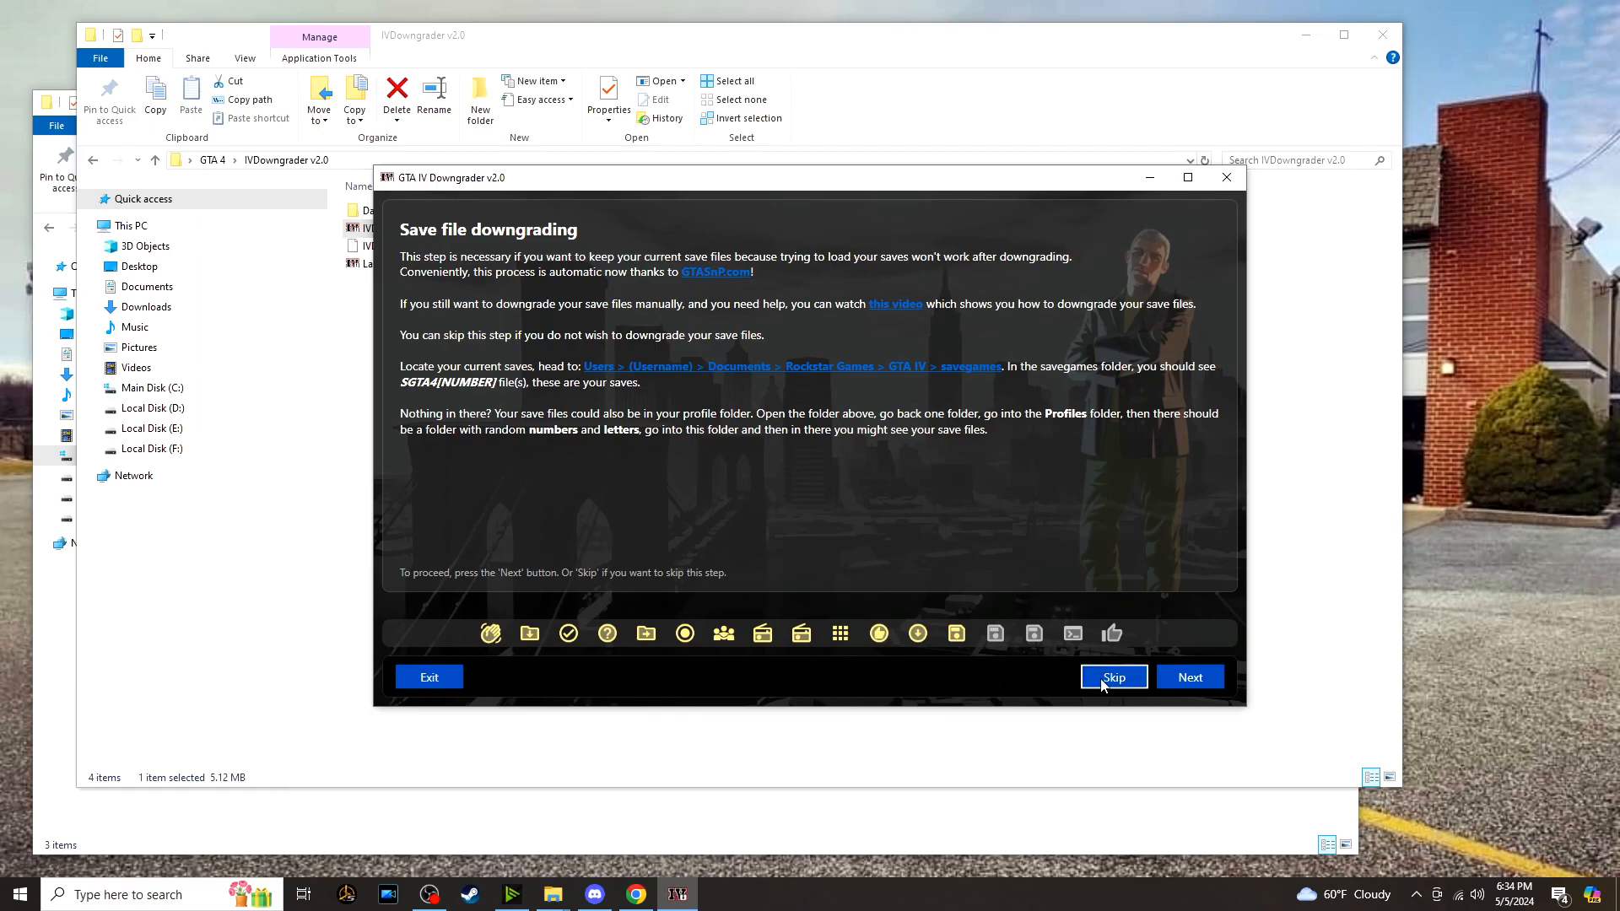
mouse_move(1111, 677)
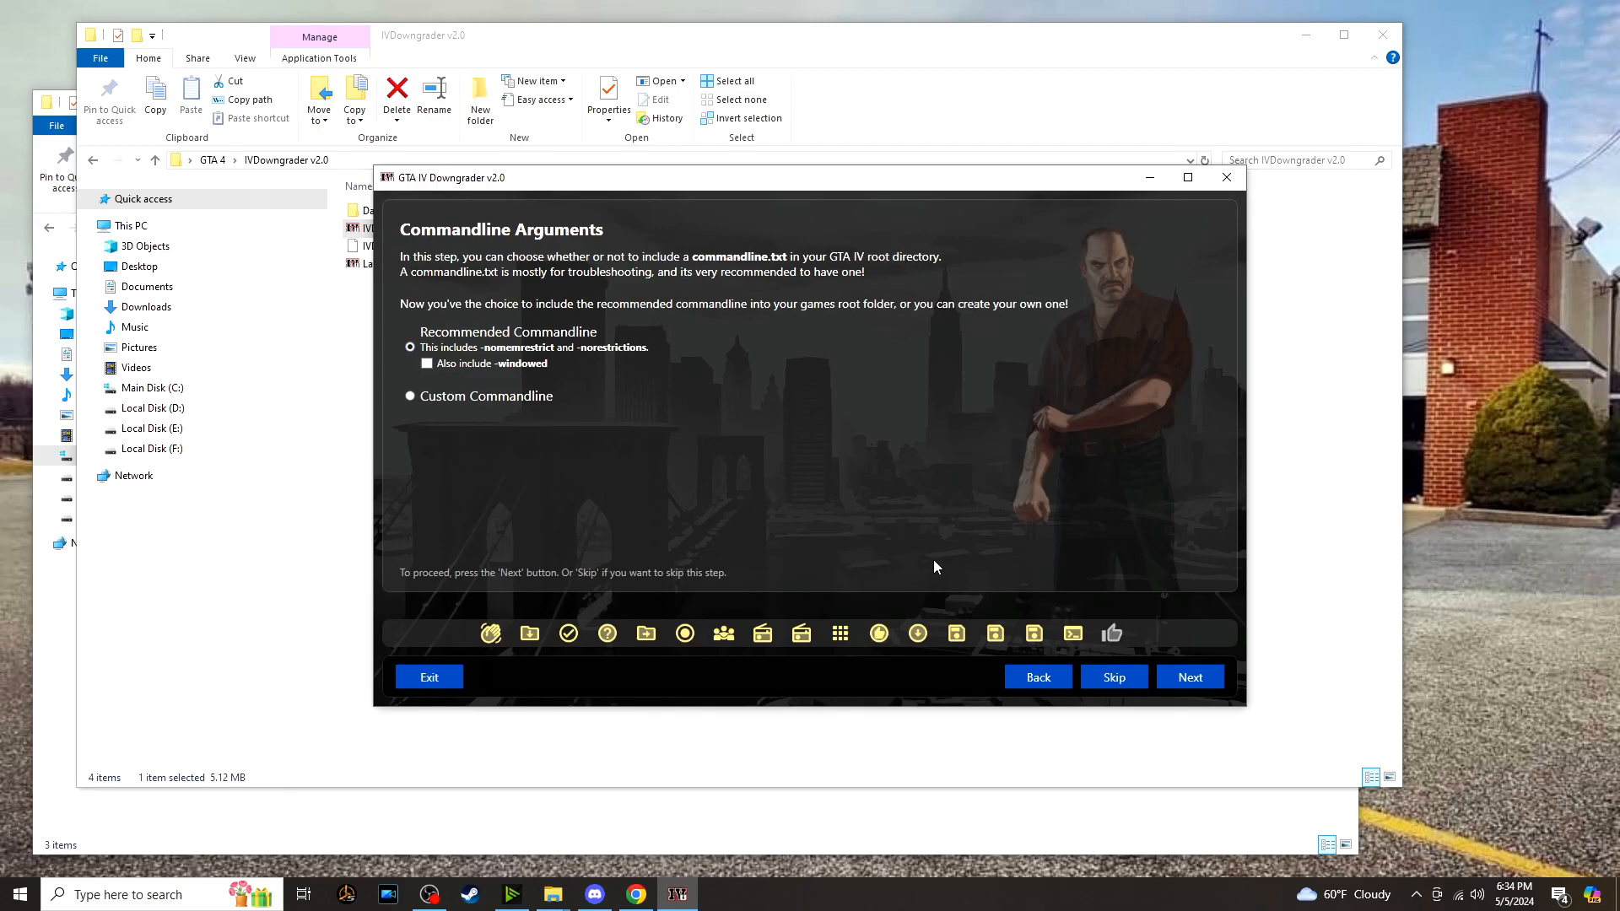
left_click(1189, 676)
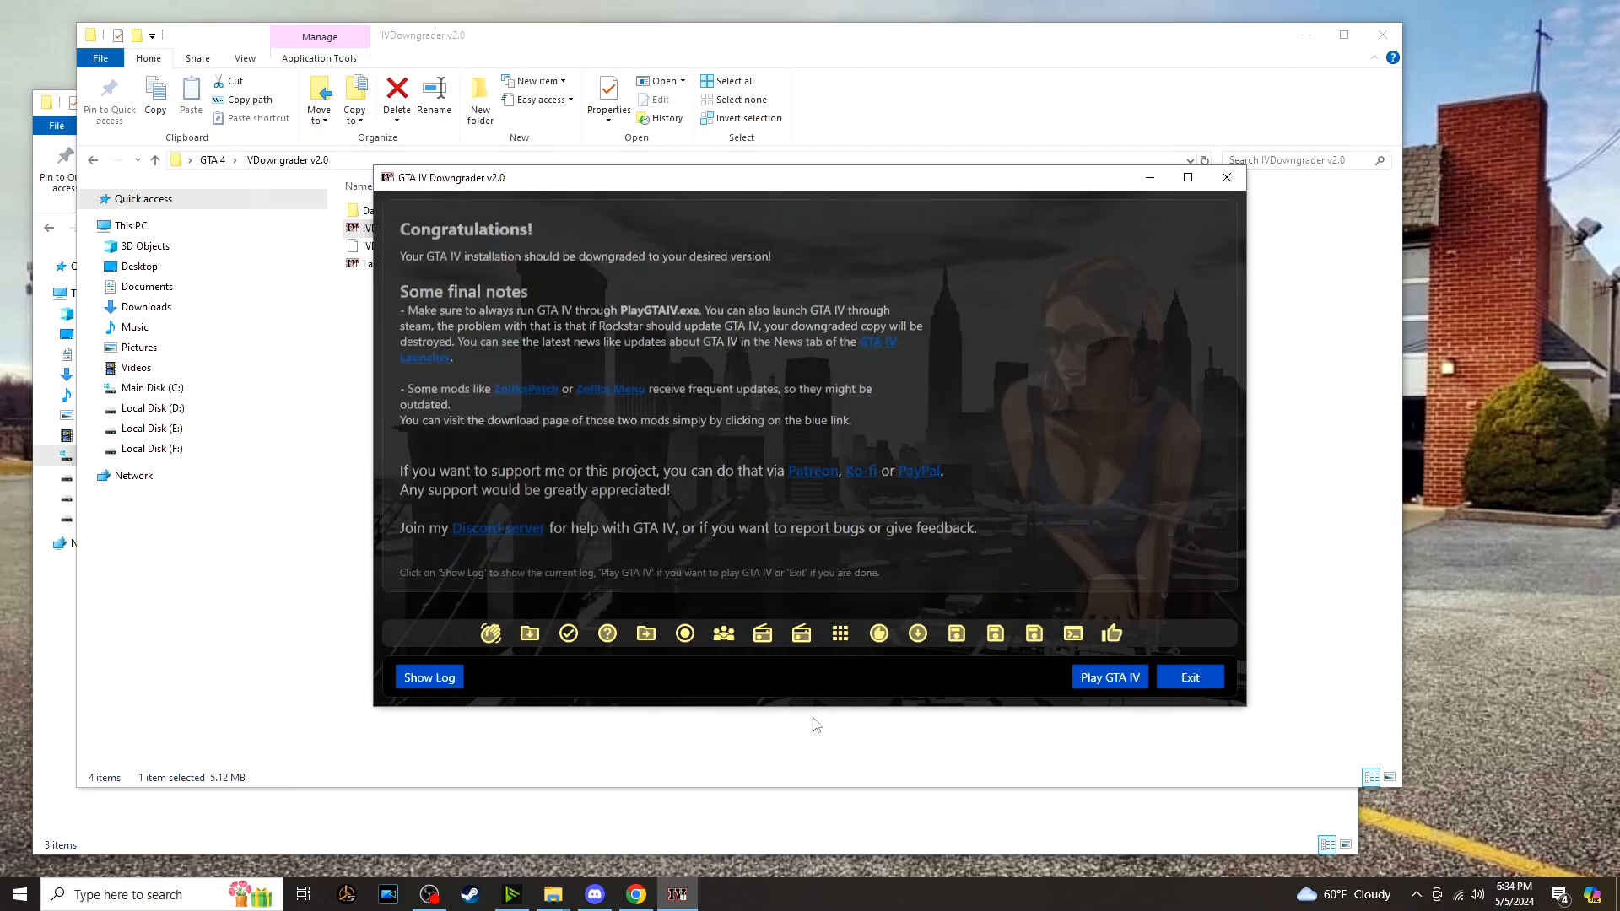
Exit the downgrader and extract the 1.0.7.0 patch zip and its title_update_7_EN archive with WinRAR.
left_click(1188, 676)
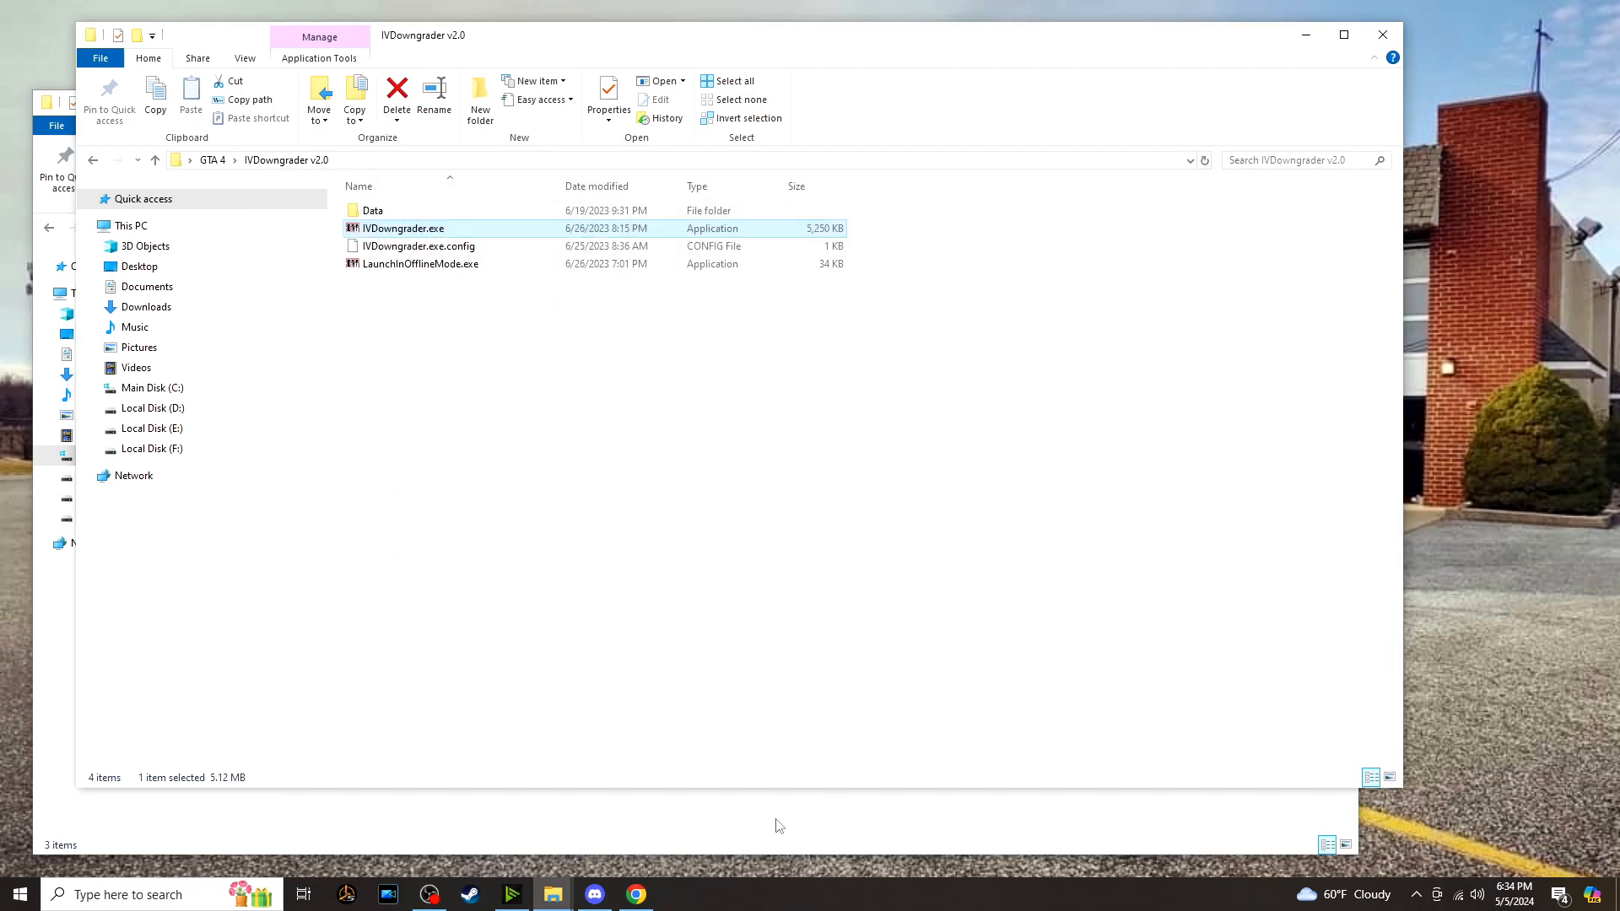
left_click(155, 159)
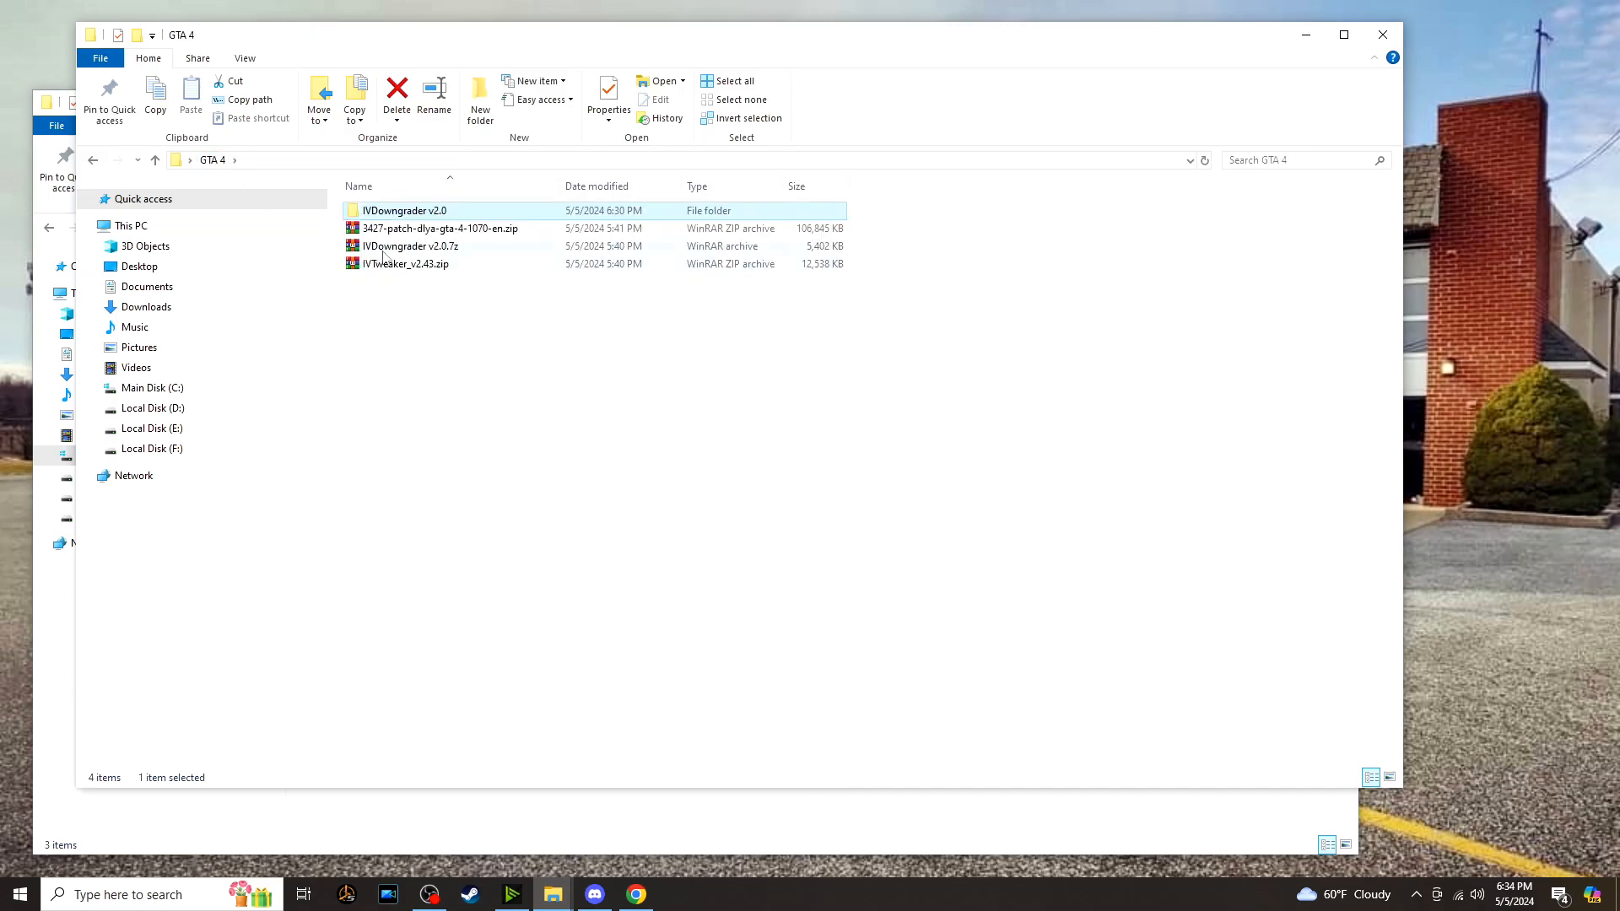
right_click(439, 227)
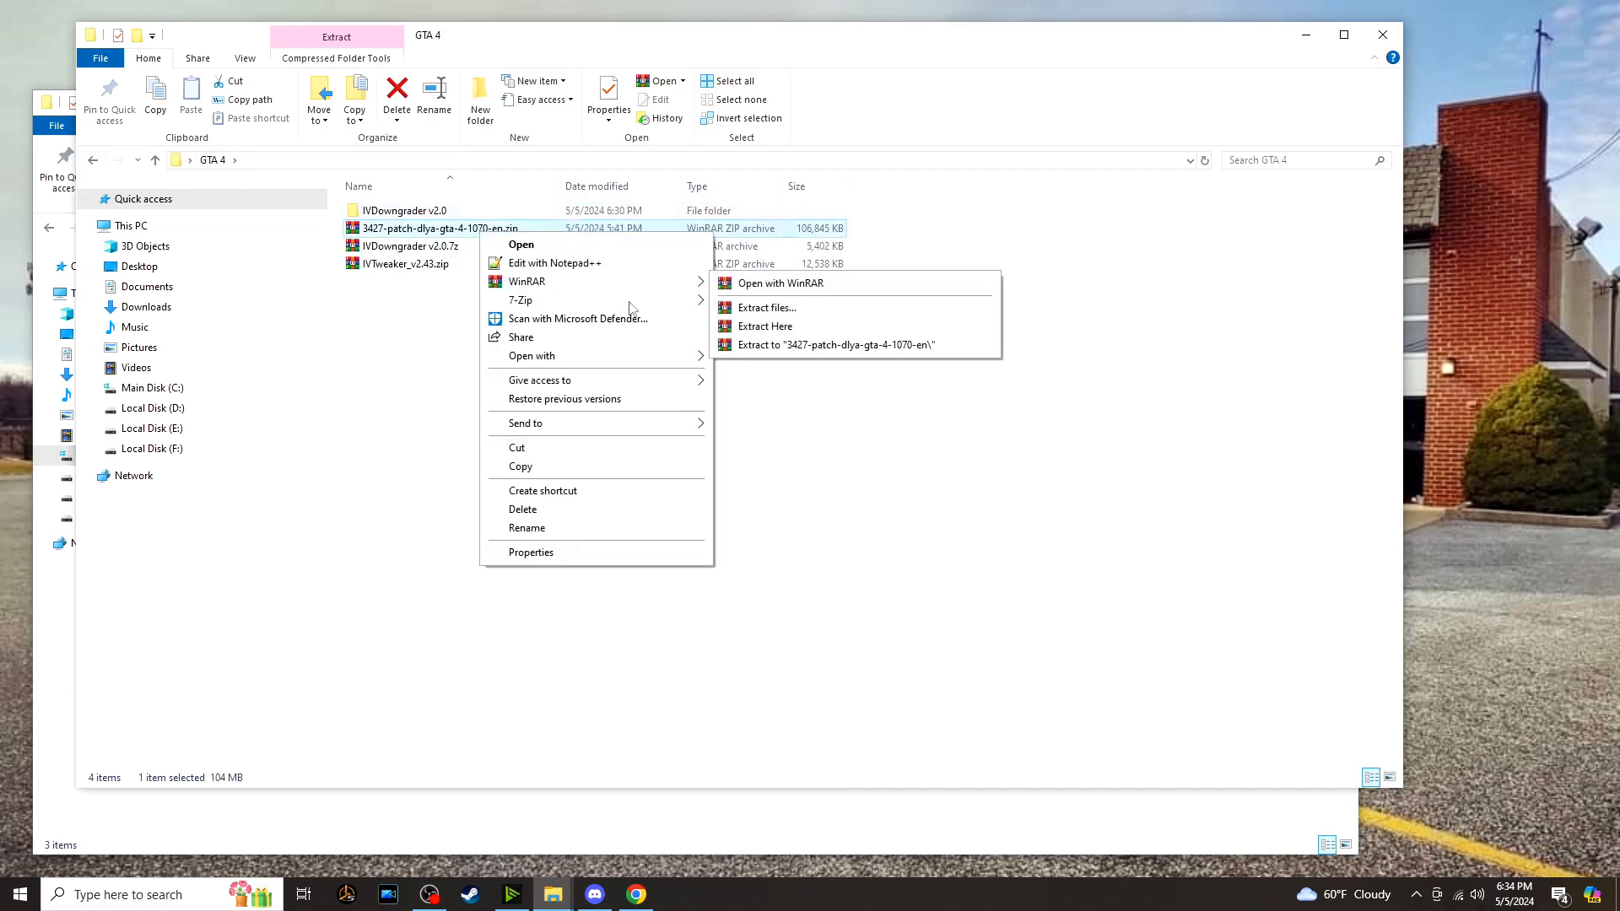
left_click(412, 301)
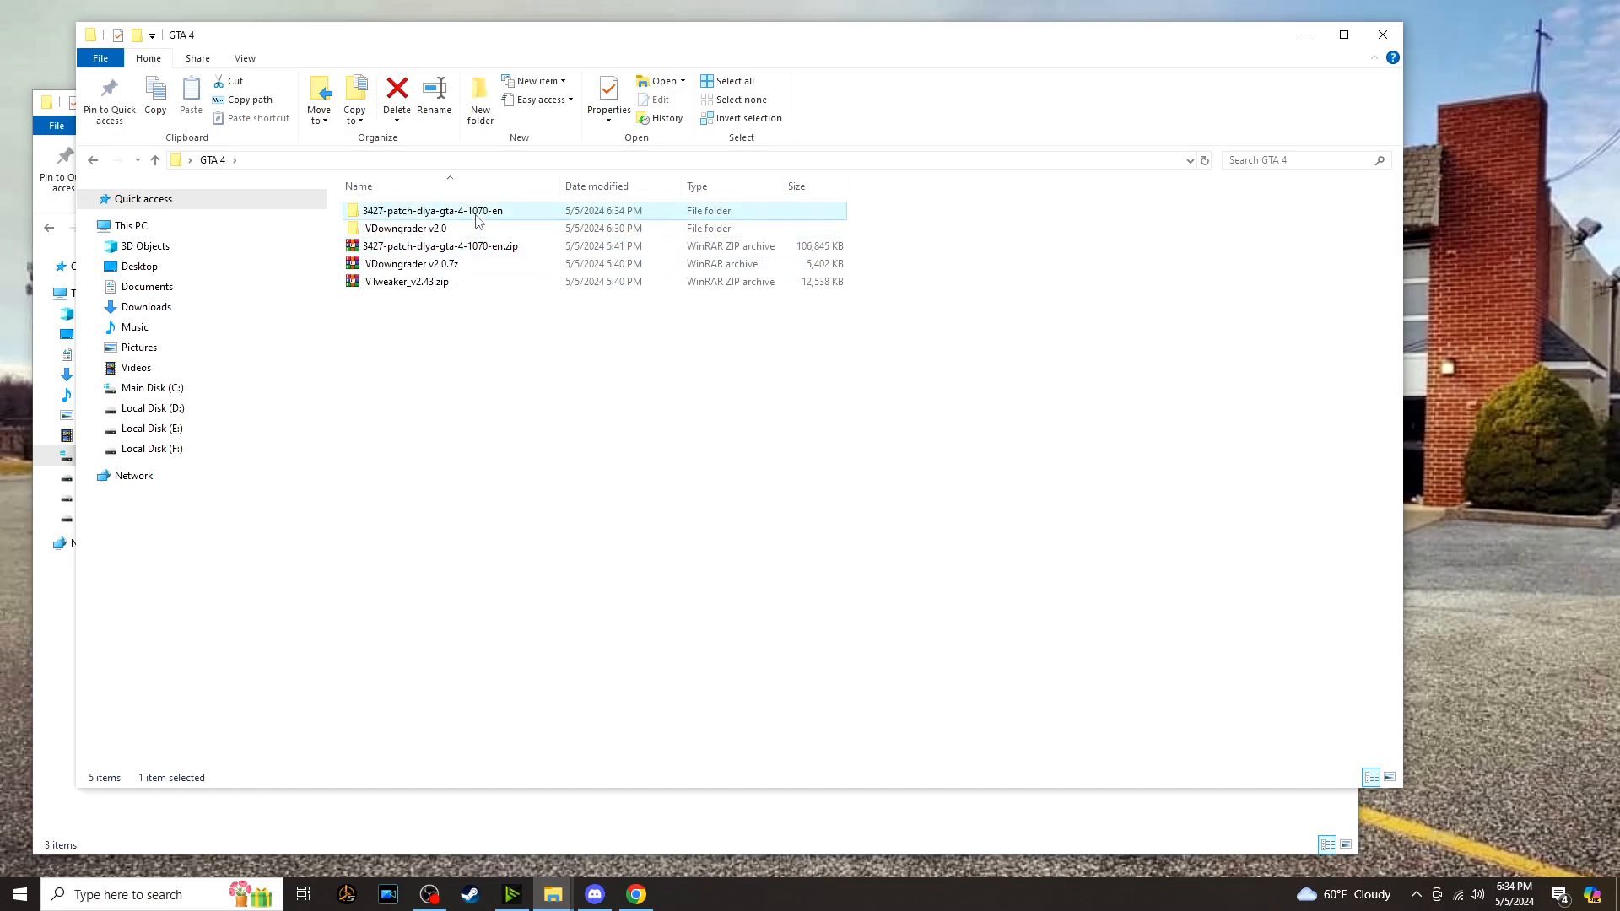
right_click(406, 228)
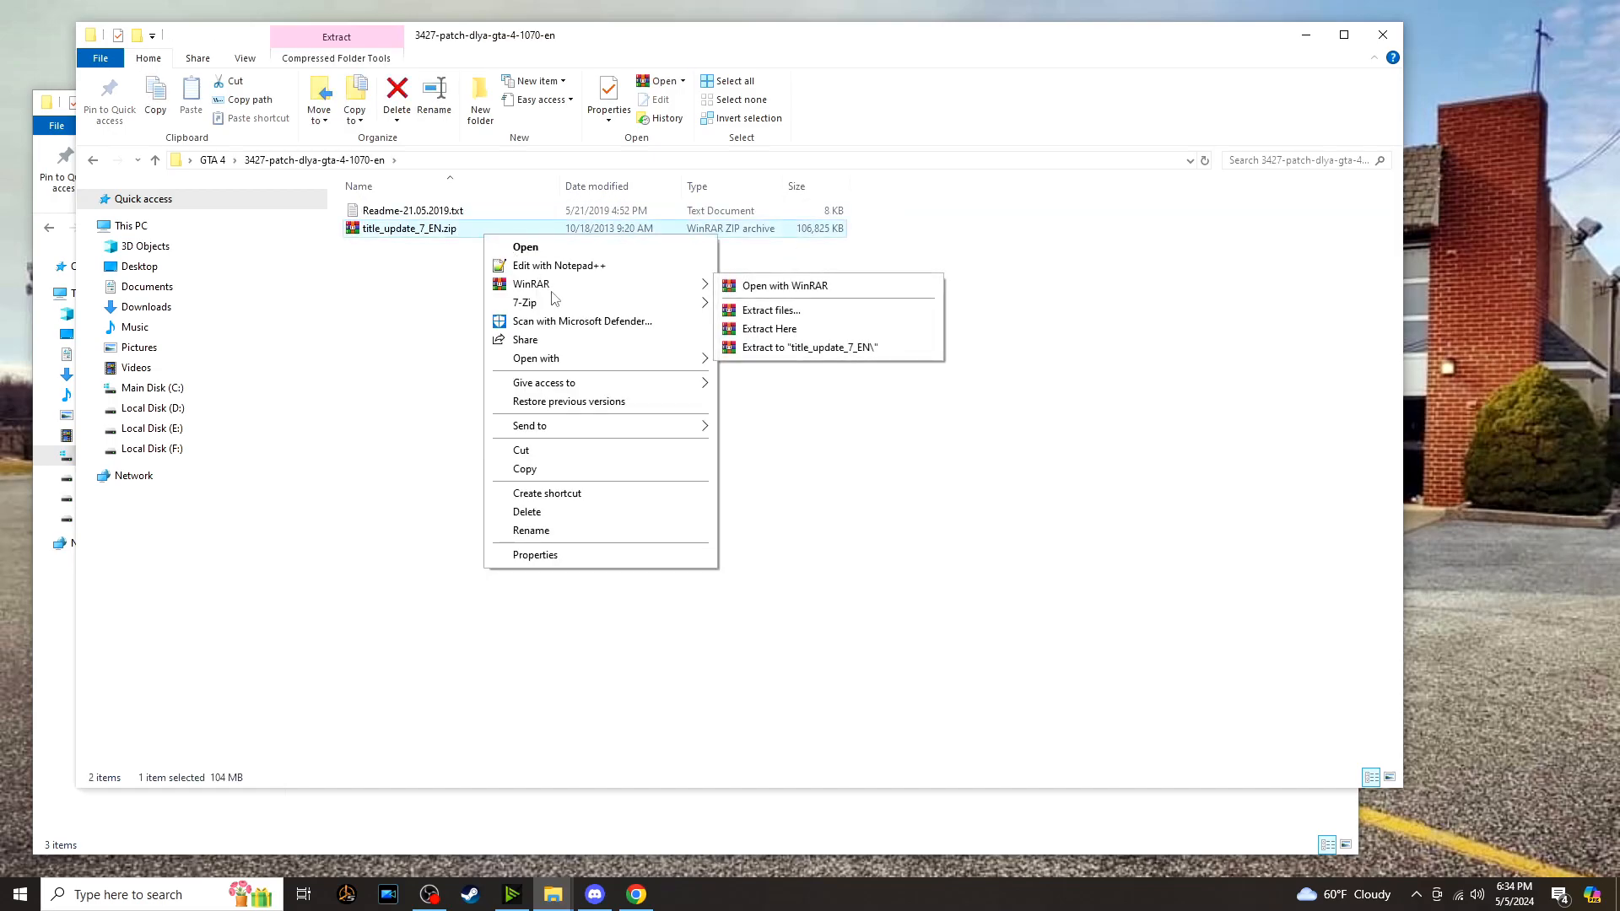
left_click(770, 329)
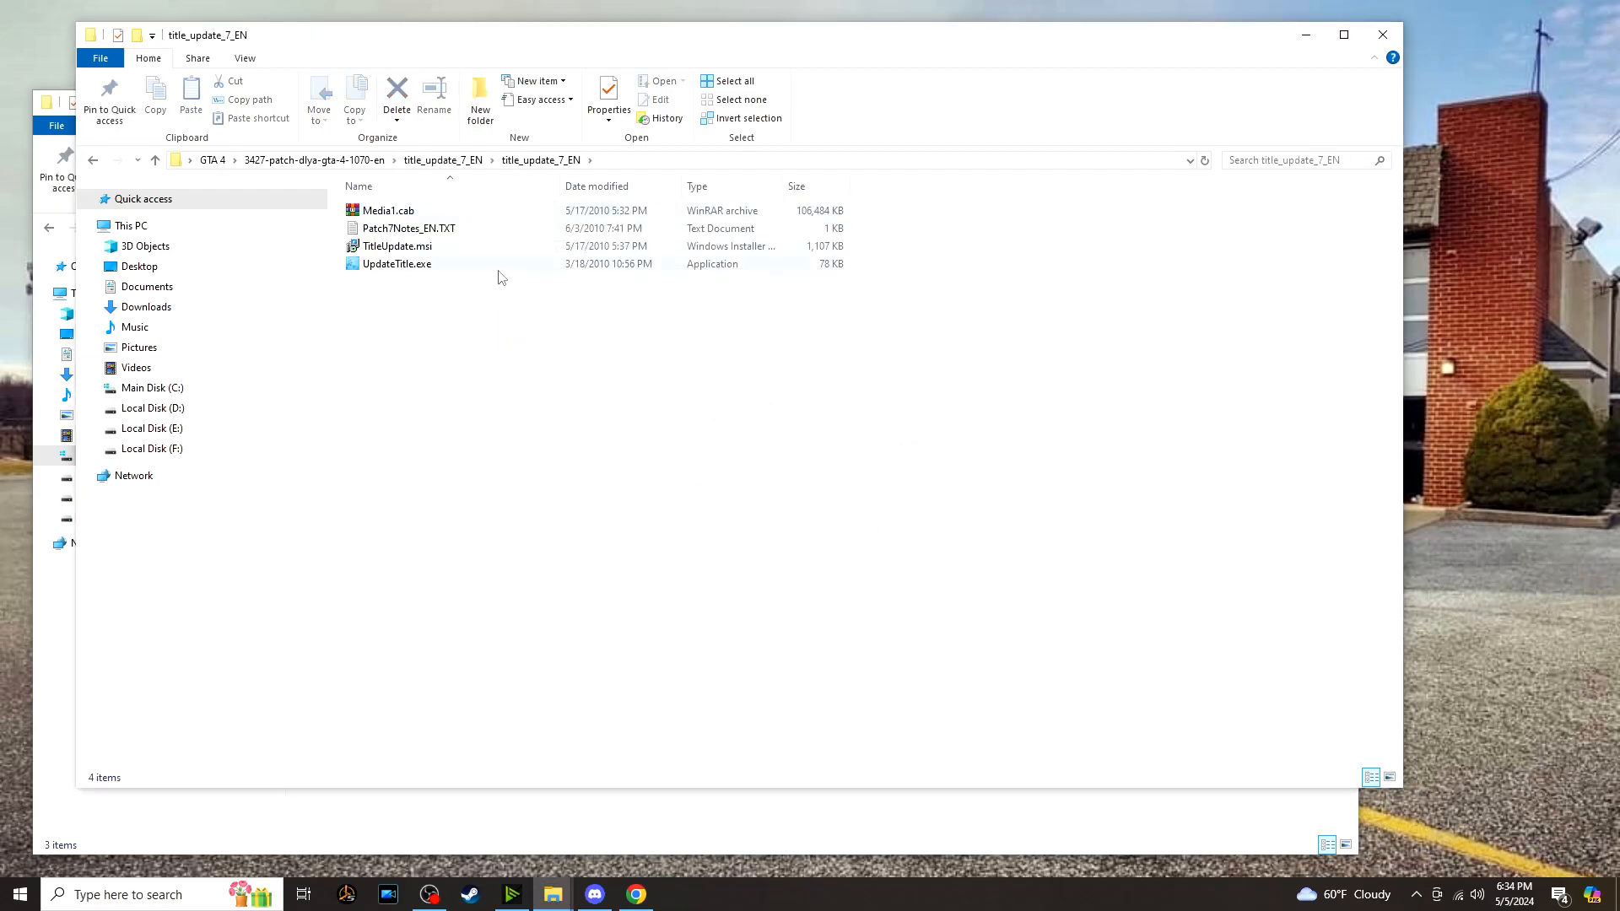
mouse_move(397, 264)
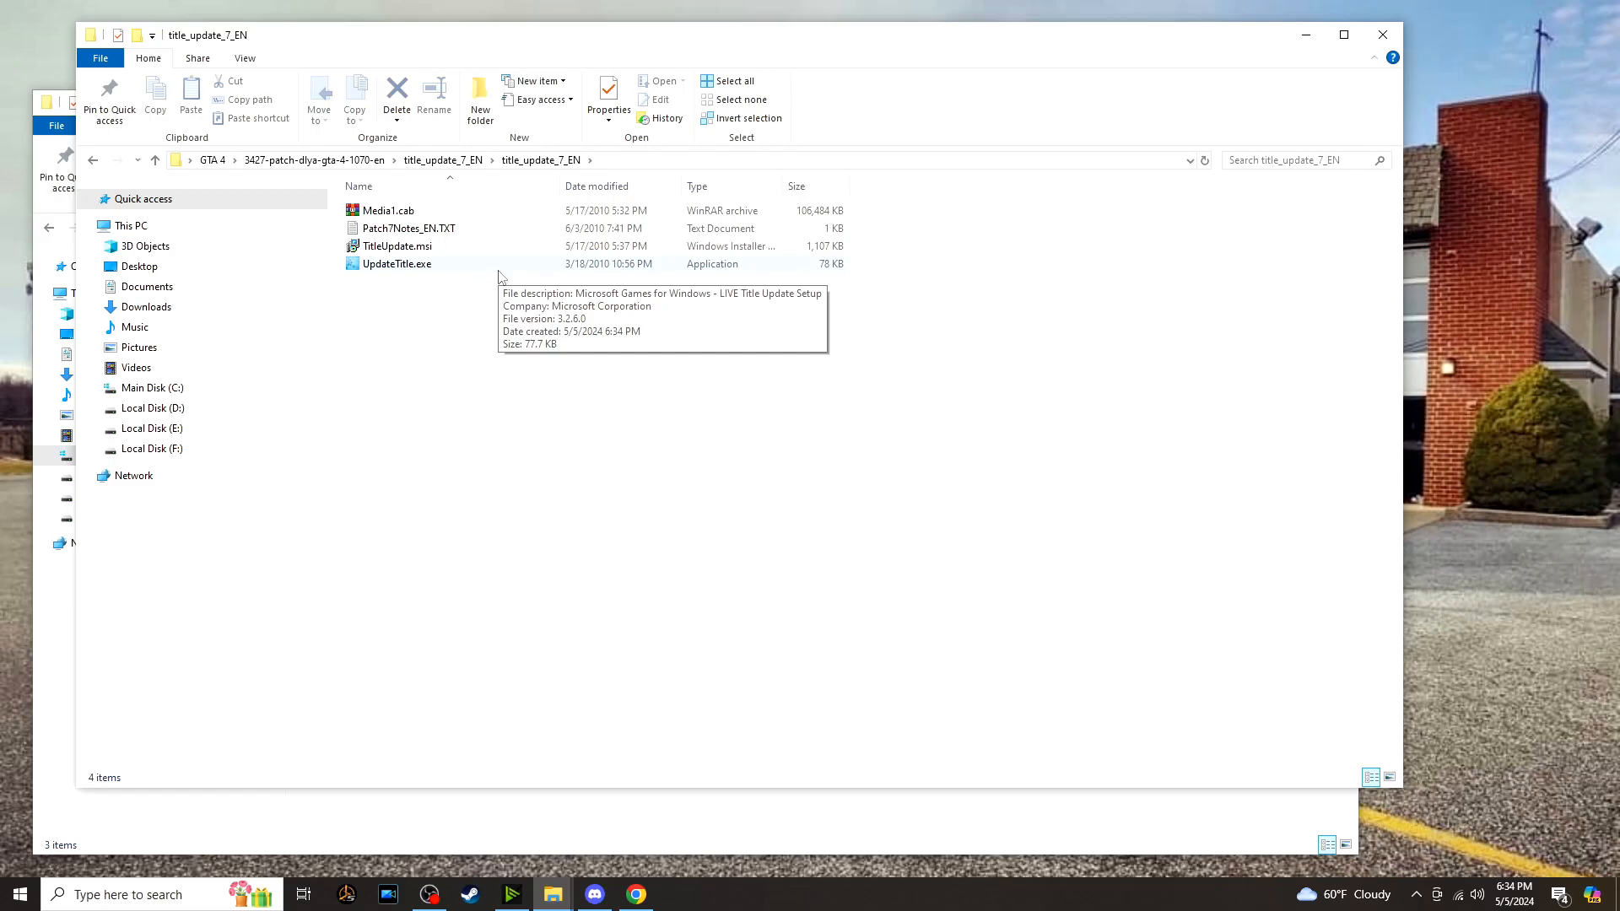
Run UpdateTitle.exe to apply the Patch 7 title update and finish the completed wizard.
double_click(396, 263)
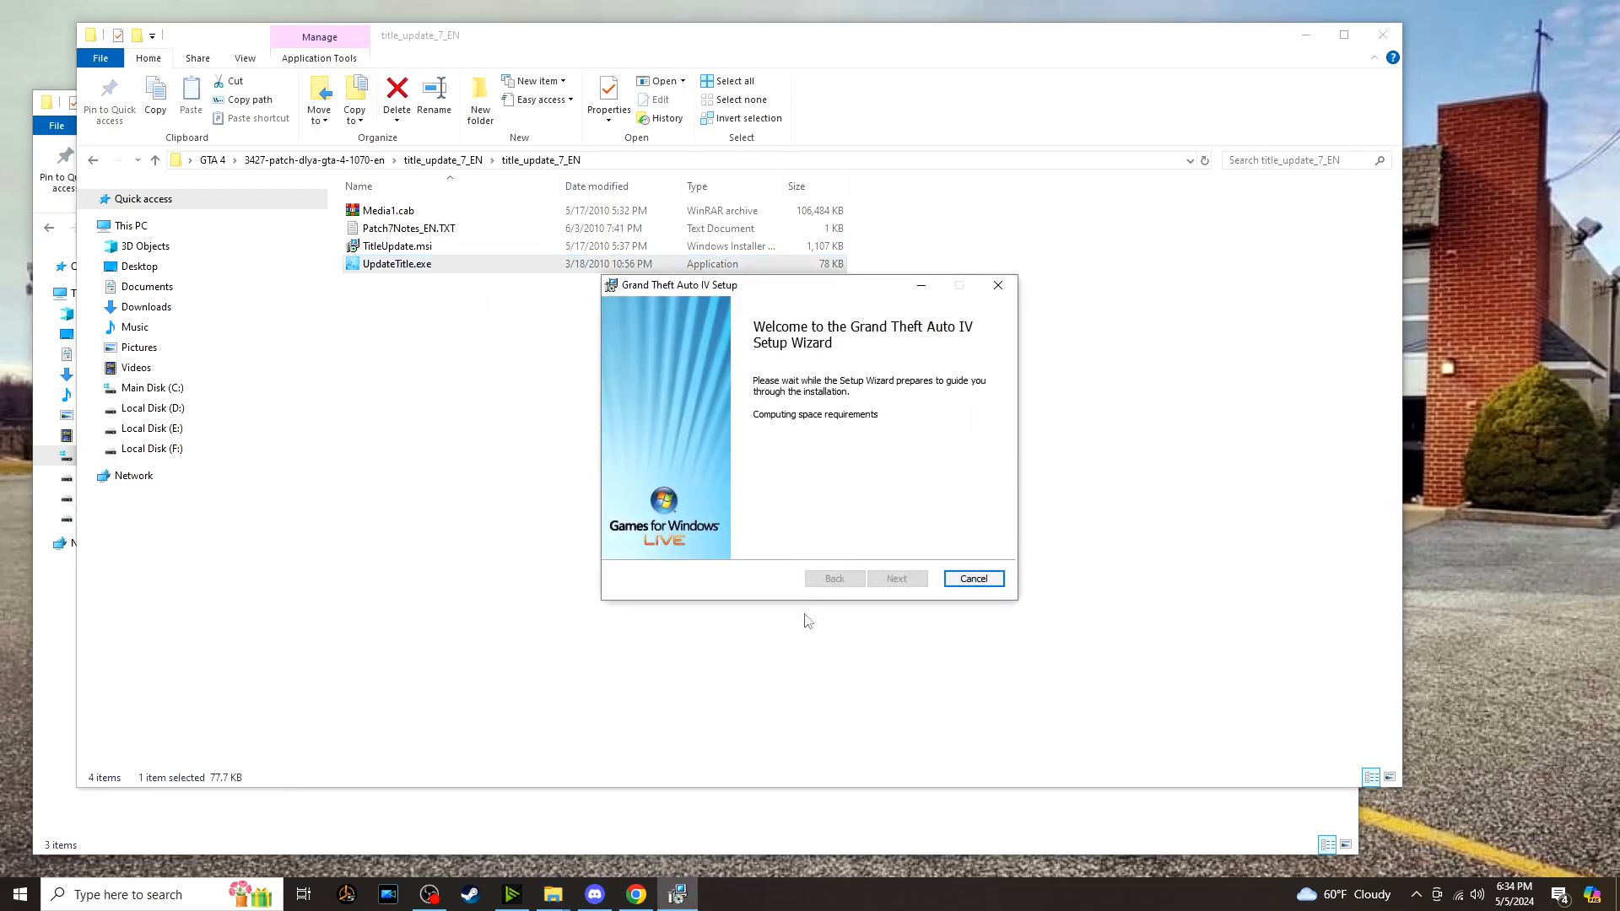
mouse_move(768, 541)
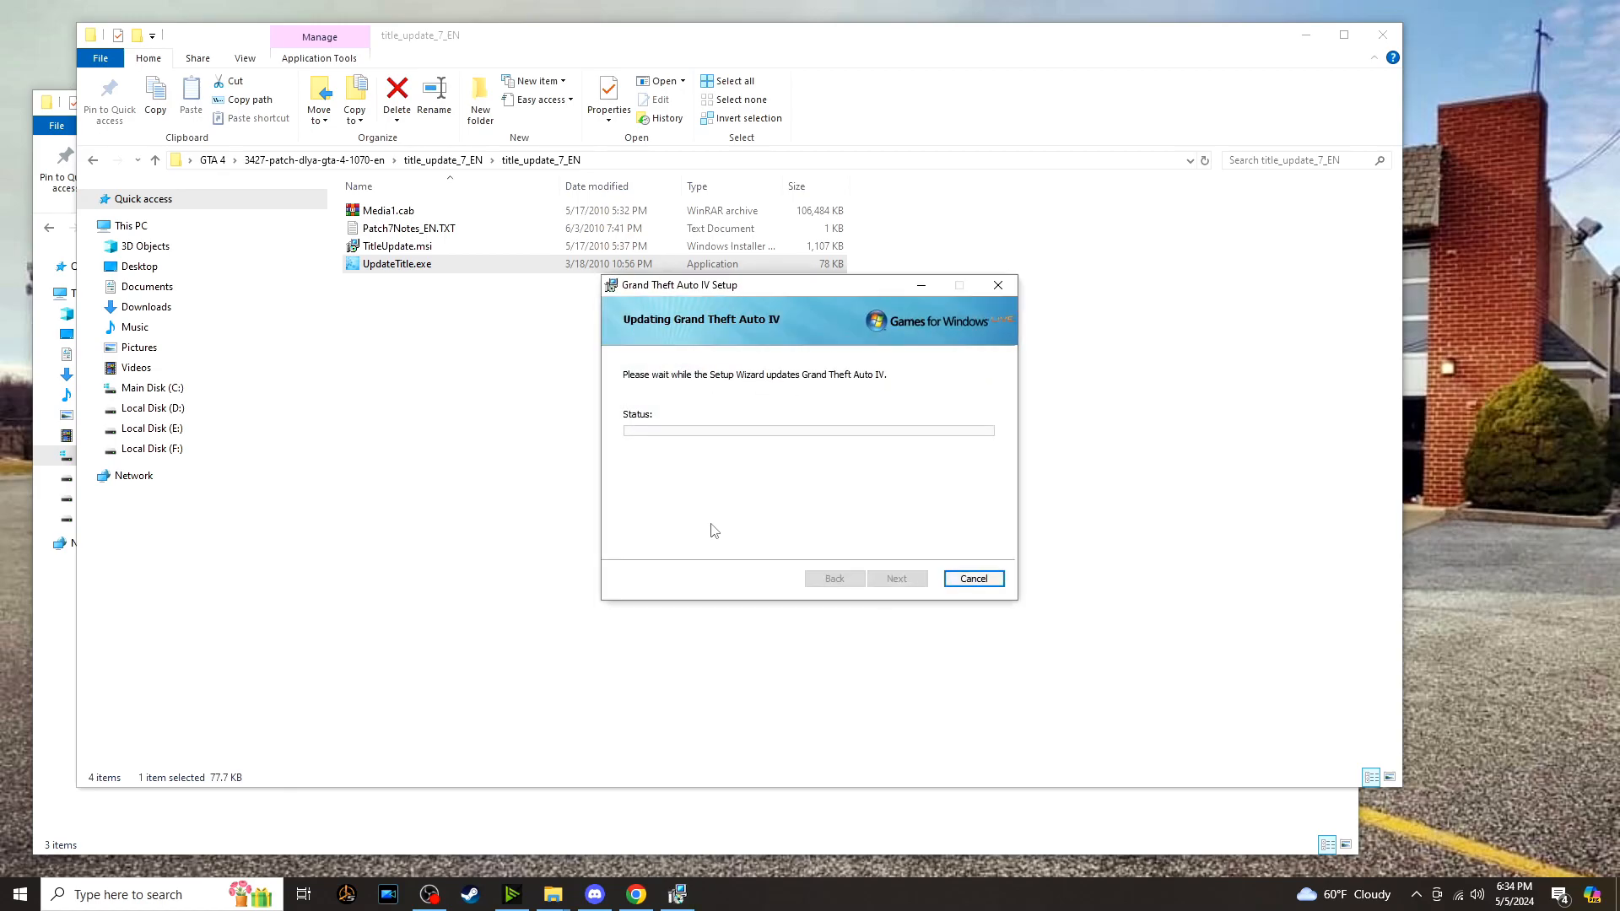
mouse_move(689, 499)
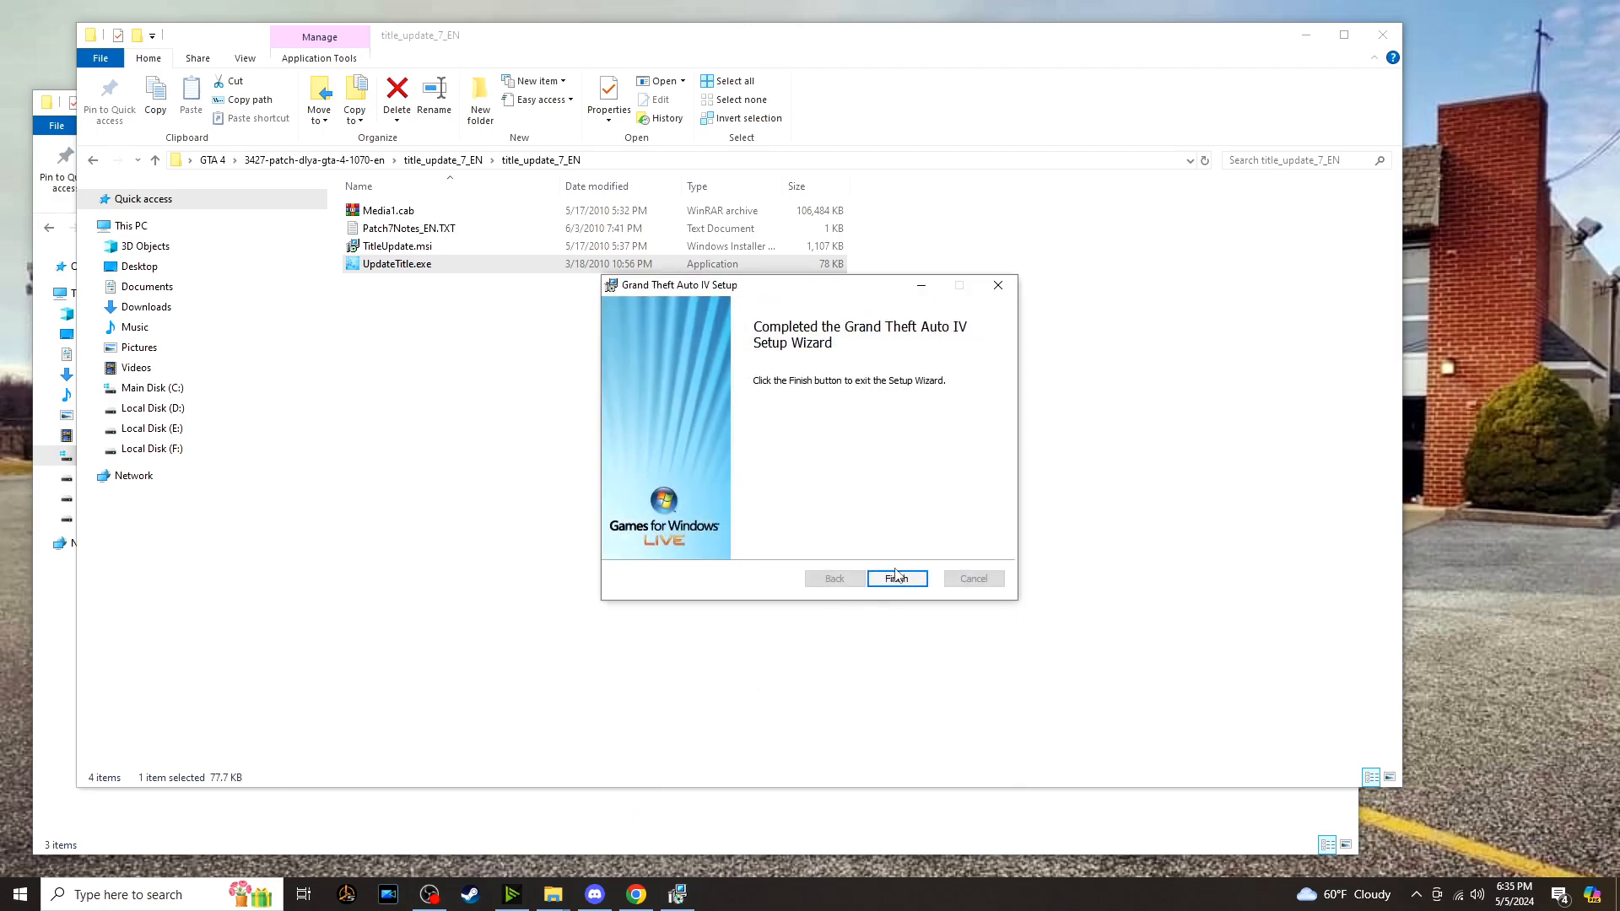
left_click(896, 577)
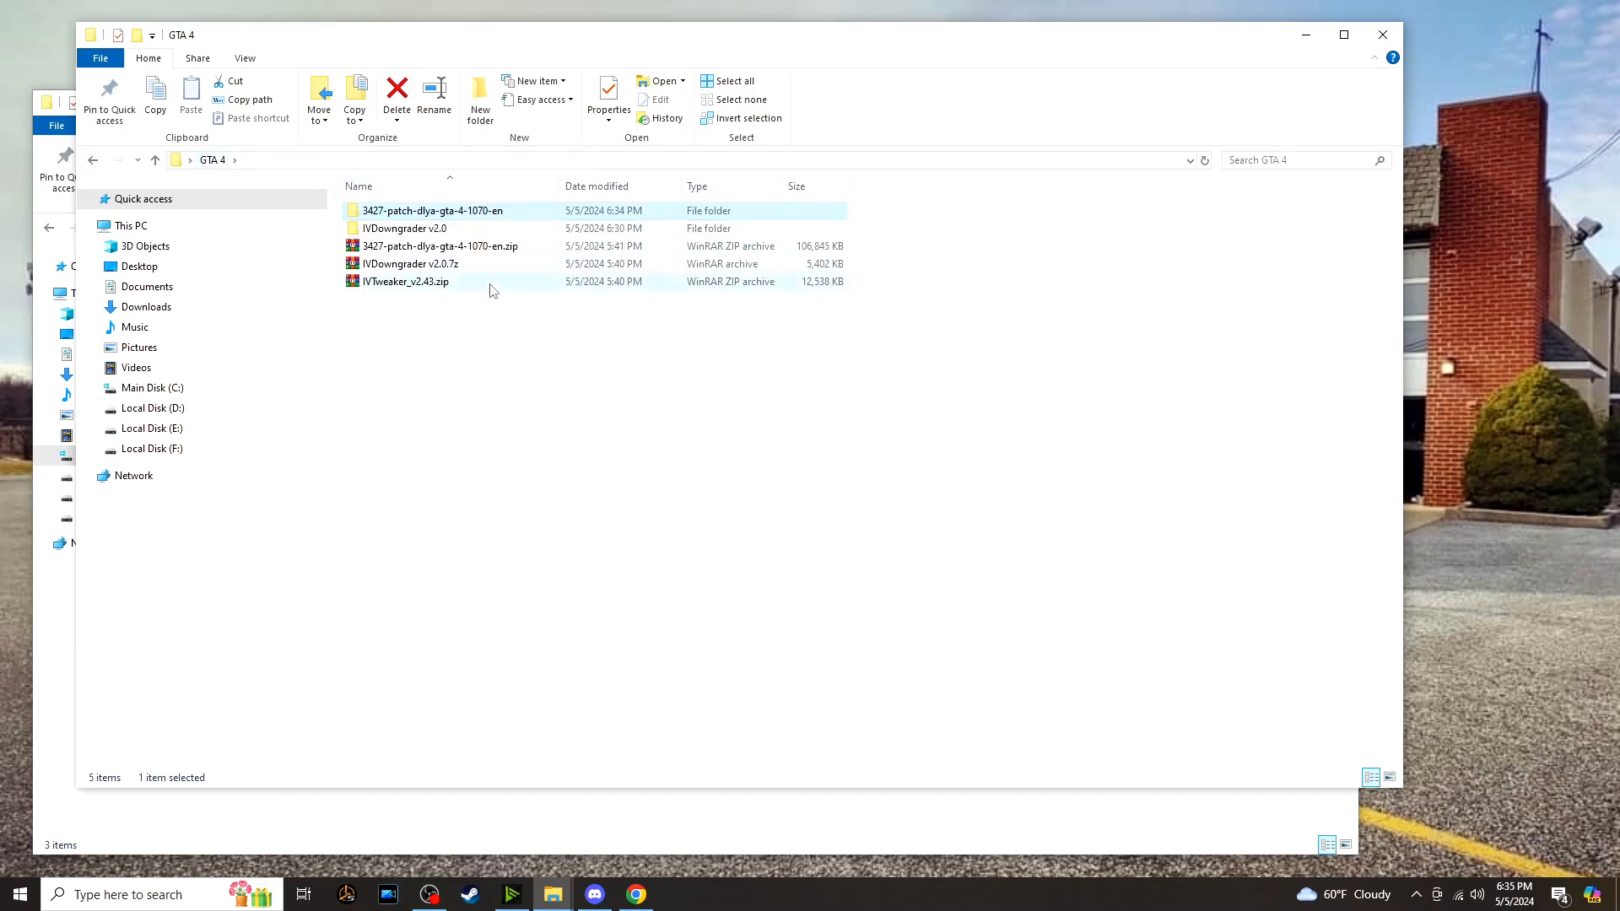
Open the GTAIV folder inside the Steam Grand Theft Auto IV install and review its files.
left_click(403, 282)
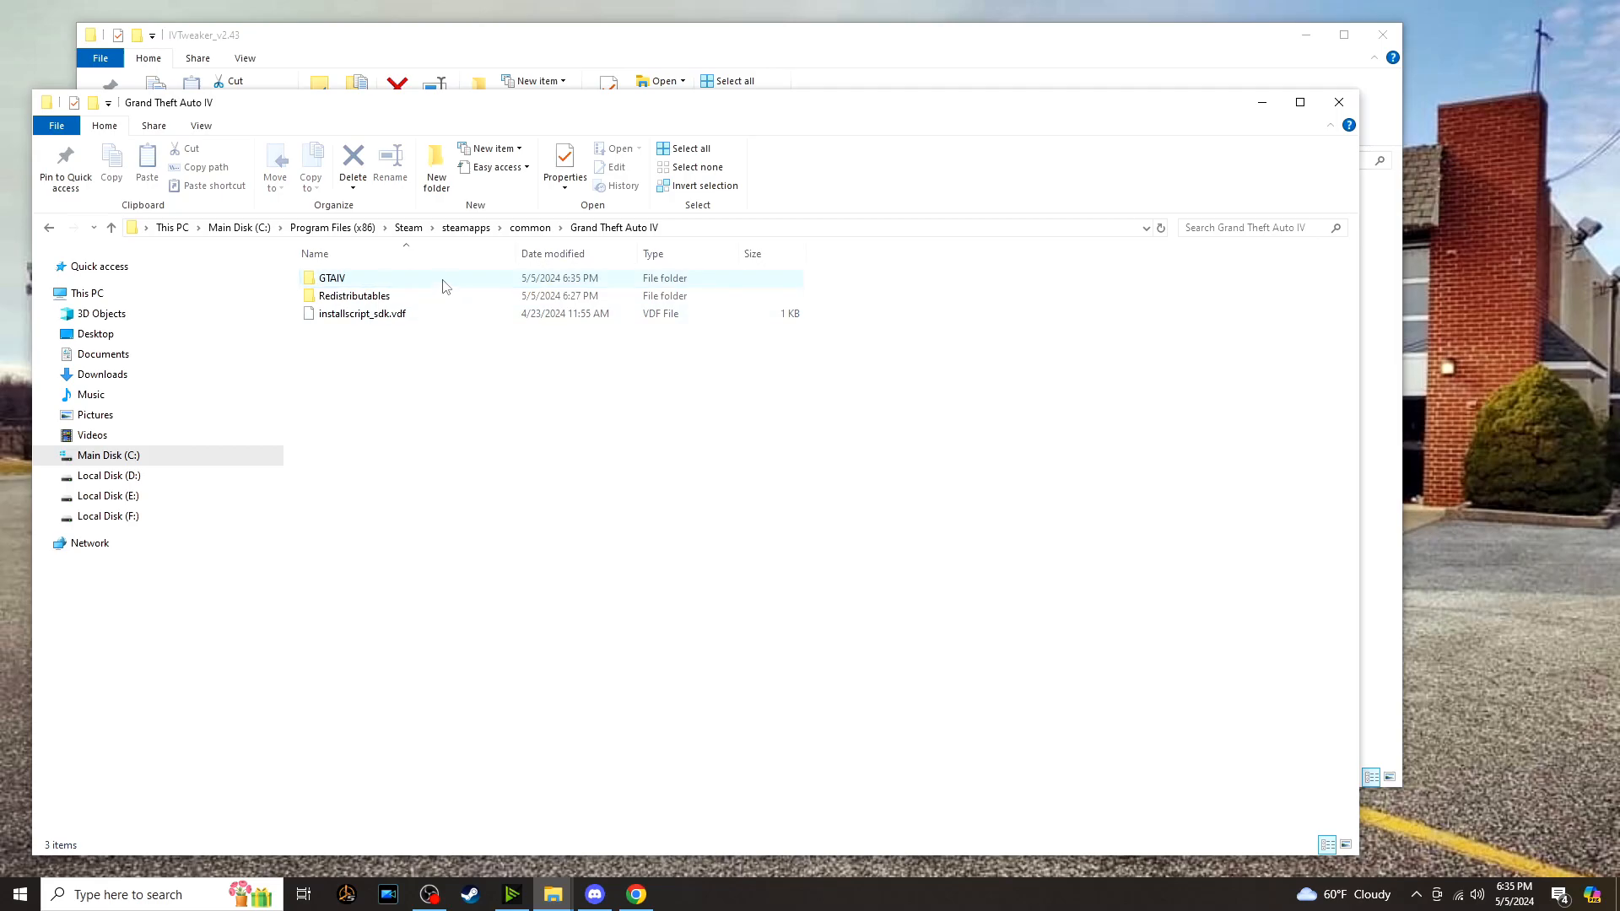
double_click(333, 276)
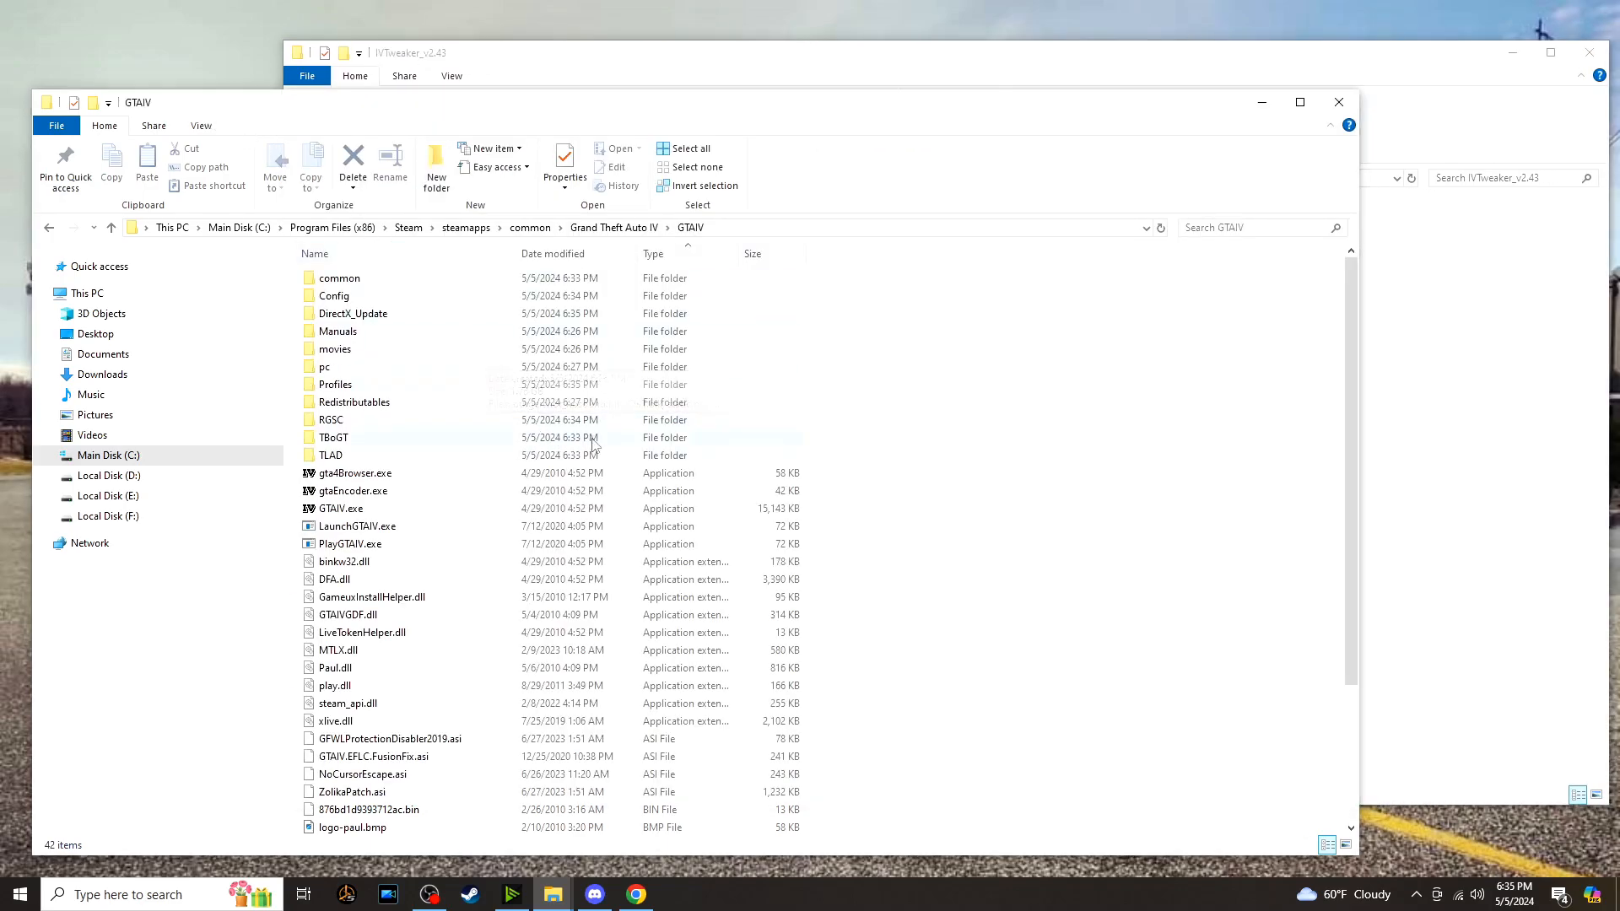
mouse_move(667, 452)
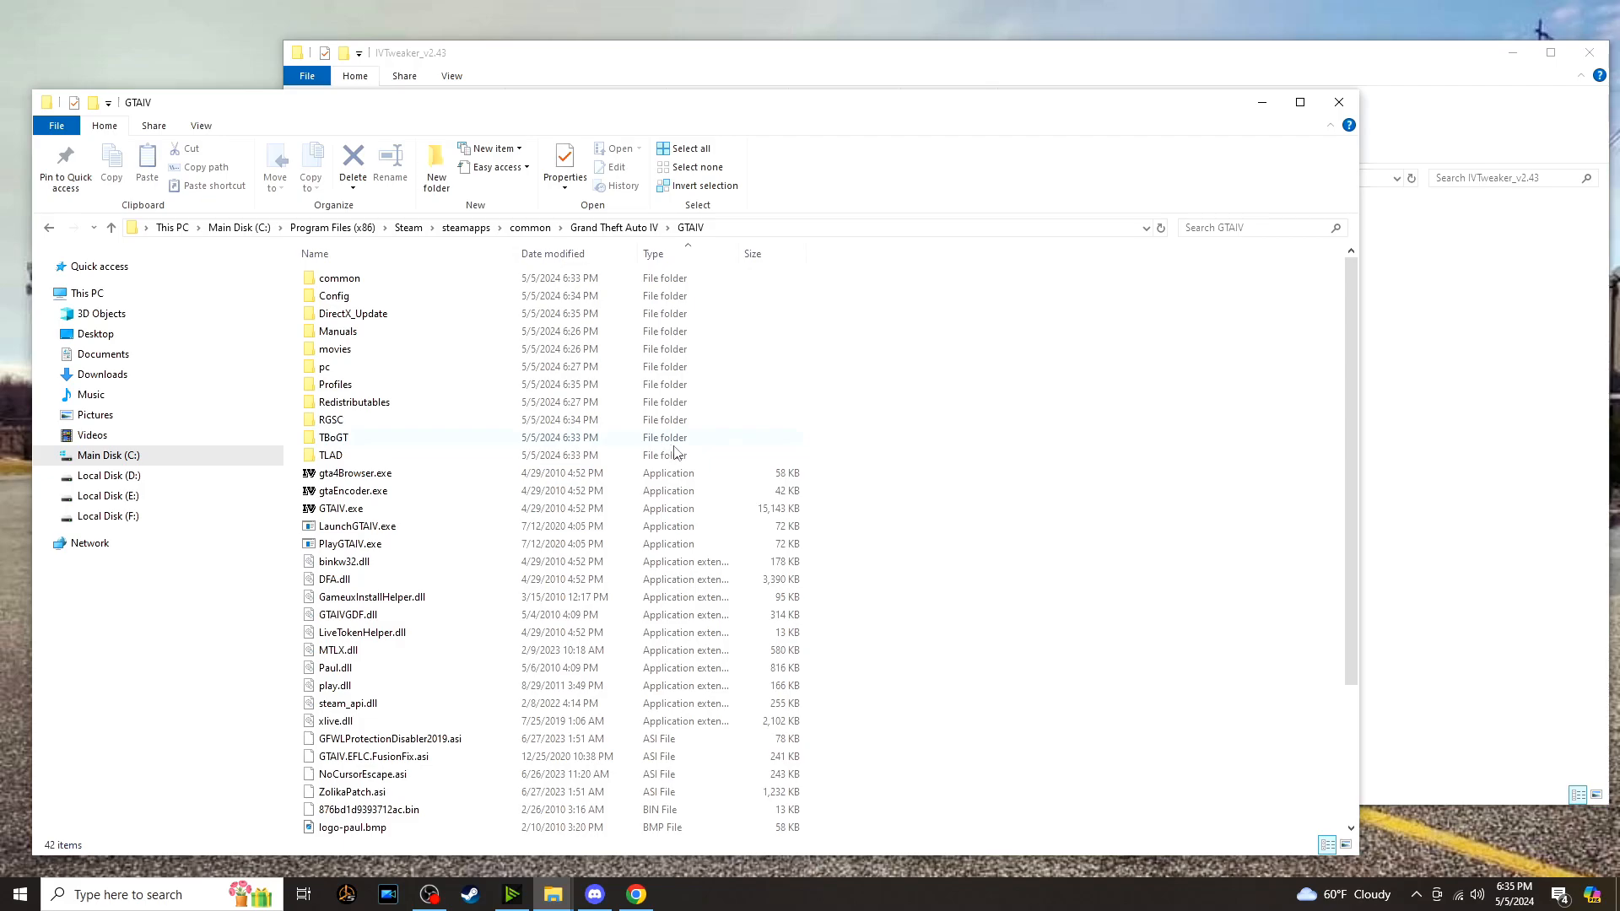
mouse_move(678, 454)
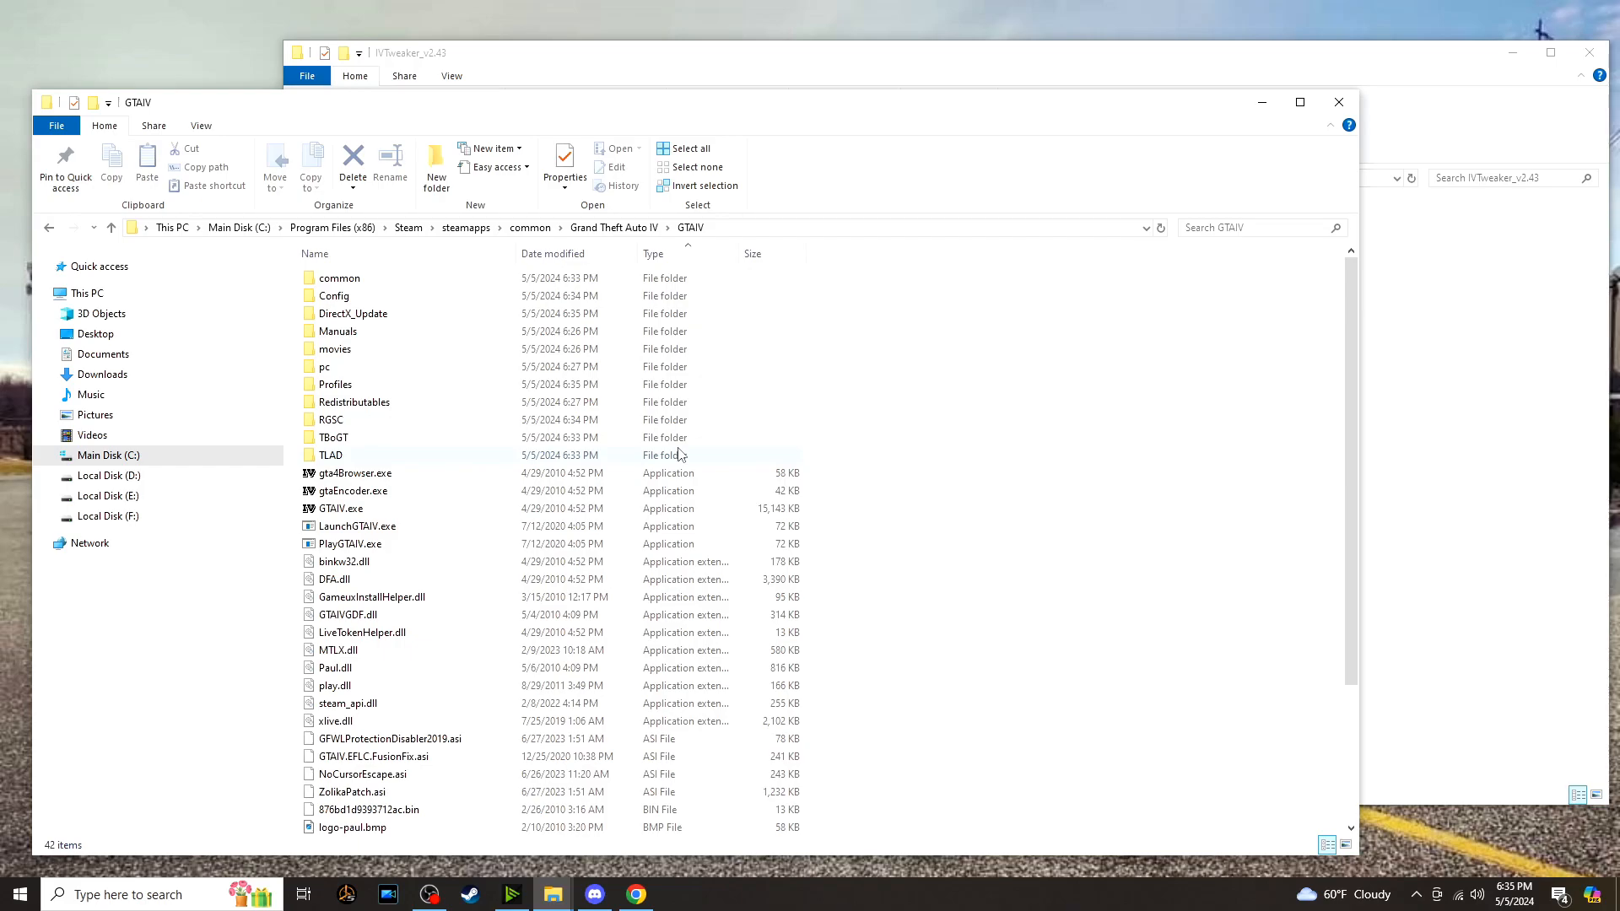
mouse_move(686, 473)
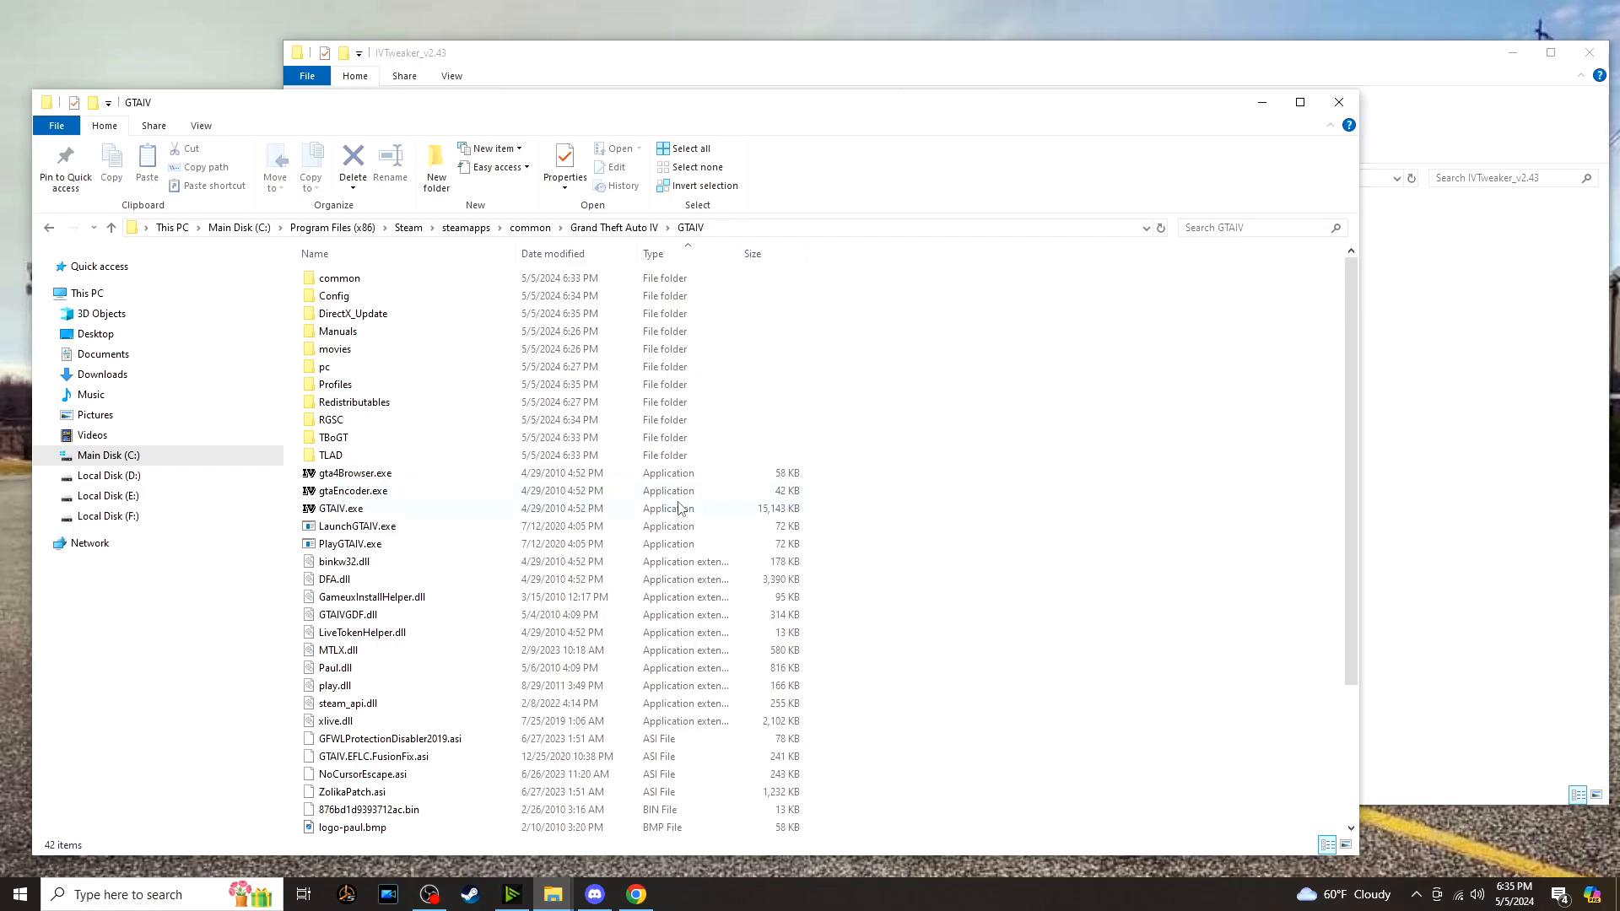
mouse_move(594, 573)
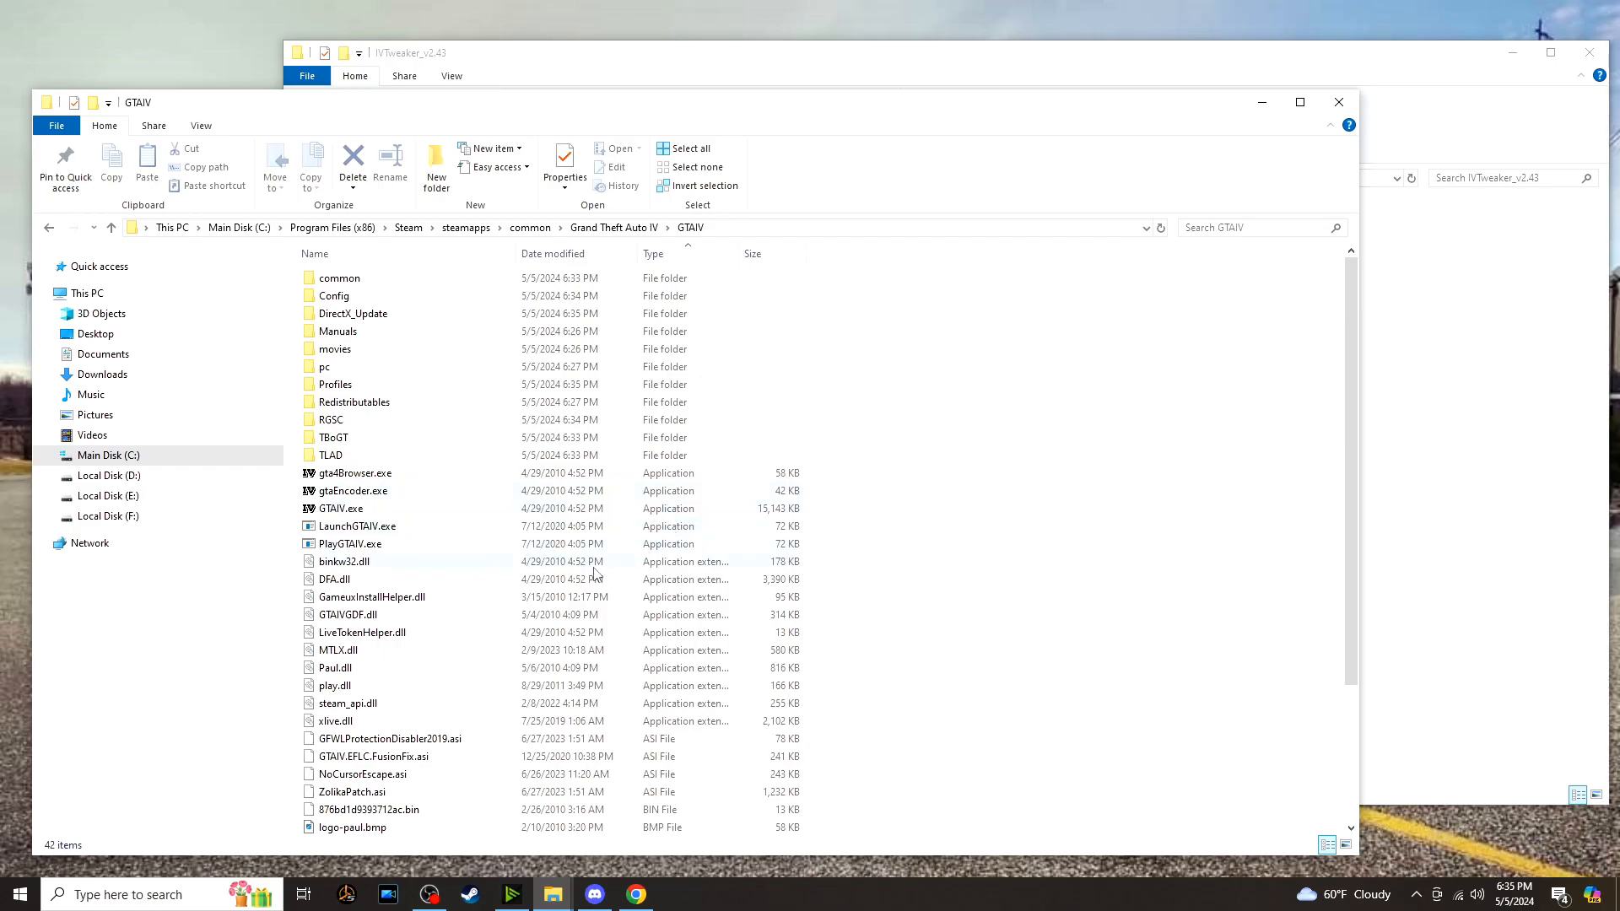
scroll("down", 3)
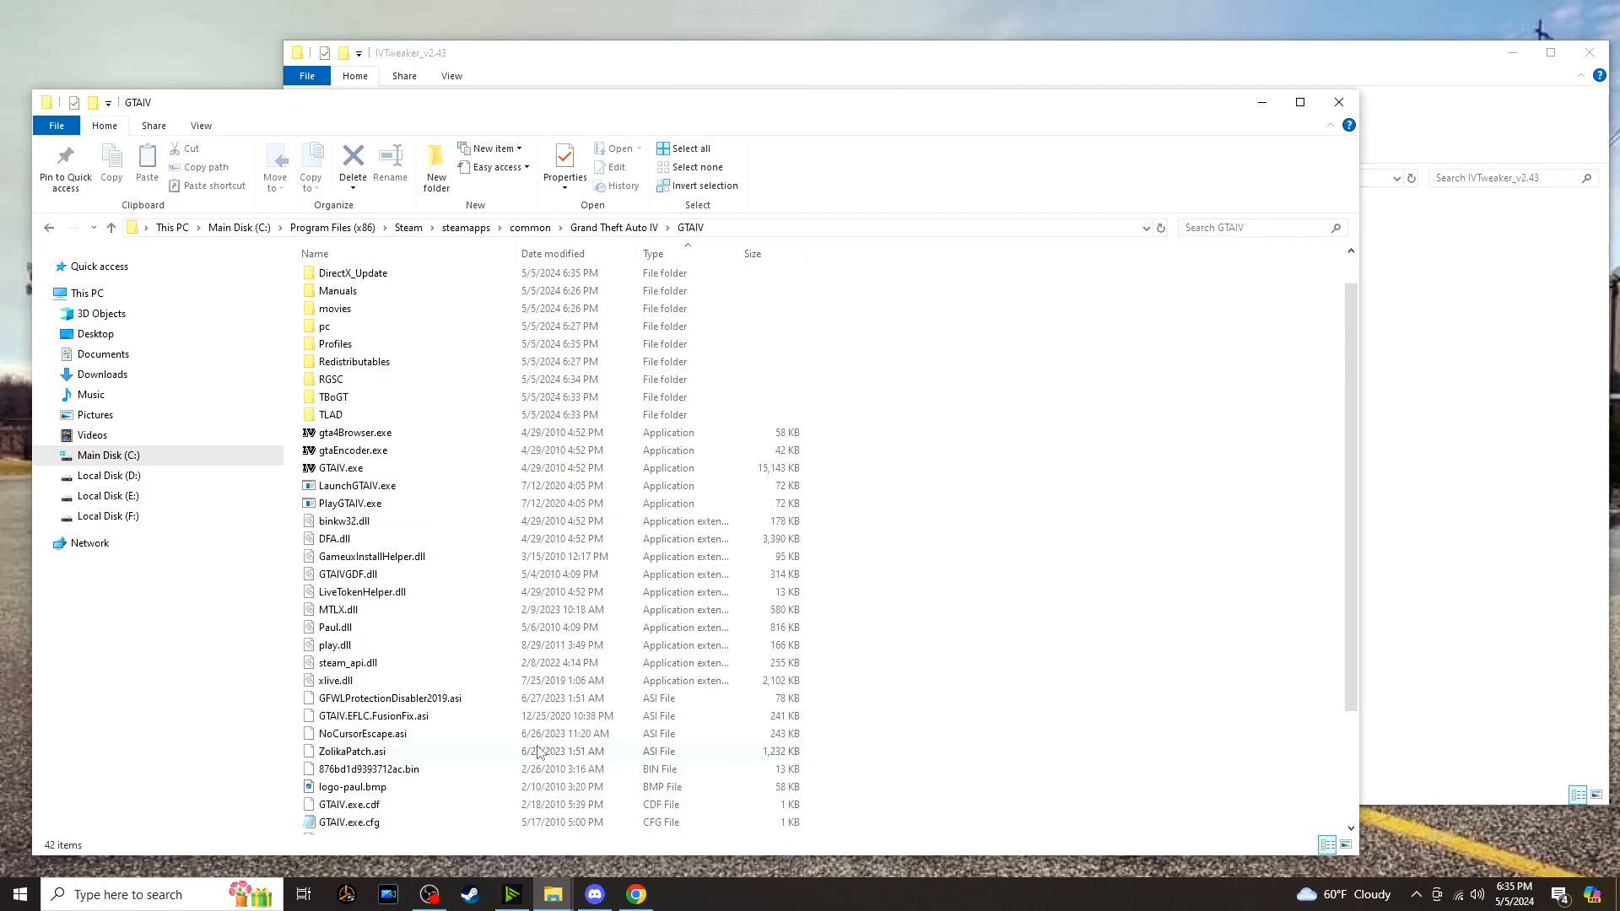
Place IV Tweaker's modloader, PlayGTAIV.exe, IVTweaker.asi and IVTweaker.ini in the GTAIV folder, replacing existing files.
left_click(356, 486)
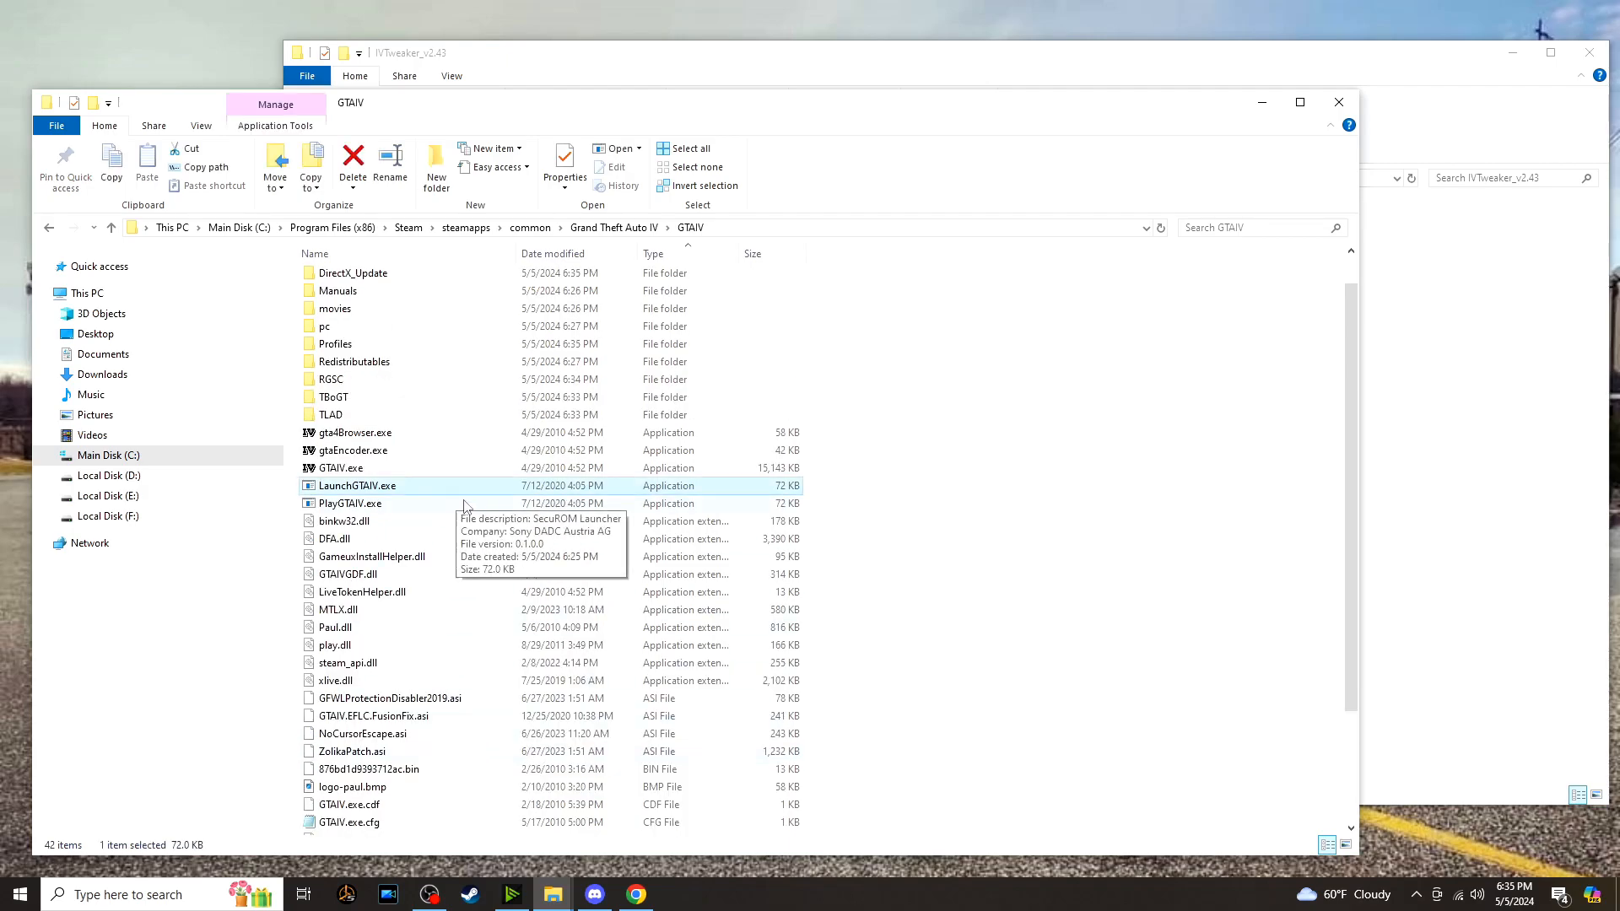
left_click(350, 503)
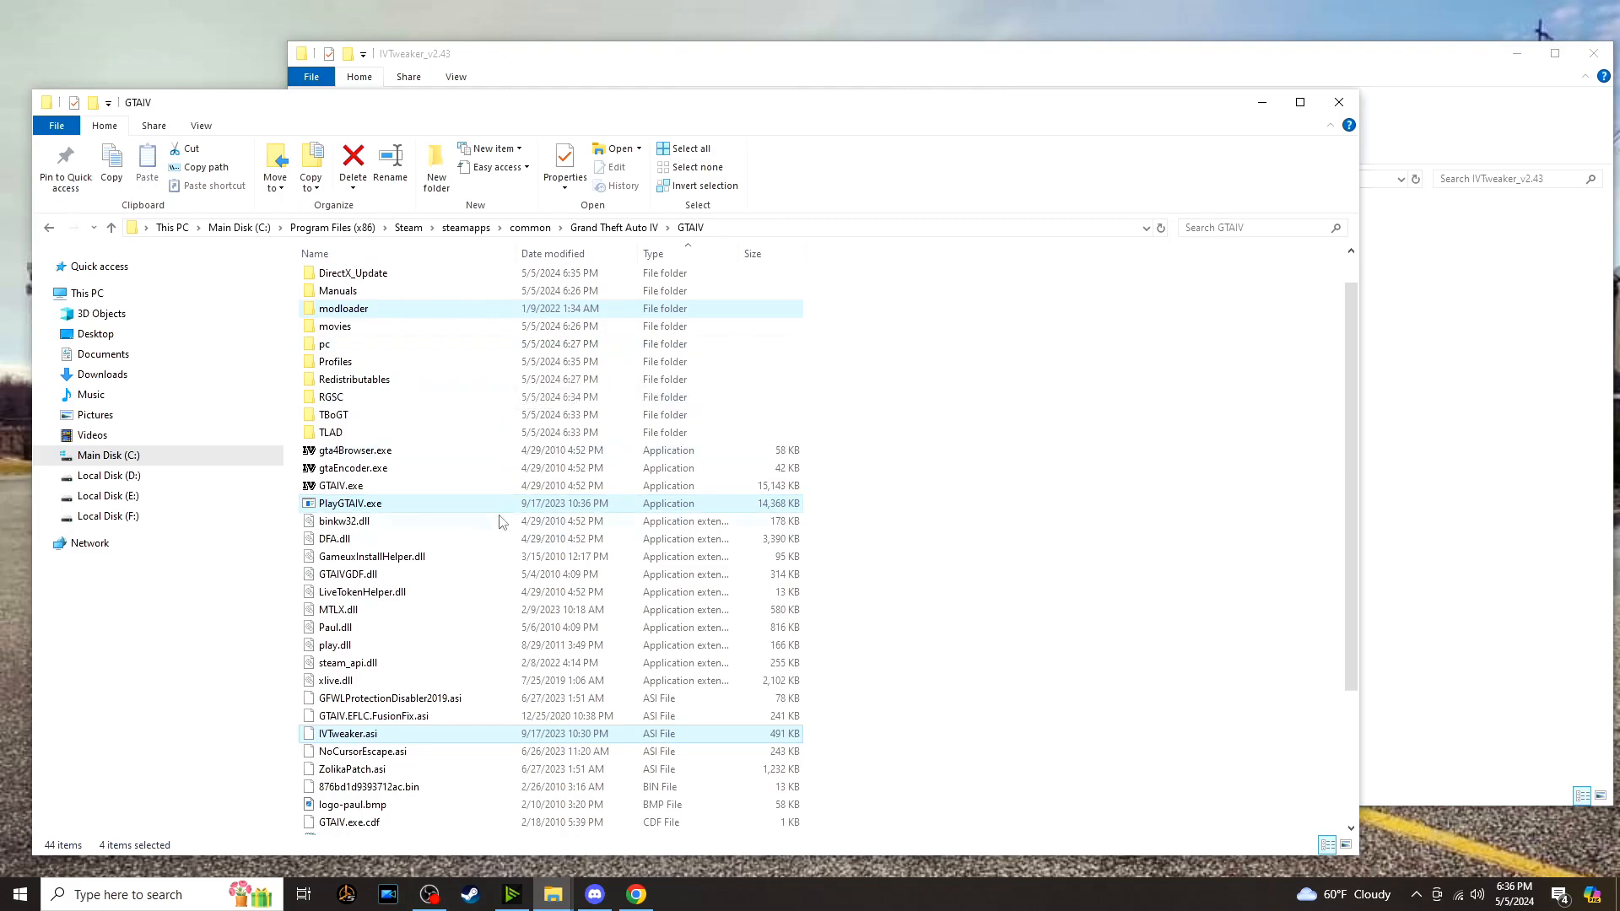
mouse_move(518, 515)
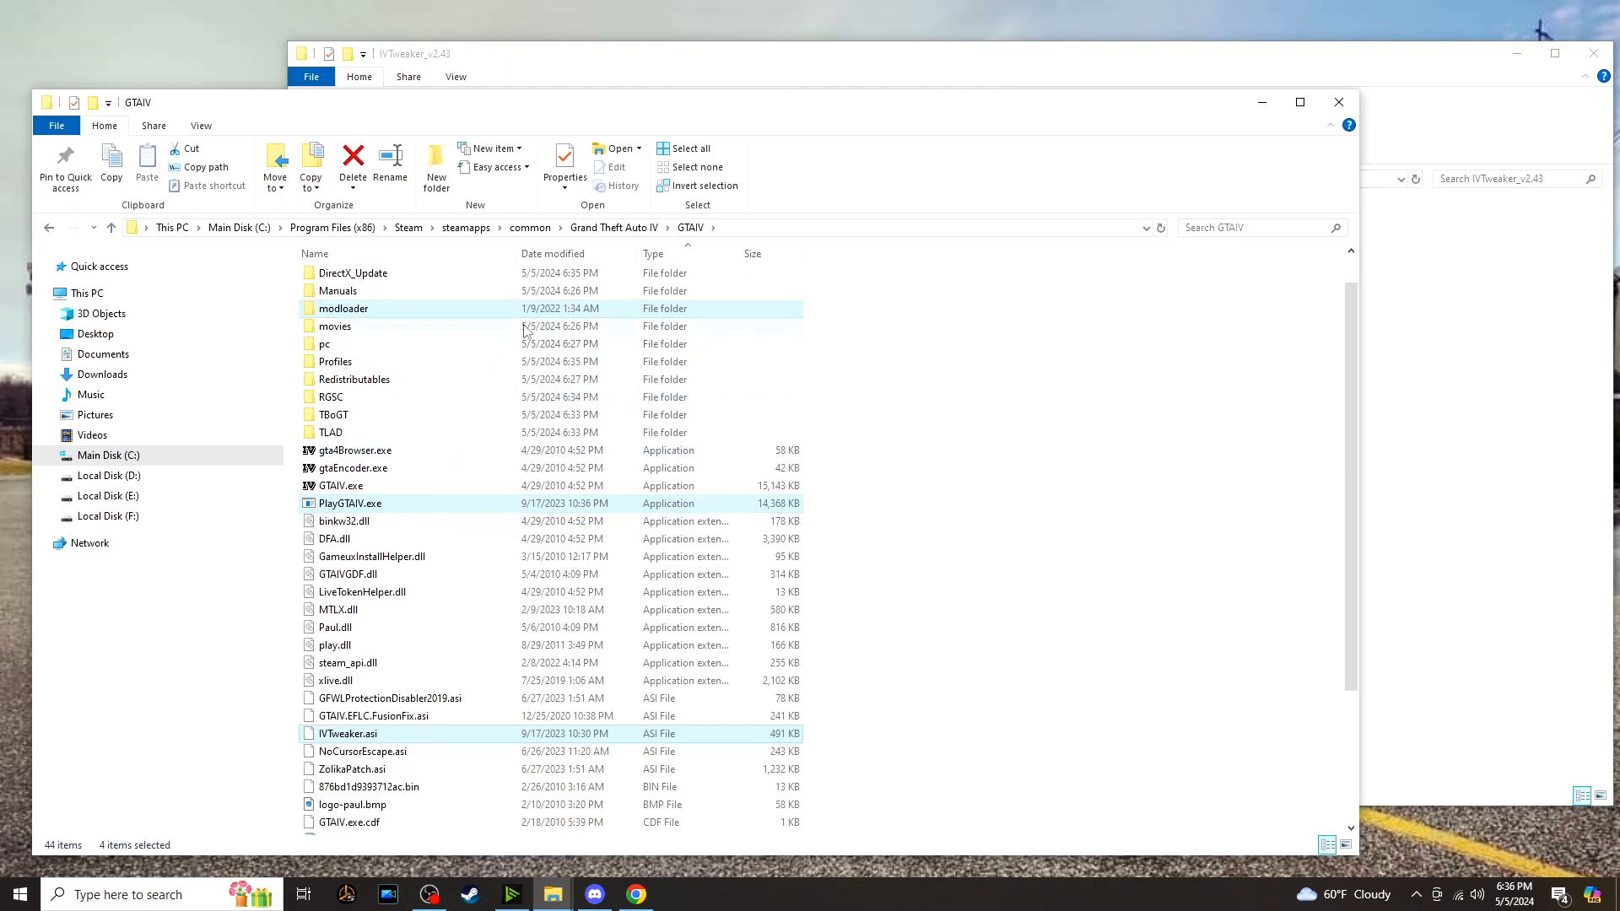
mouse_move(332, 326)
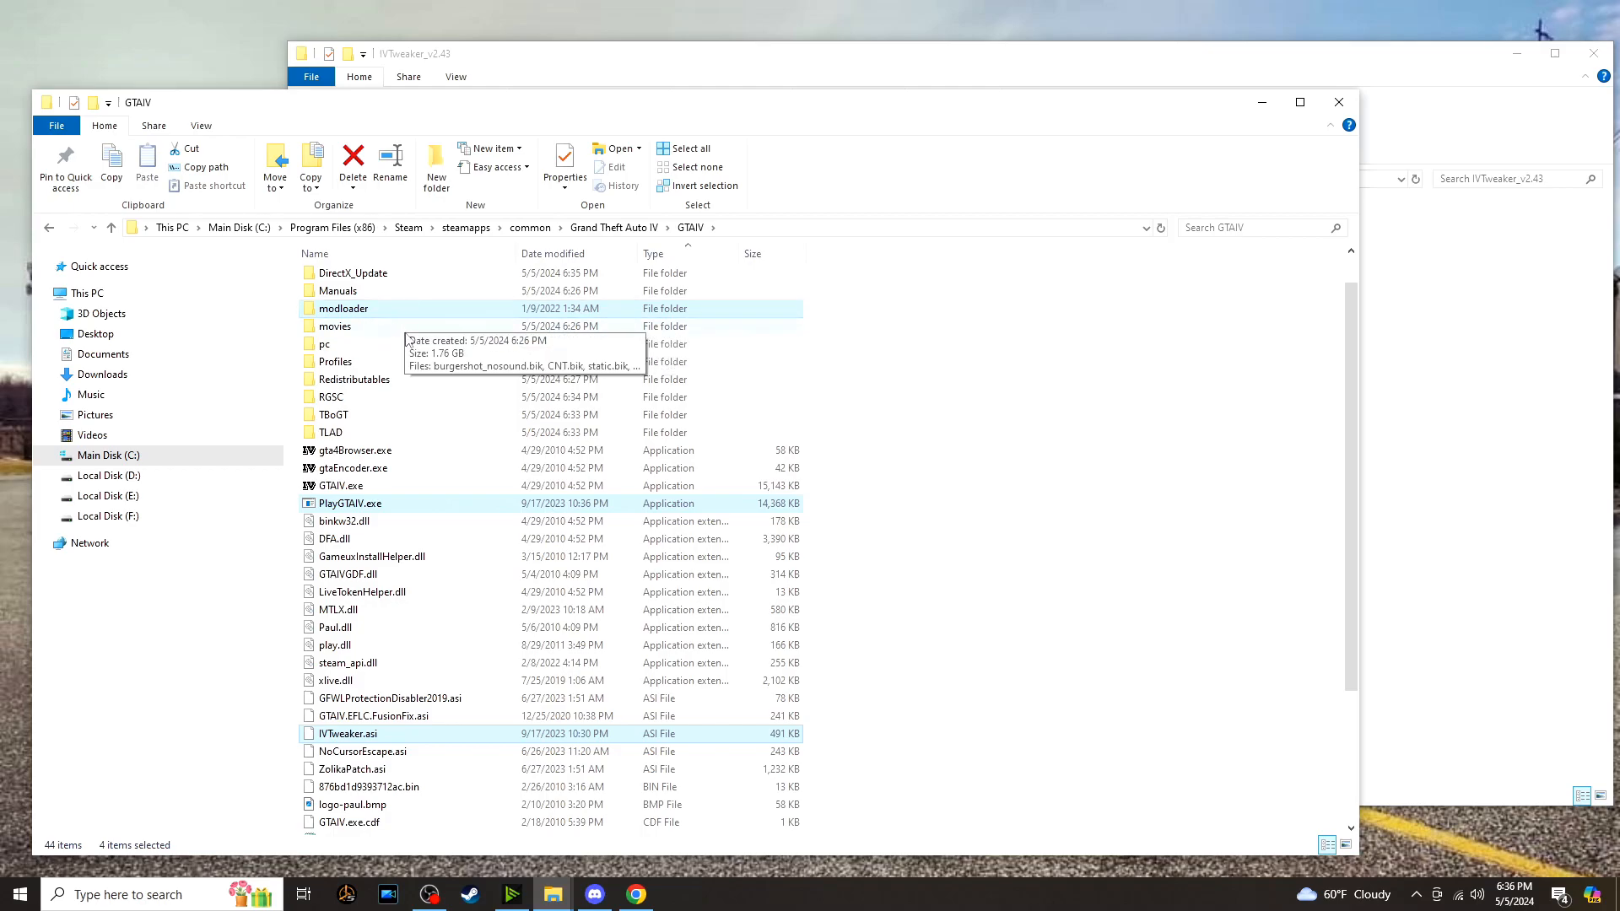
scroll("down", 3)
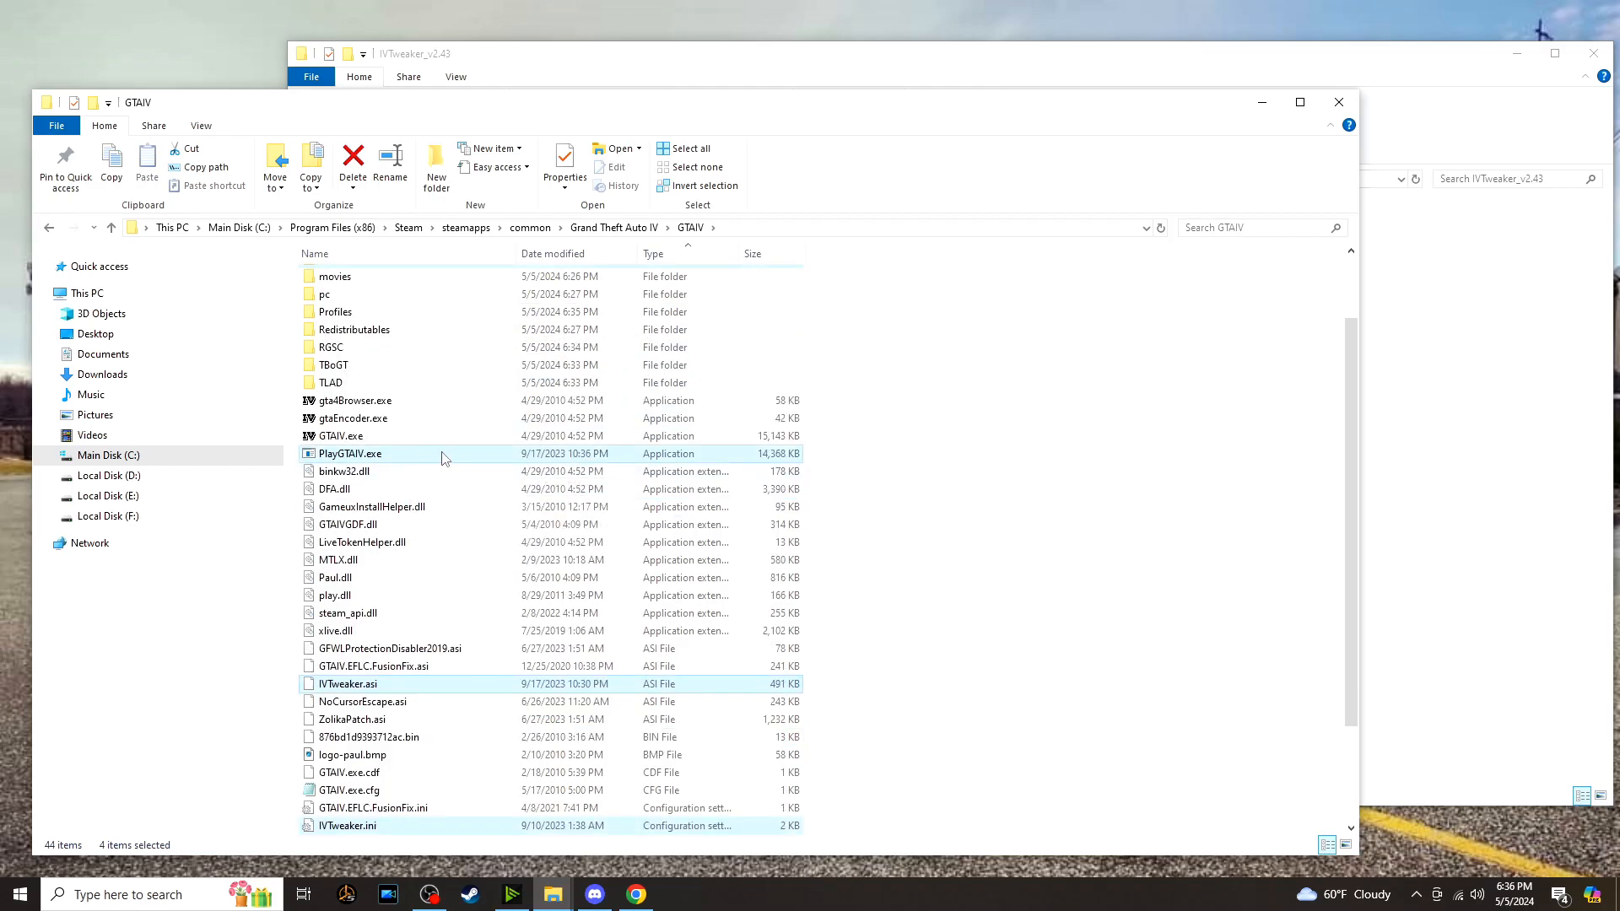
mouse_move(390, 464)
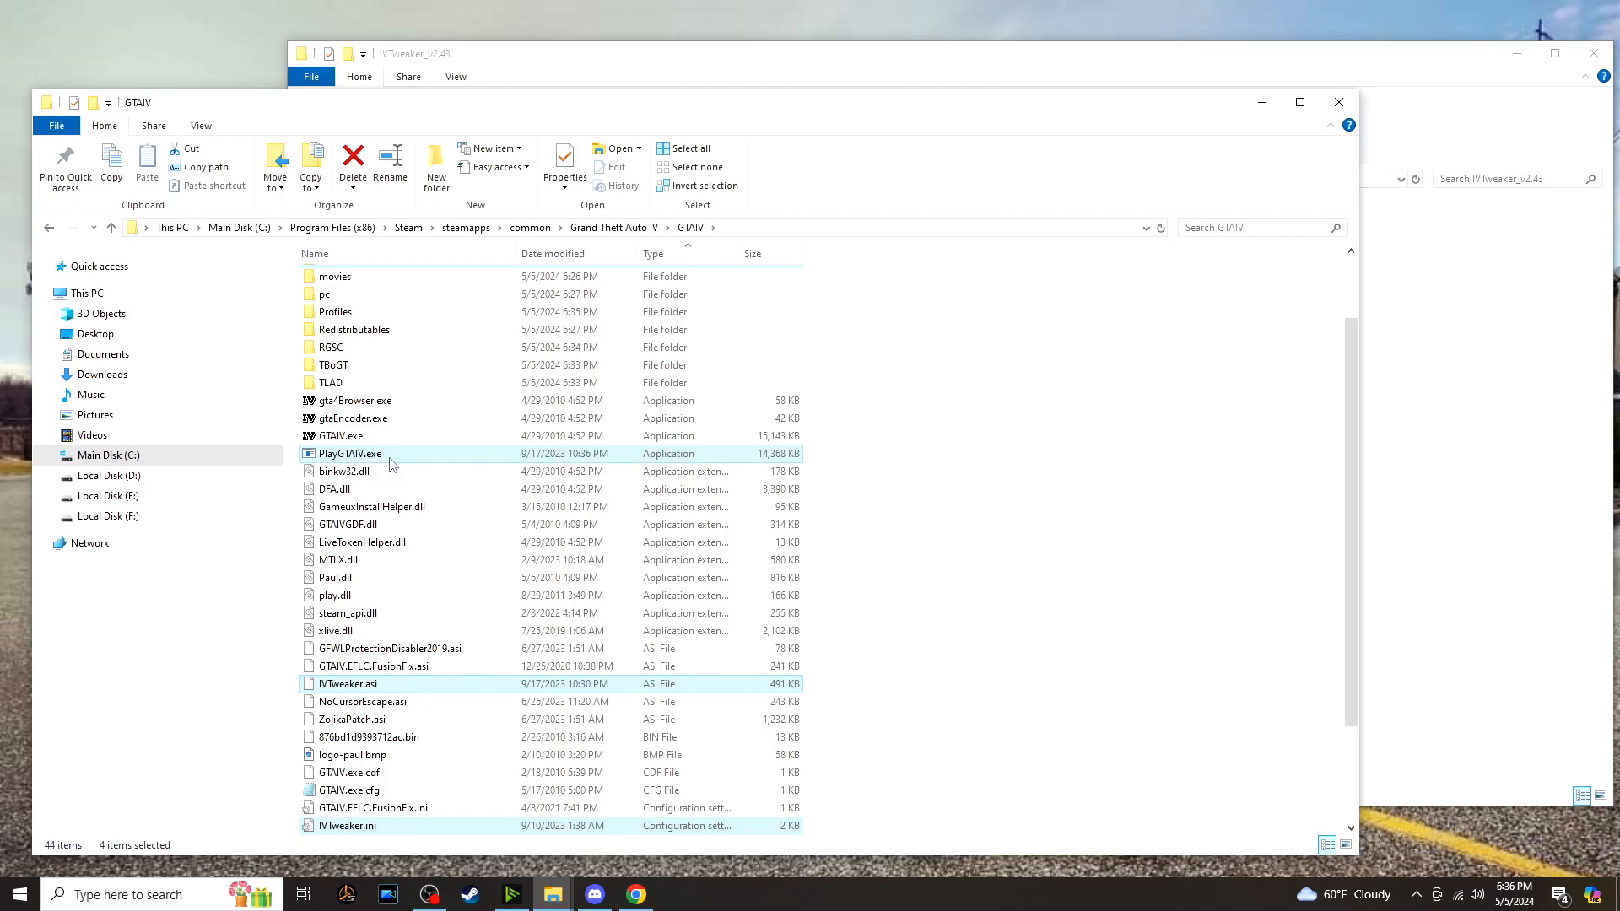
scroll("down", 3)
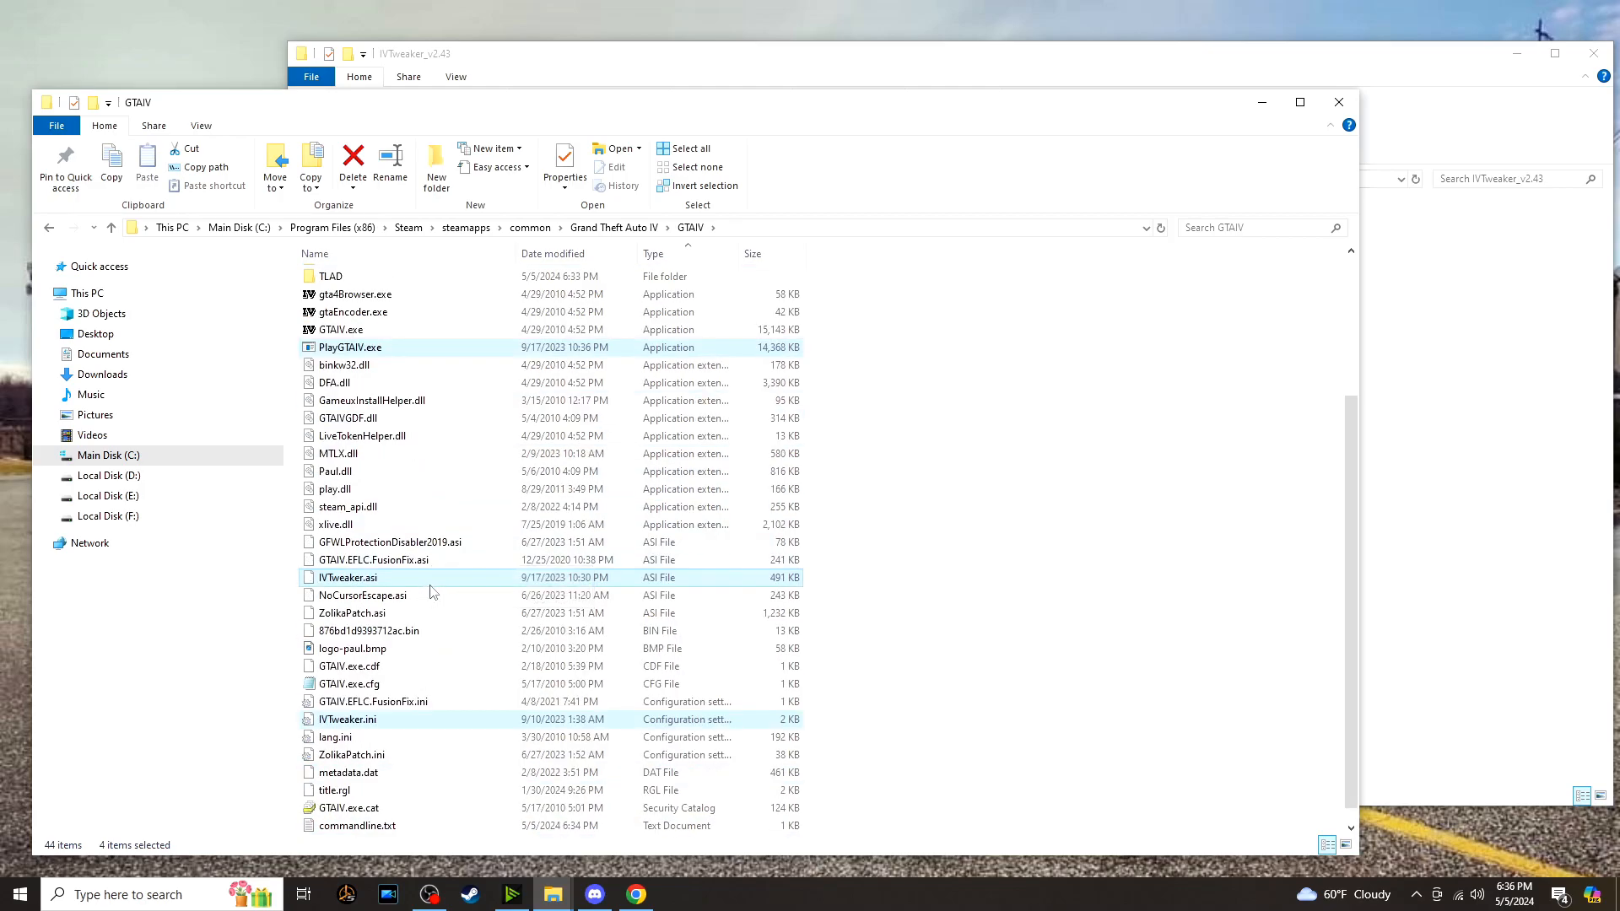
mouse_move(442, 587)
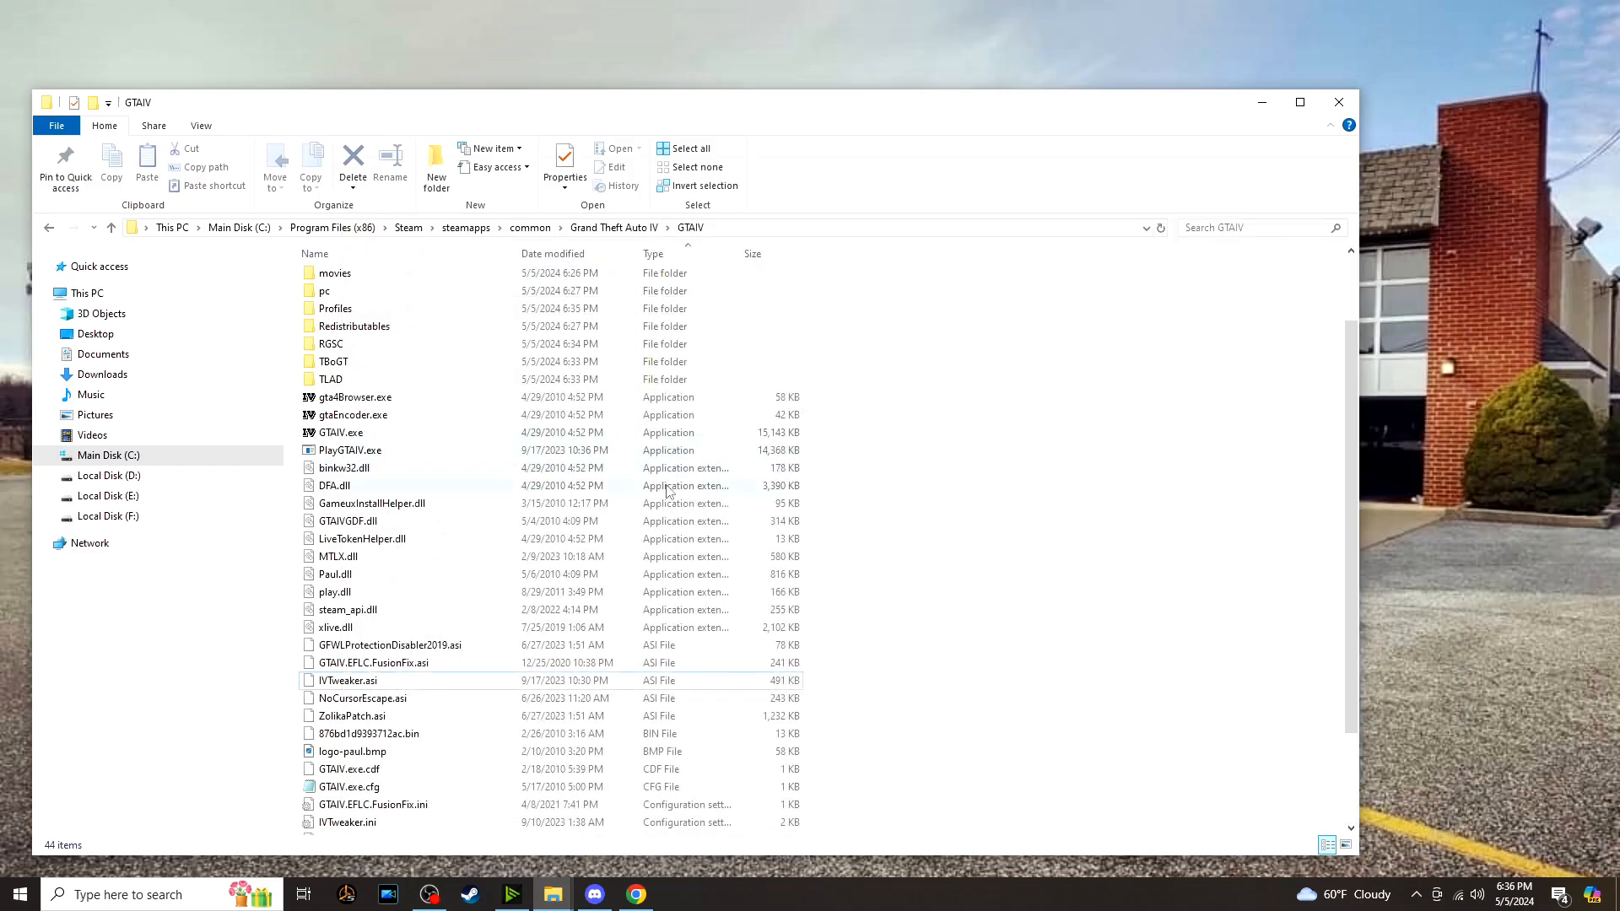
Launch PlayGTAIV.exe, accept the ZolikaPatch update, then relaunch to reach the title menu.
double_click(351, 449)
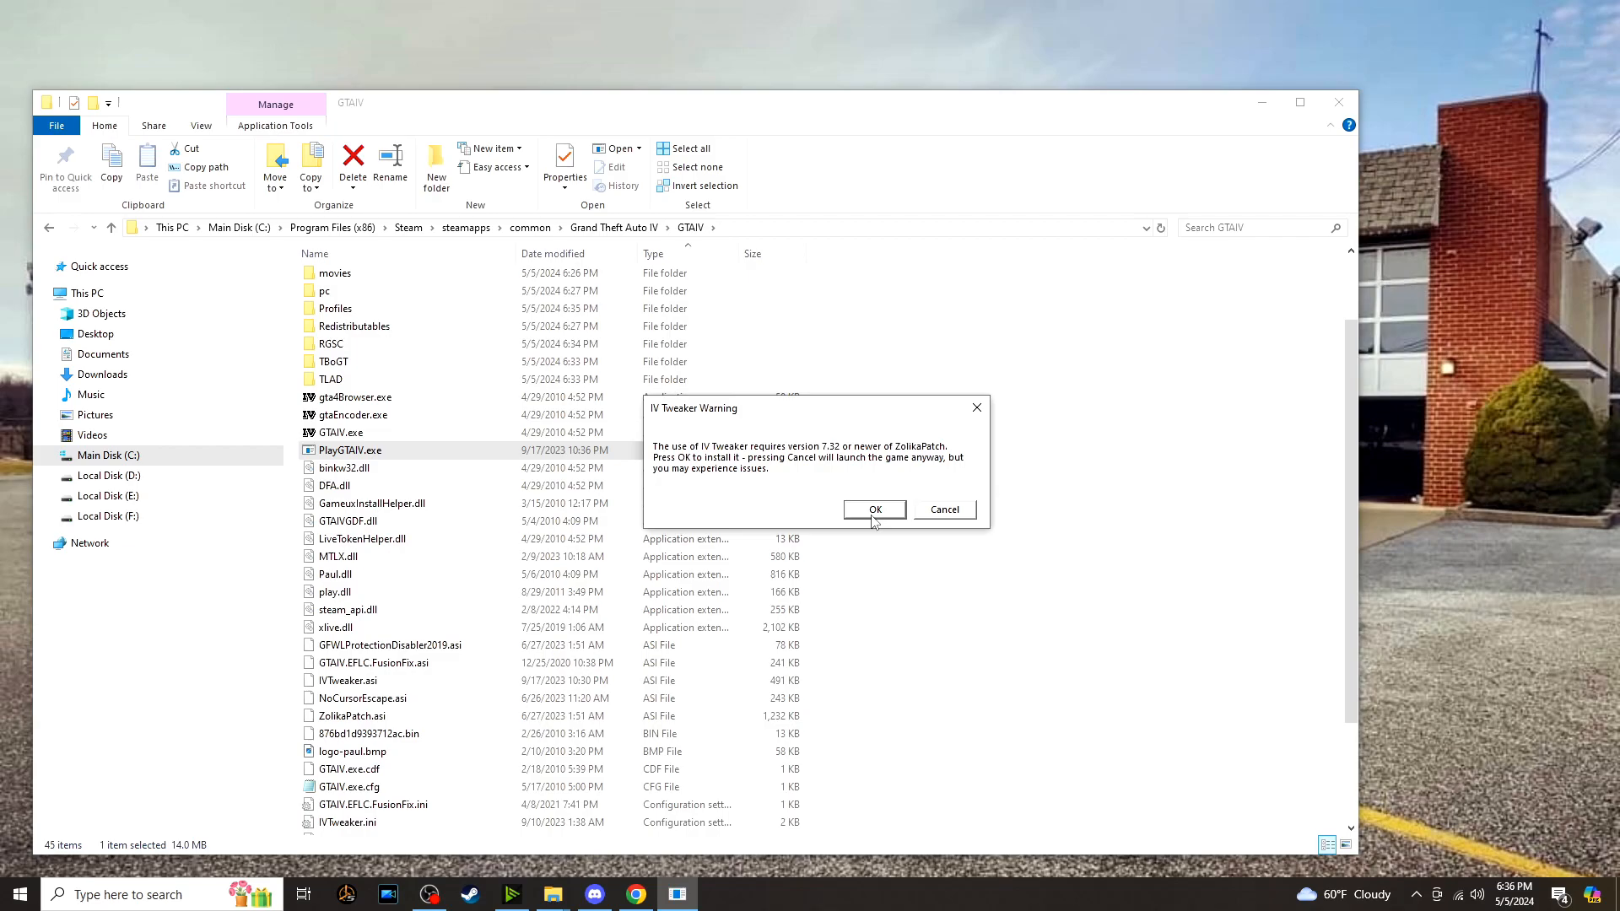
mouse_move(870, 521)
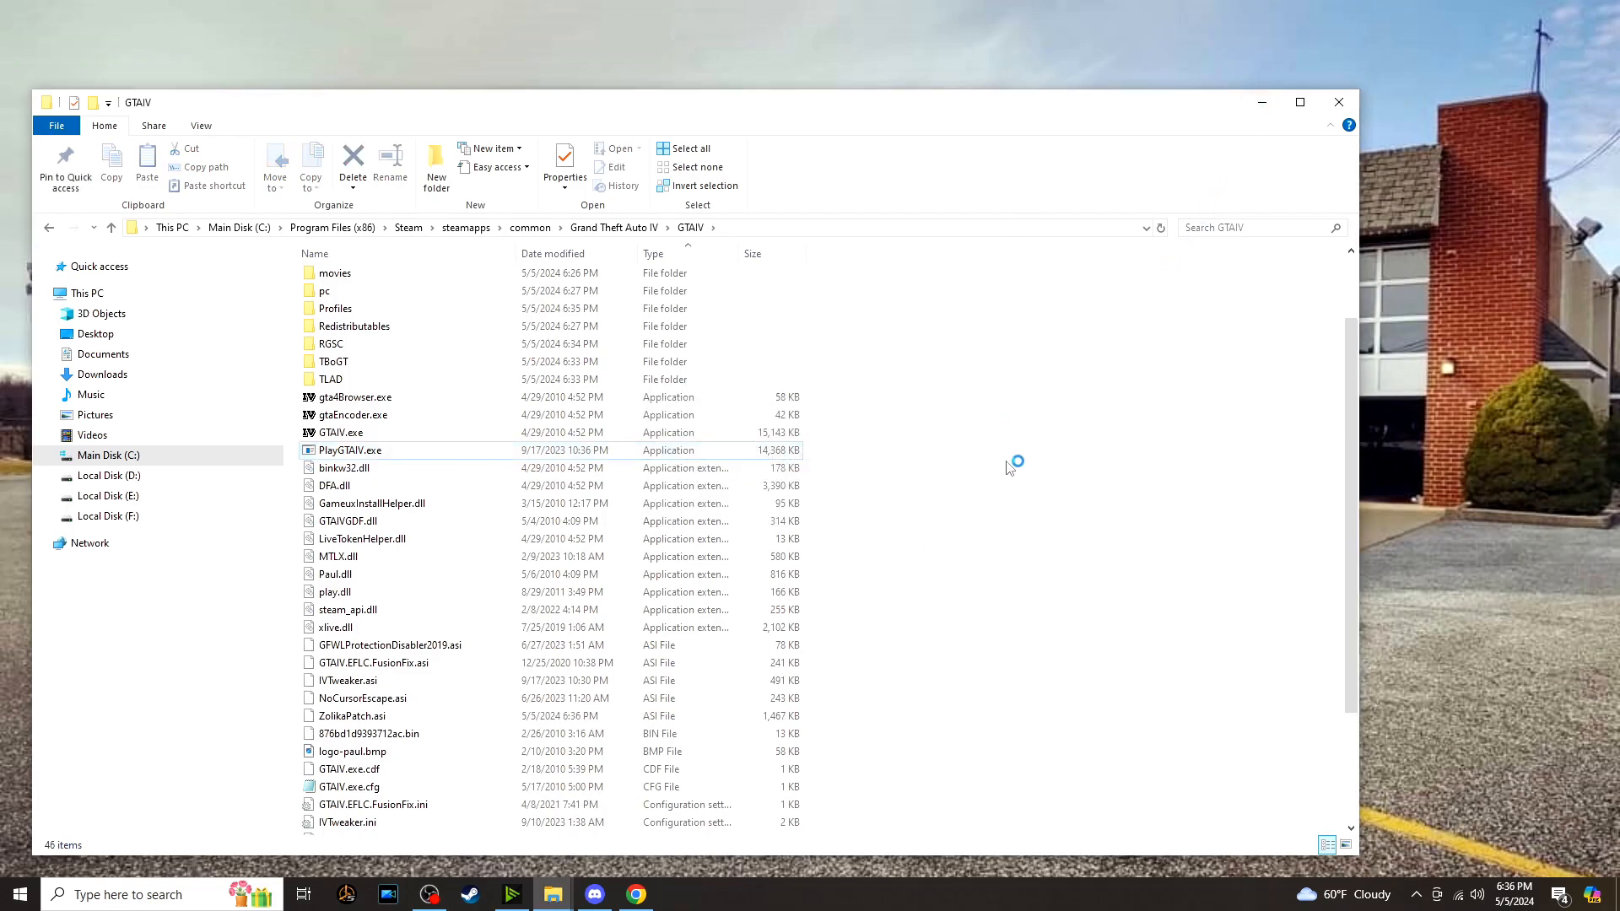
double_click(350, 449)
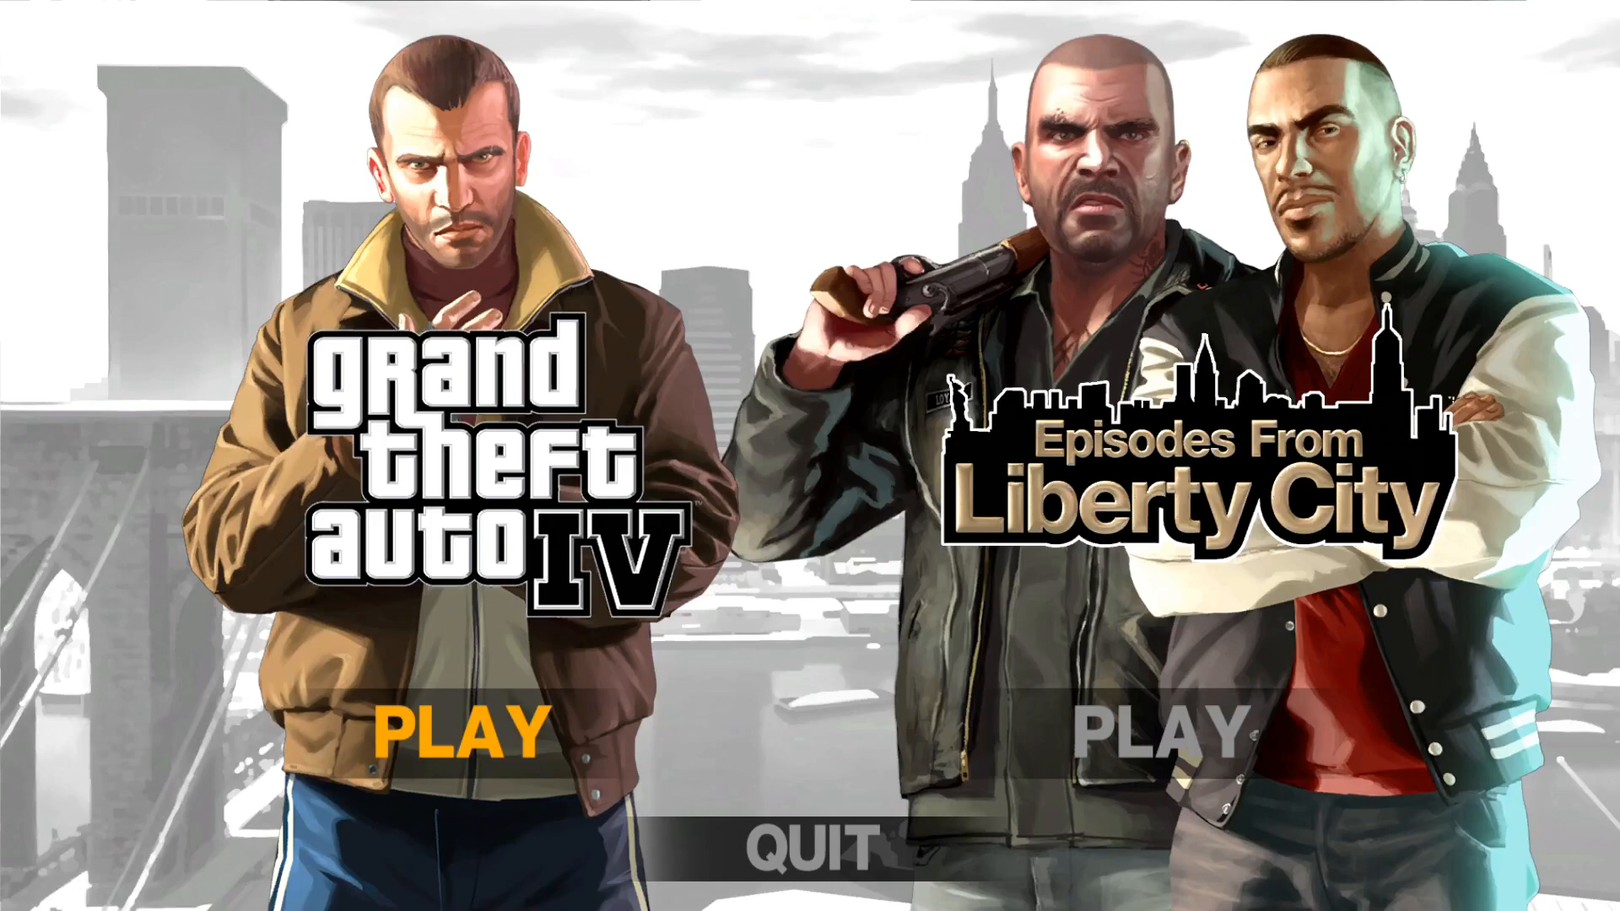
Choose PLAY for the original Grand Theft Auto IV story and load the Alderney City save.
left_click(438, 734)
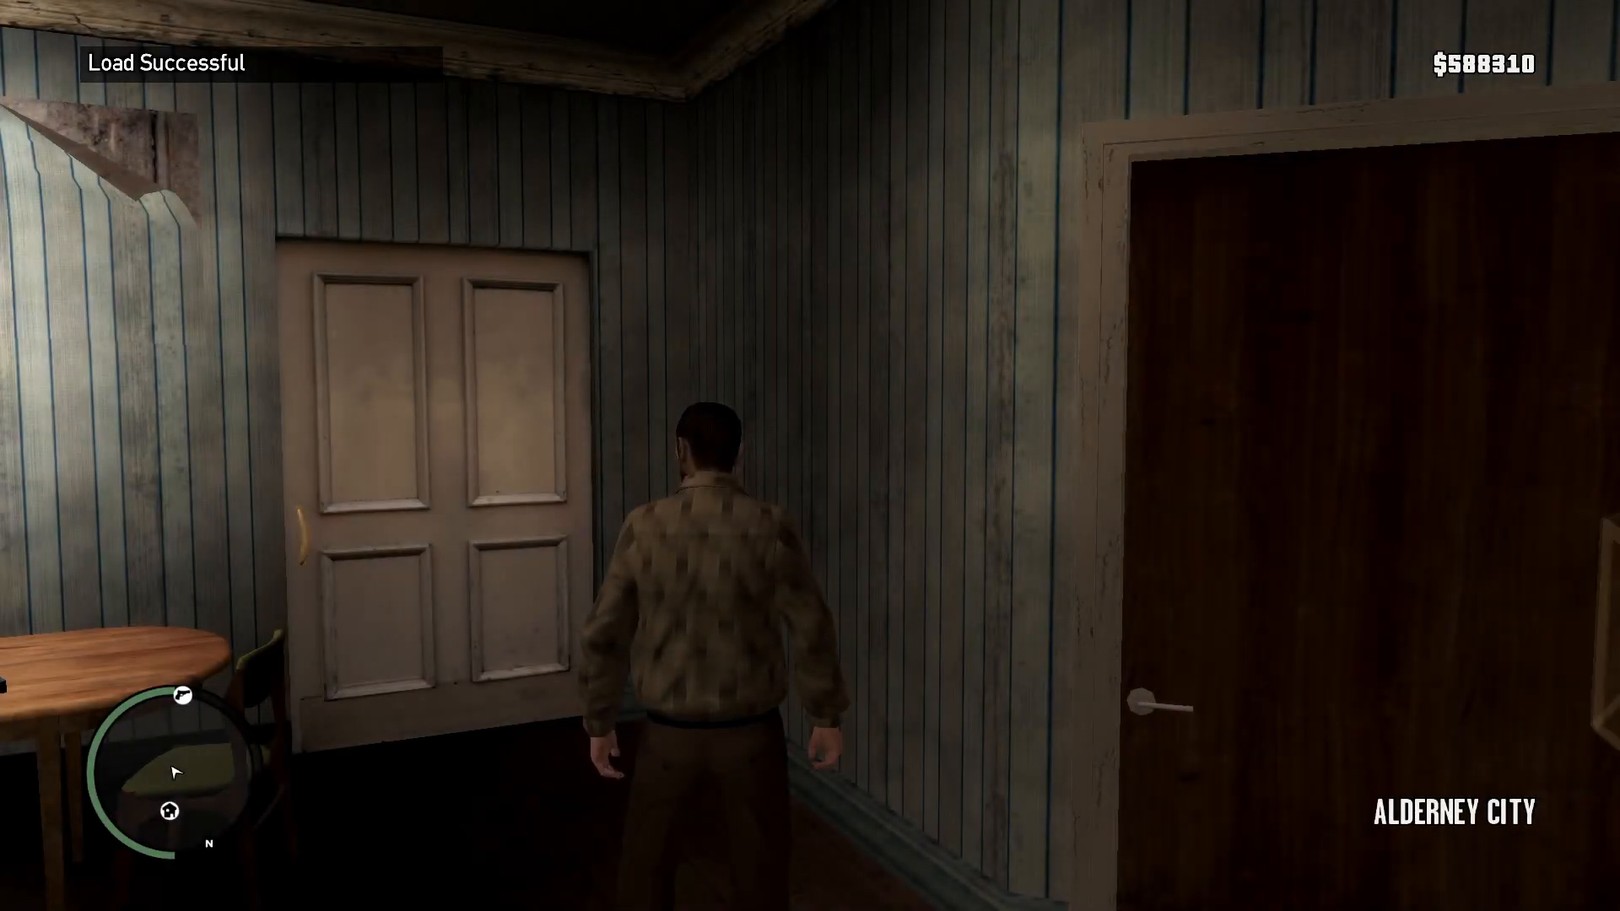